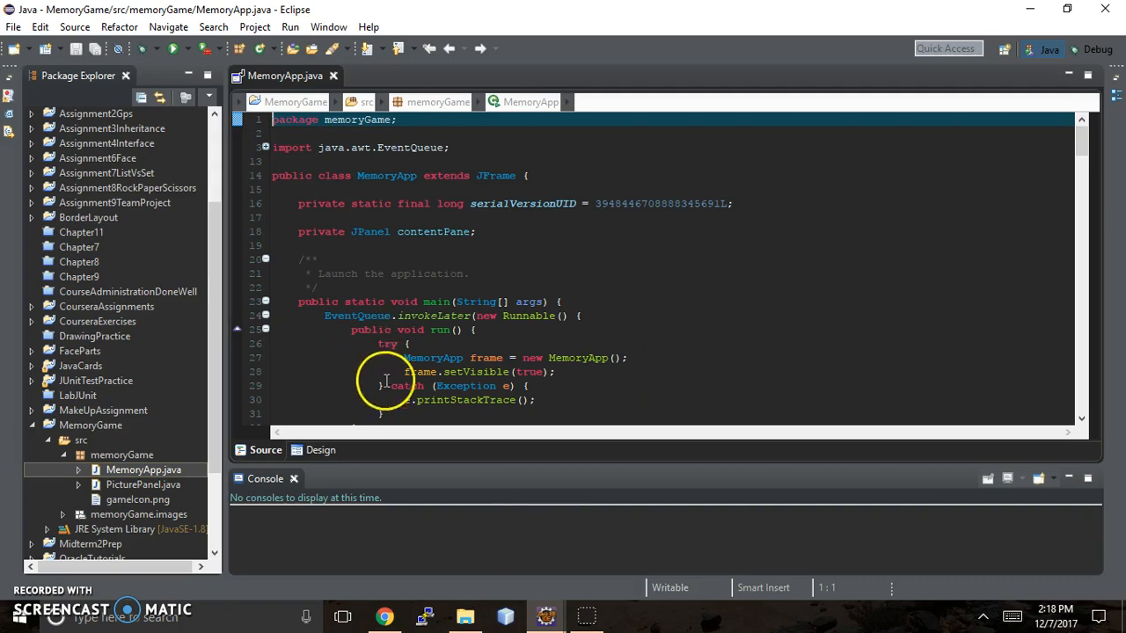
mouse_move(425, 450)
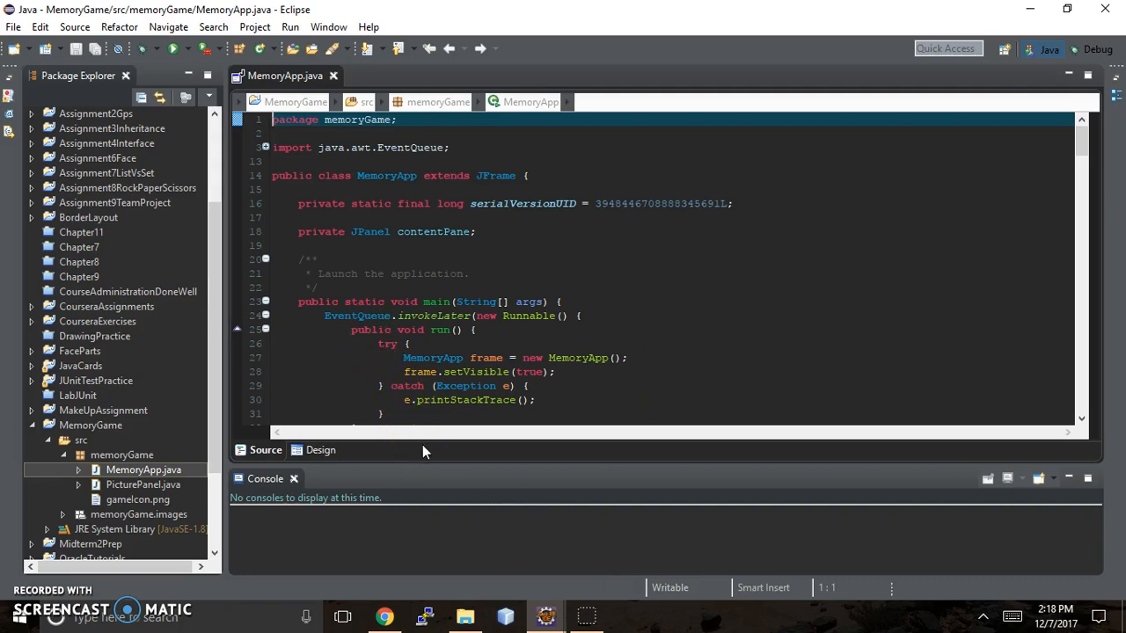
mouse_move(443, 466)
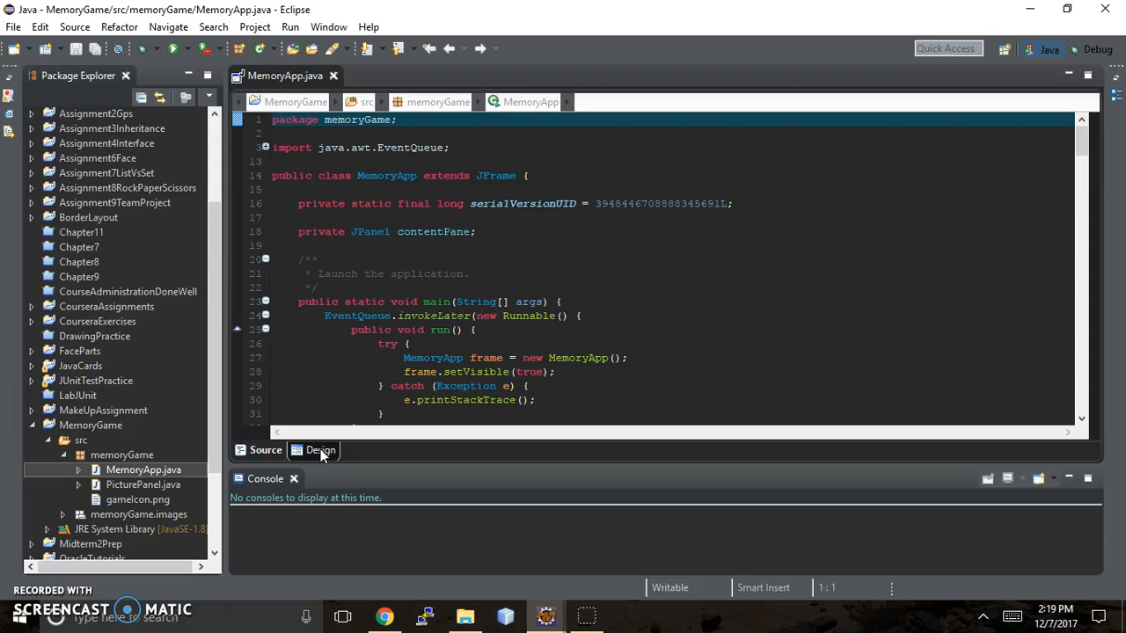
- Switch MemoryApp to the Design view showing the Memory Game window with twelve flower cards
click(320, 451)
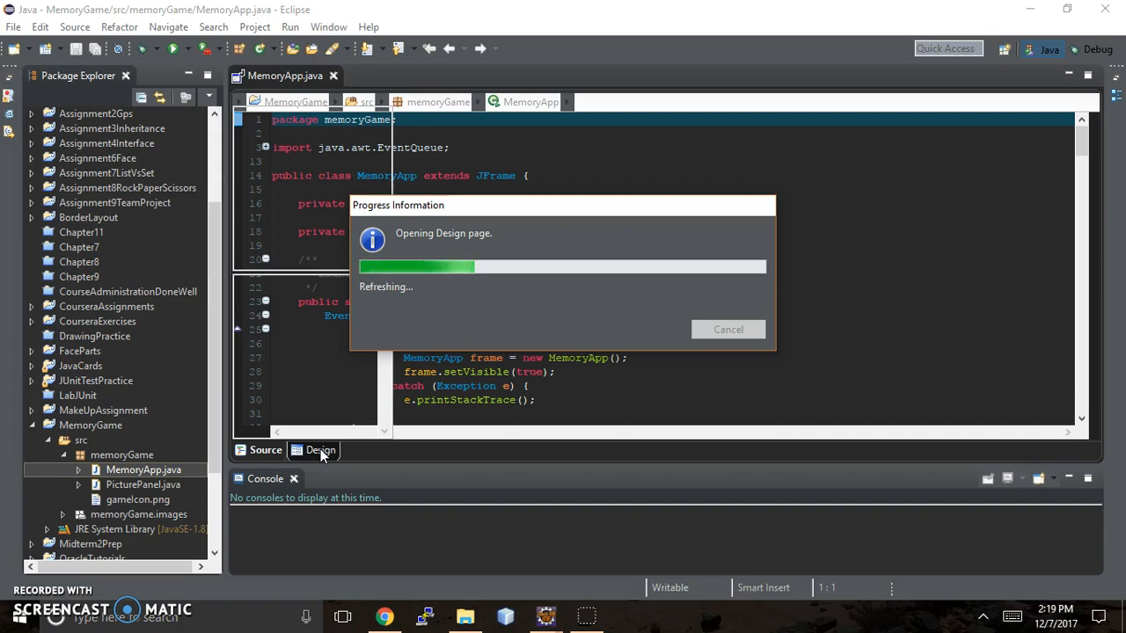
click(320, 450)
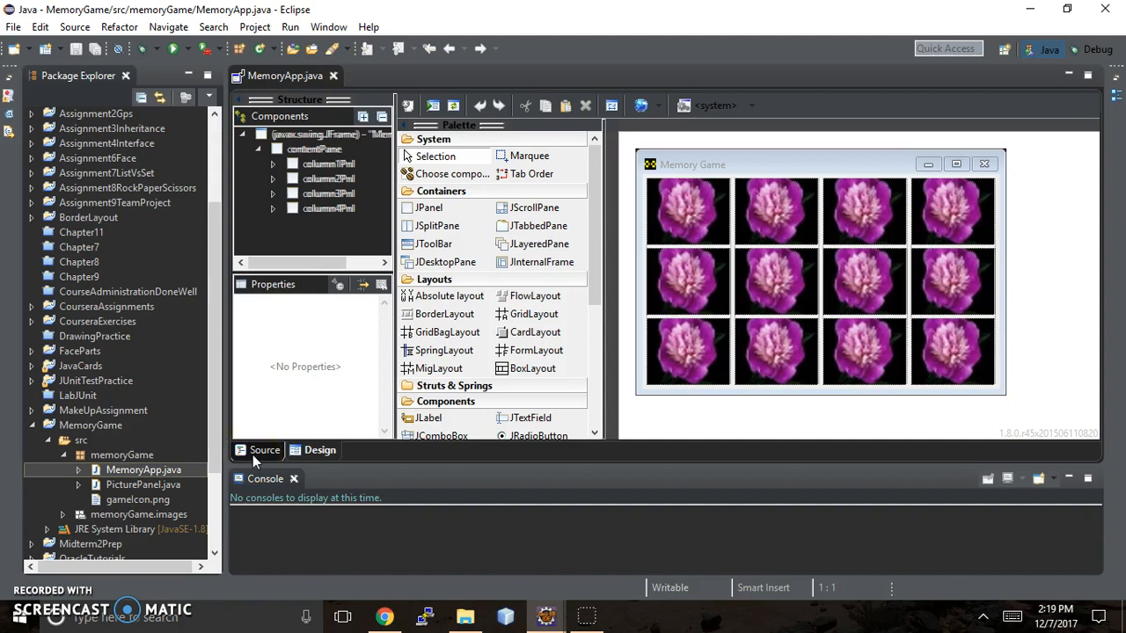
mouse_move(320, 450)
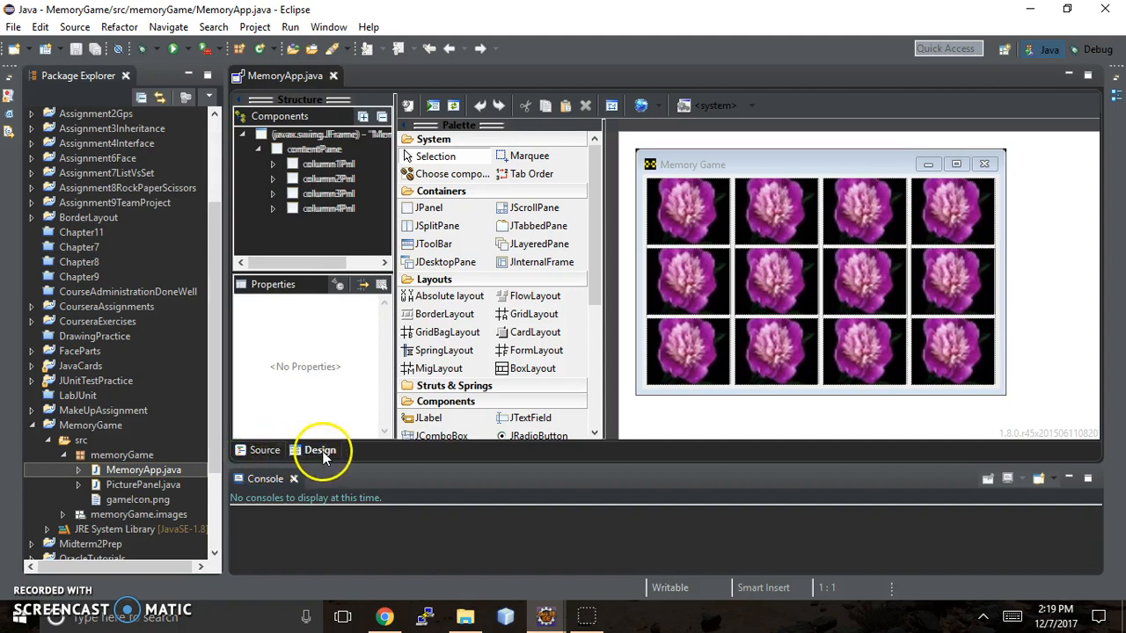
mouse_move(647, 175)
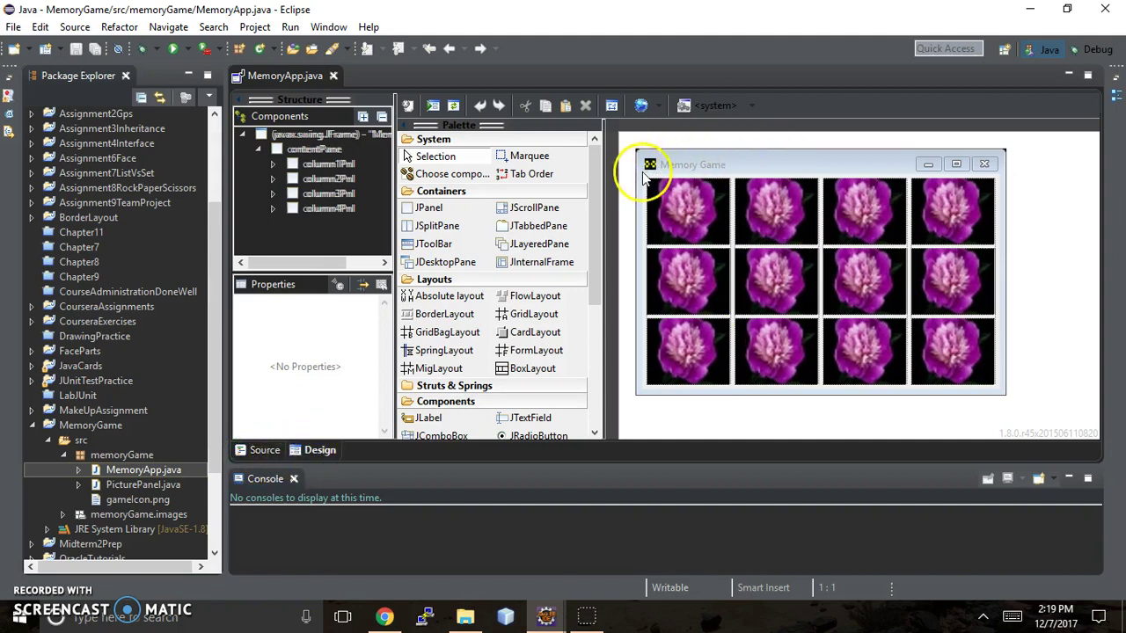
mouse_move(630, 215)
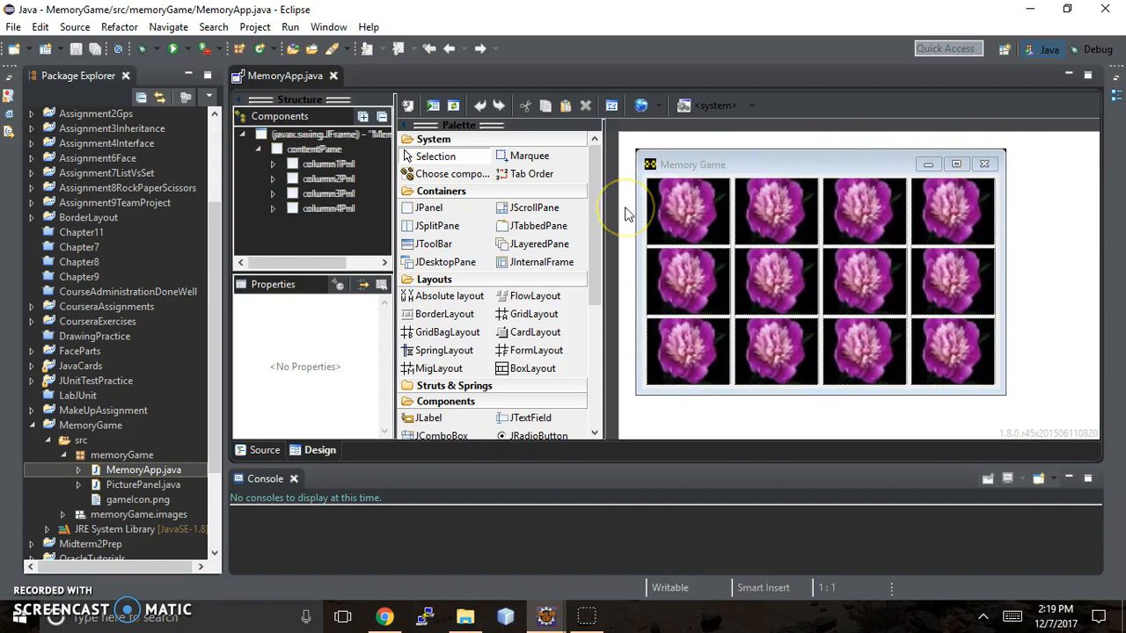
mouse_move(702, 167)
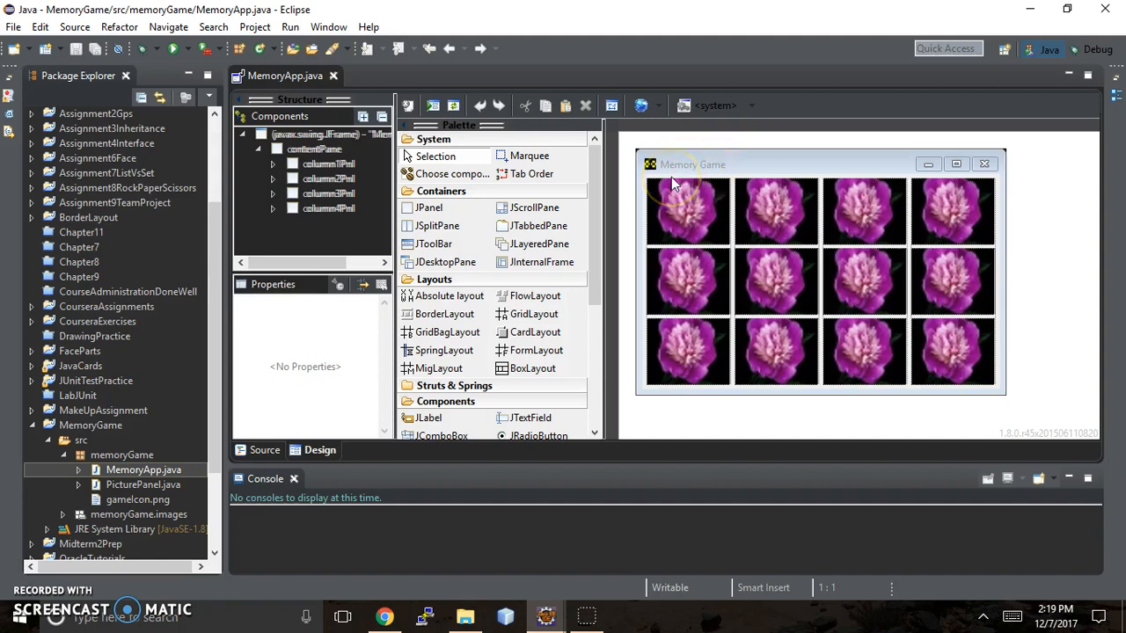
mouse_move(798, 160)
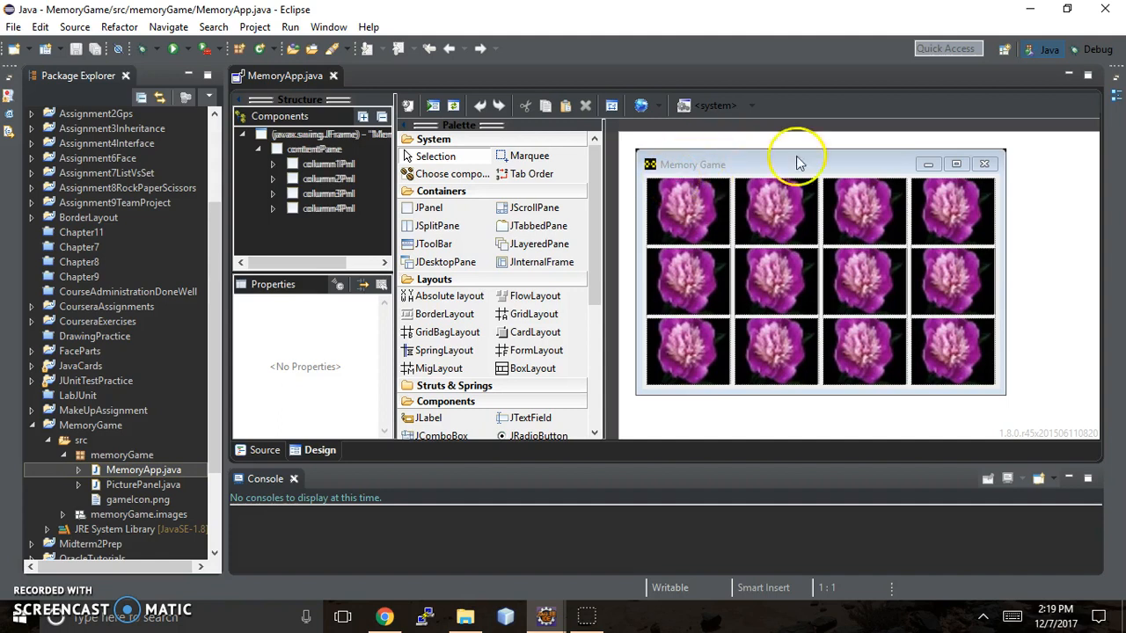
mouse_move(989, 246)
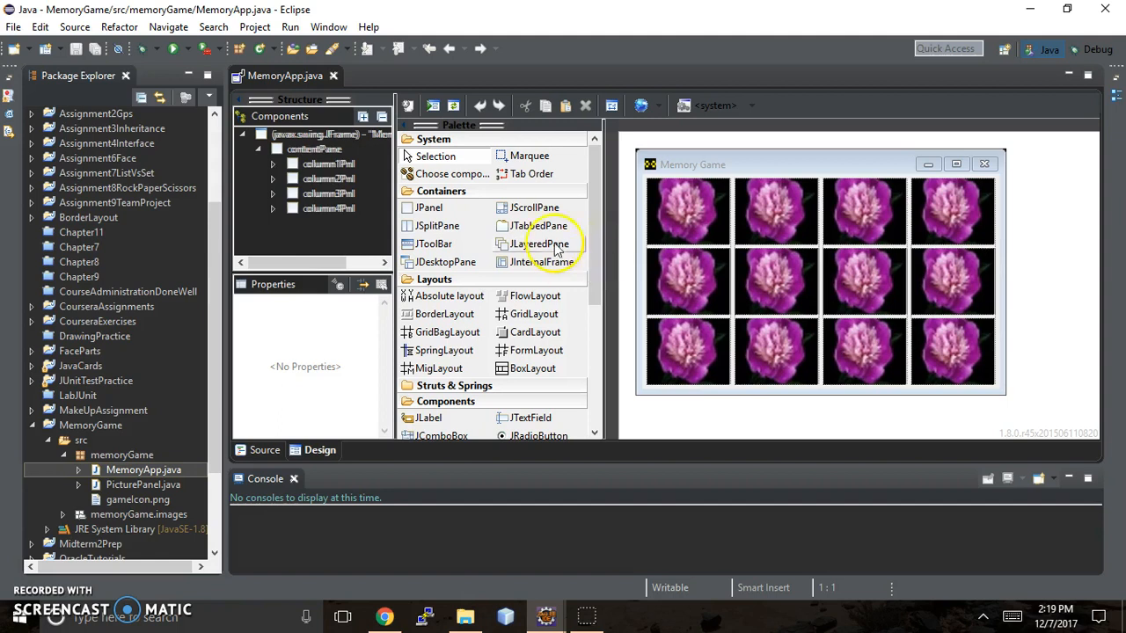
mouse_move(693, 175)
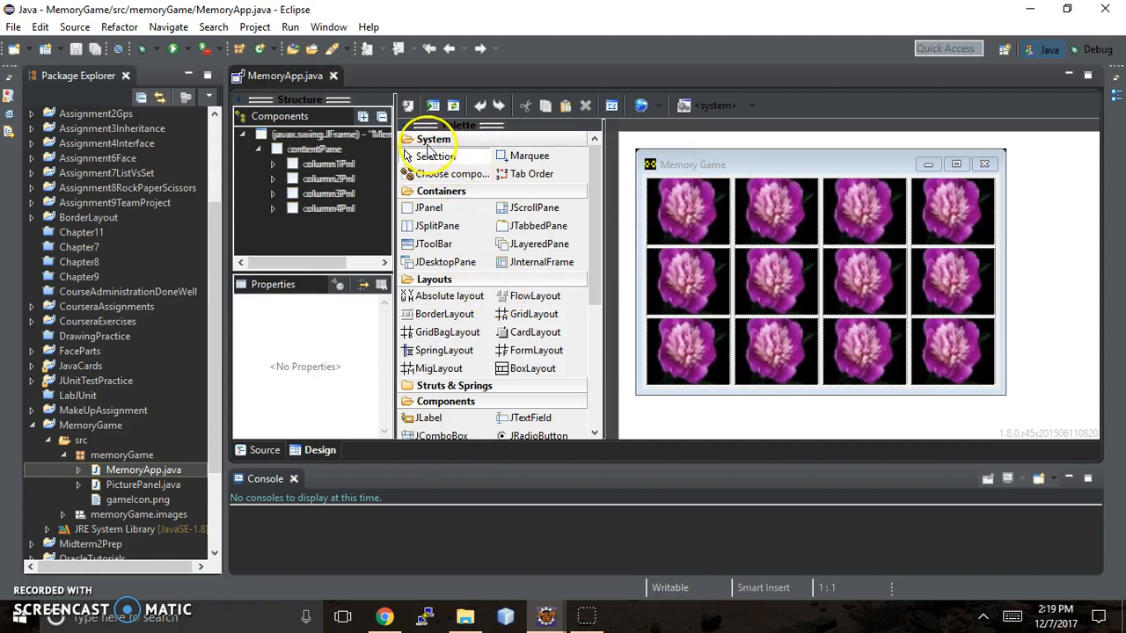
mouse_move(426, 401)
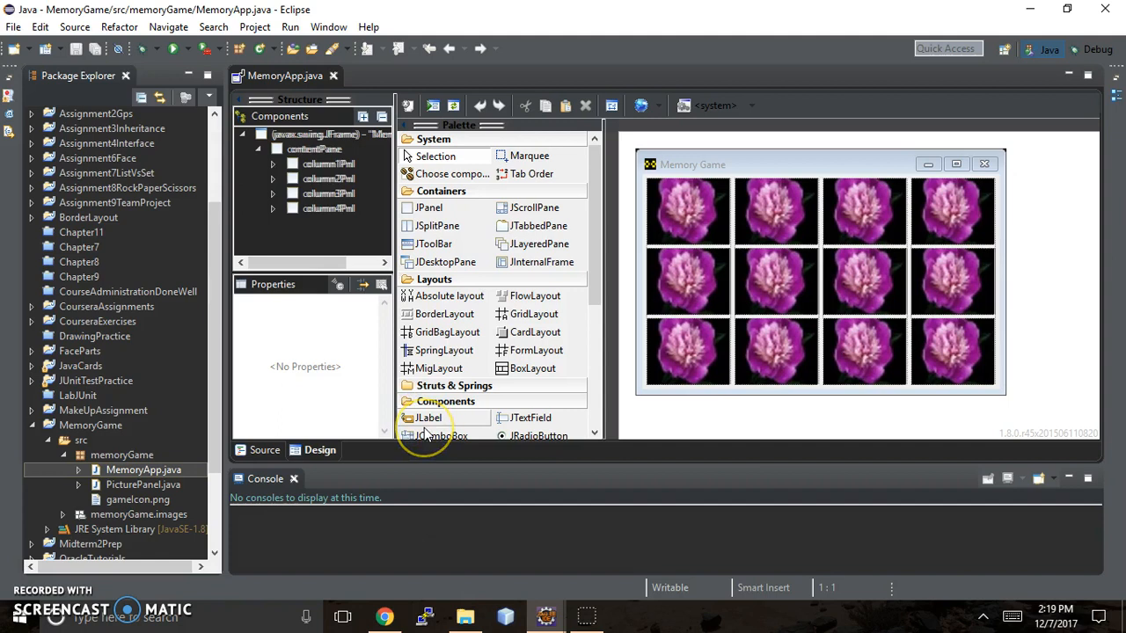
mouse_move(429, 417)
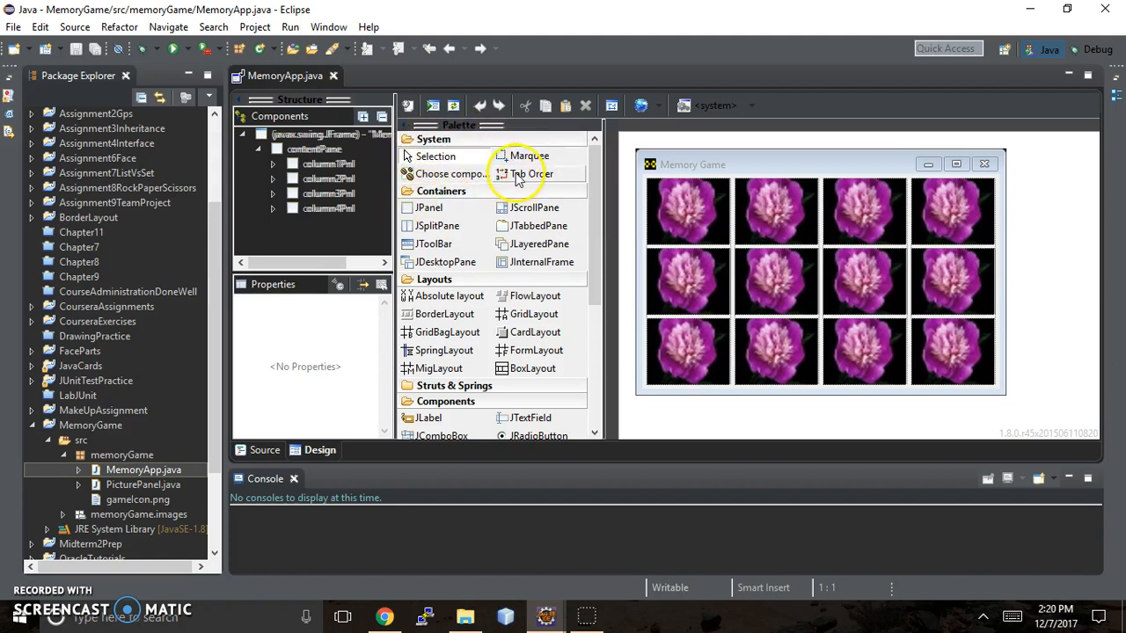
mouse_move(450, 174)
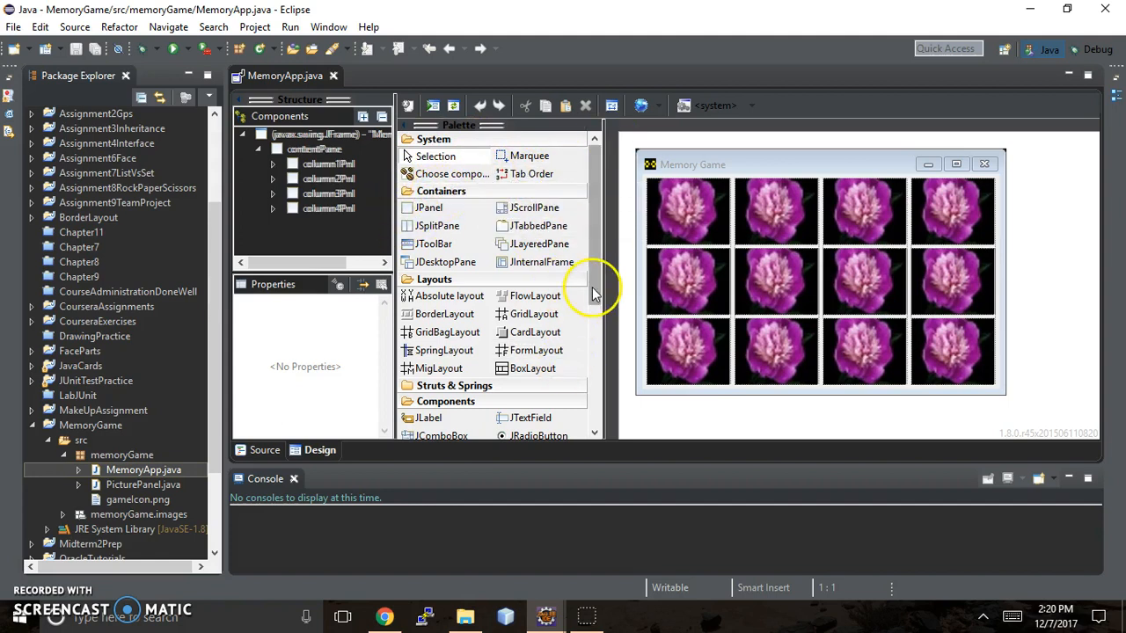
scroll(down, 3)
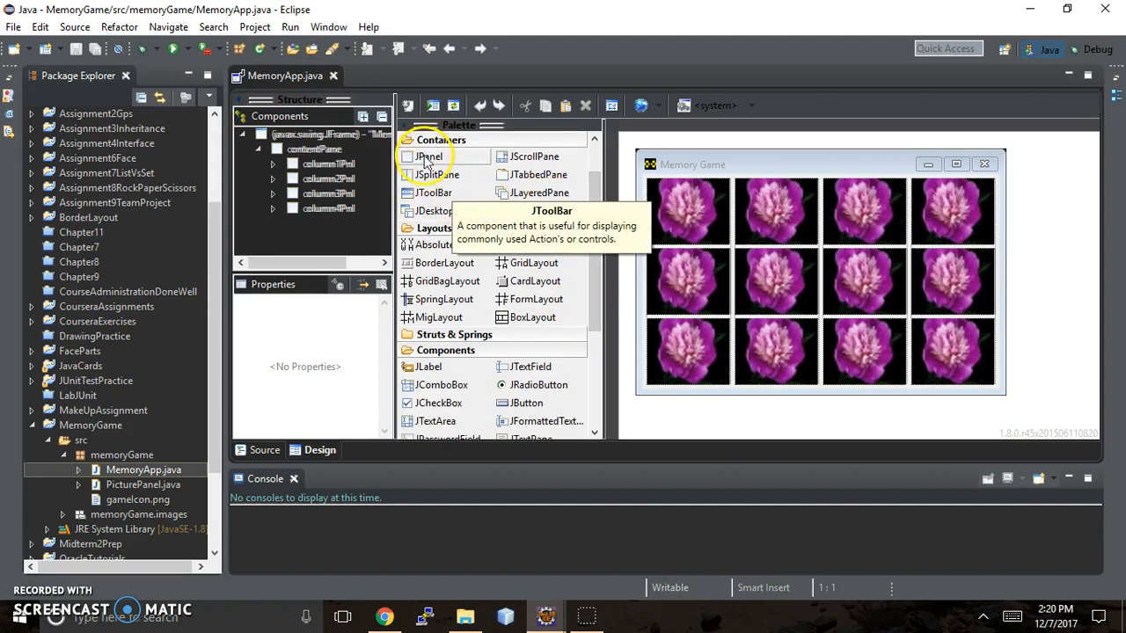
mouse_move(703, 237)
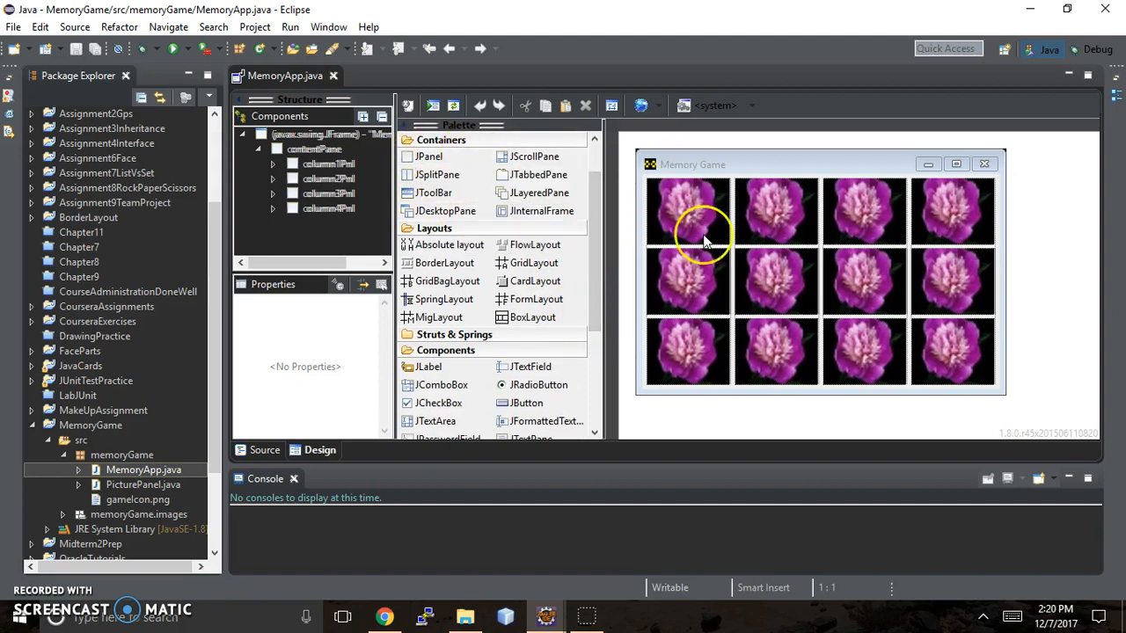
mouse_move(1011, 383)
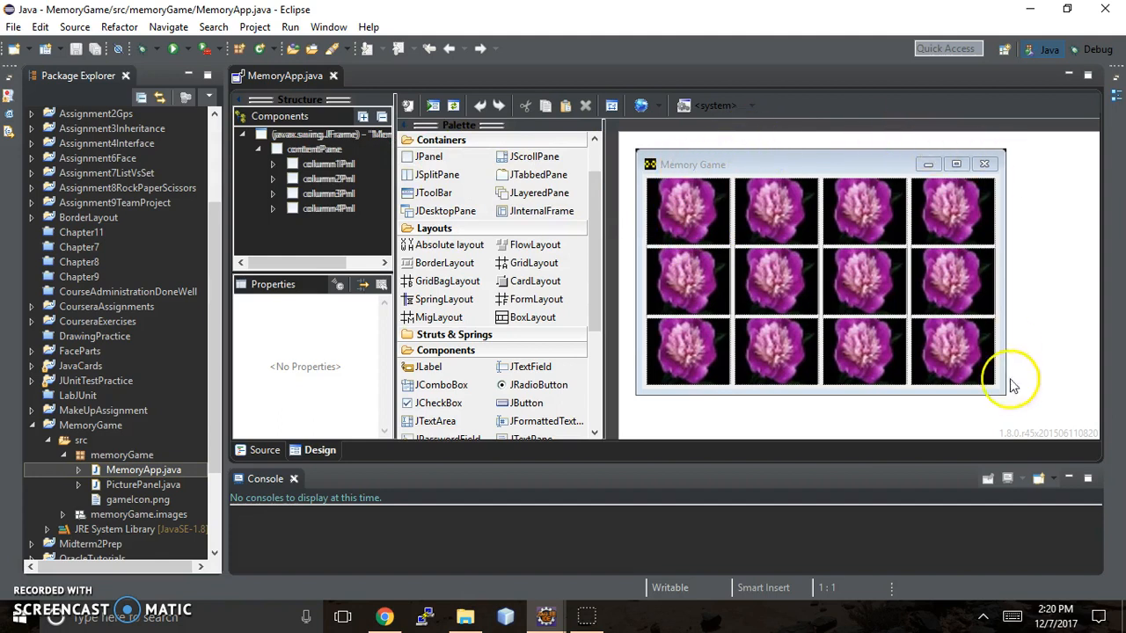
mouse_move(684, 449)
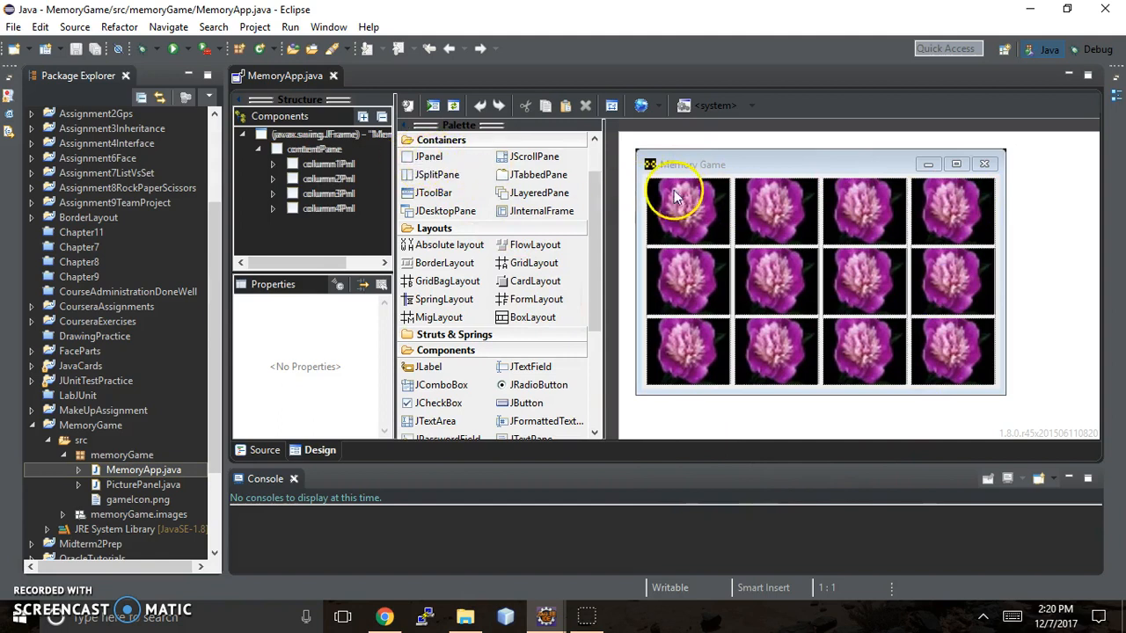
mouse_move(957, 343)
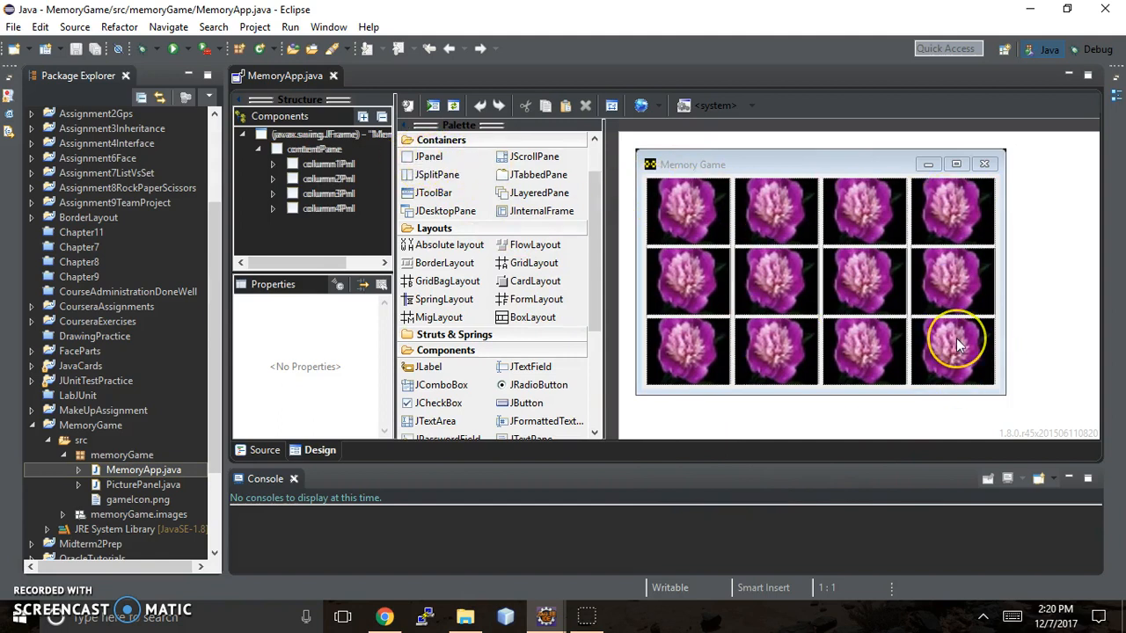
mouse_move(953, 344)
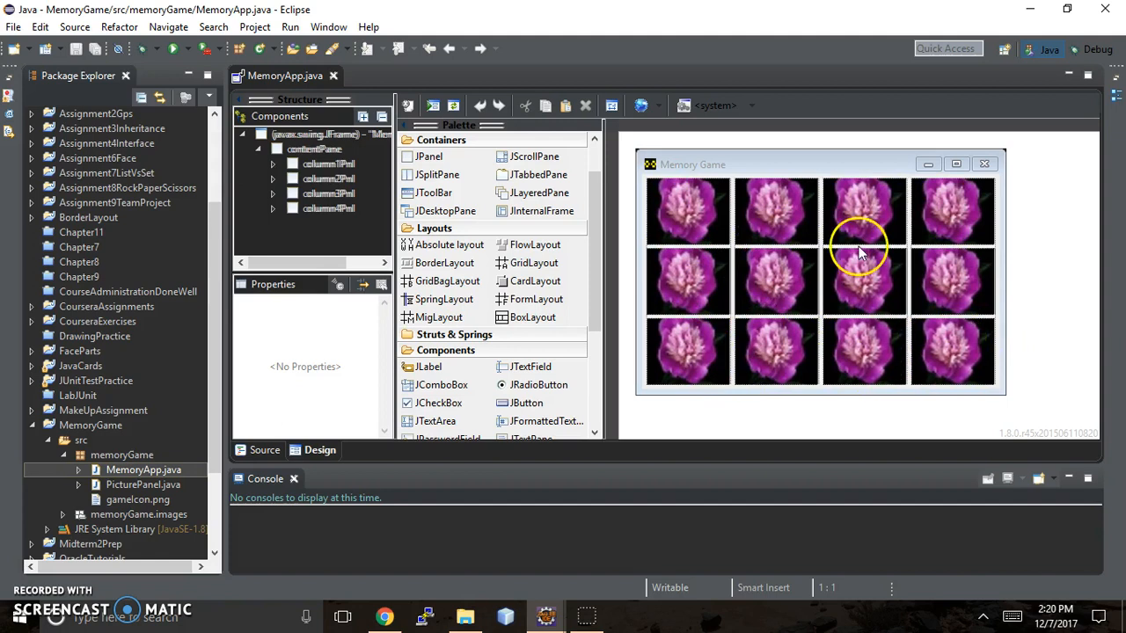
mouse_move(807, 215)
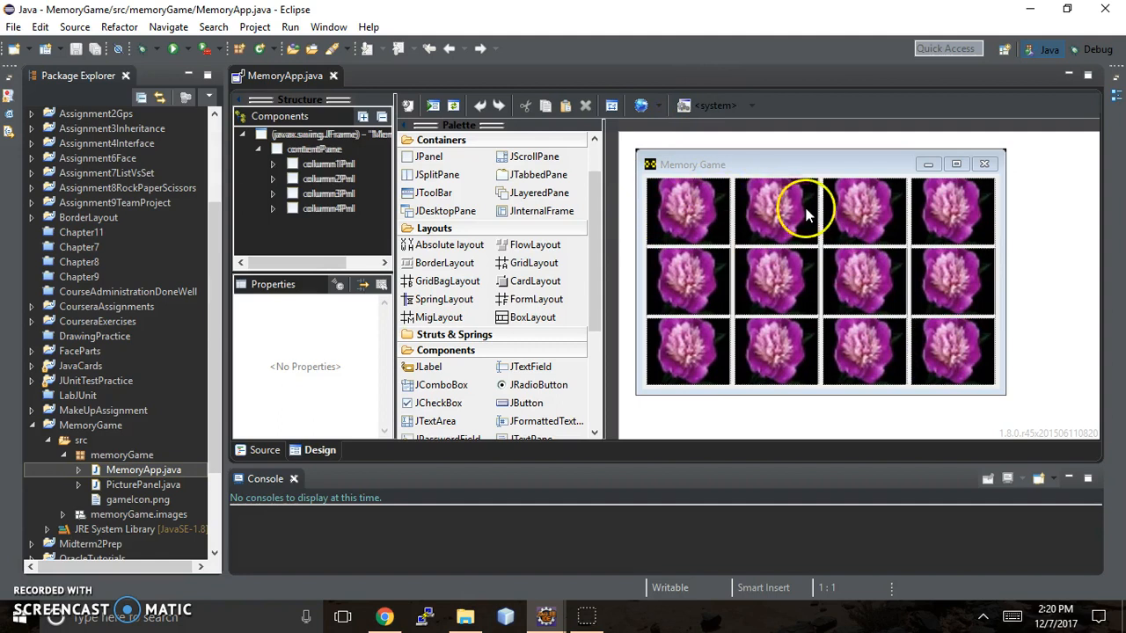
mouse_move(444, 244)
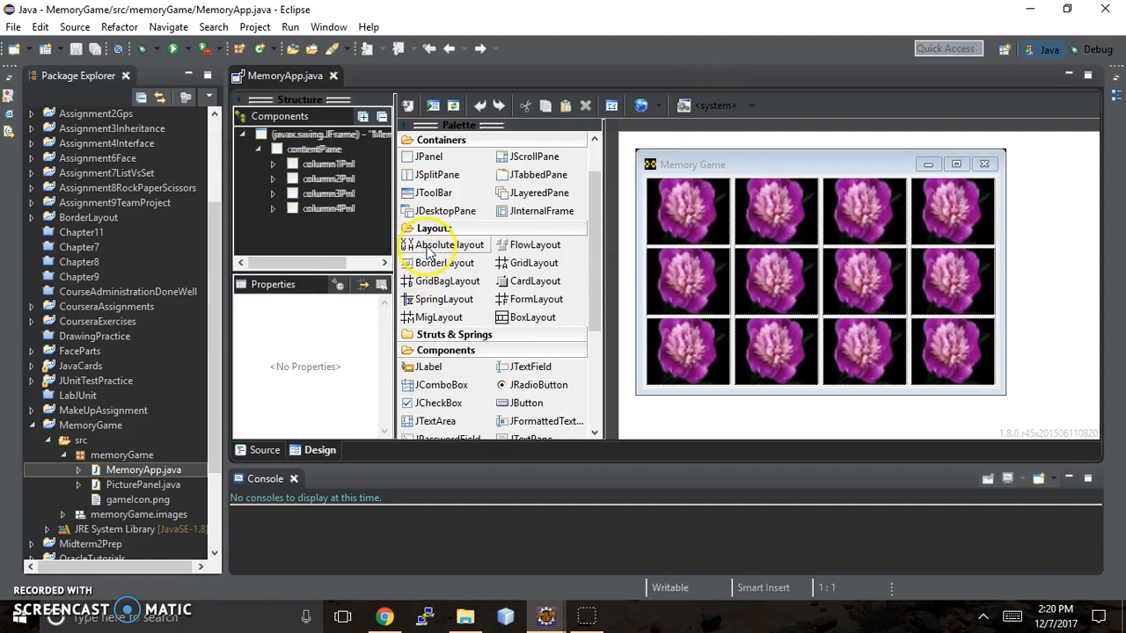
mouse_move(433, 228)
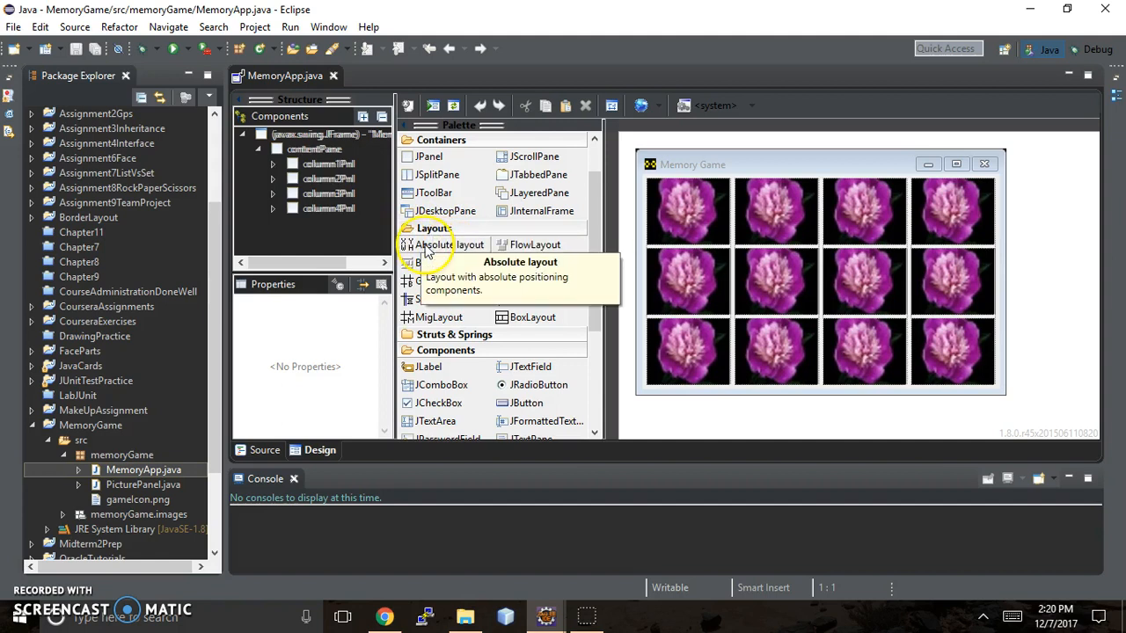
mouse_move(535, 244)
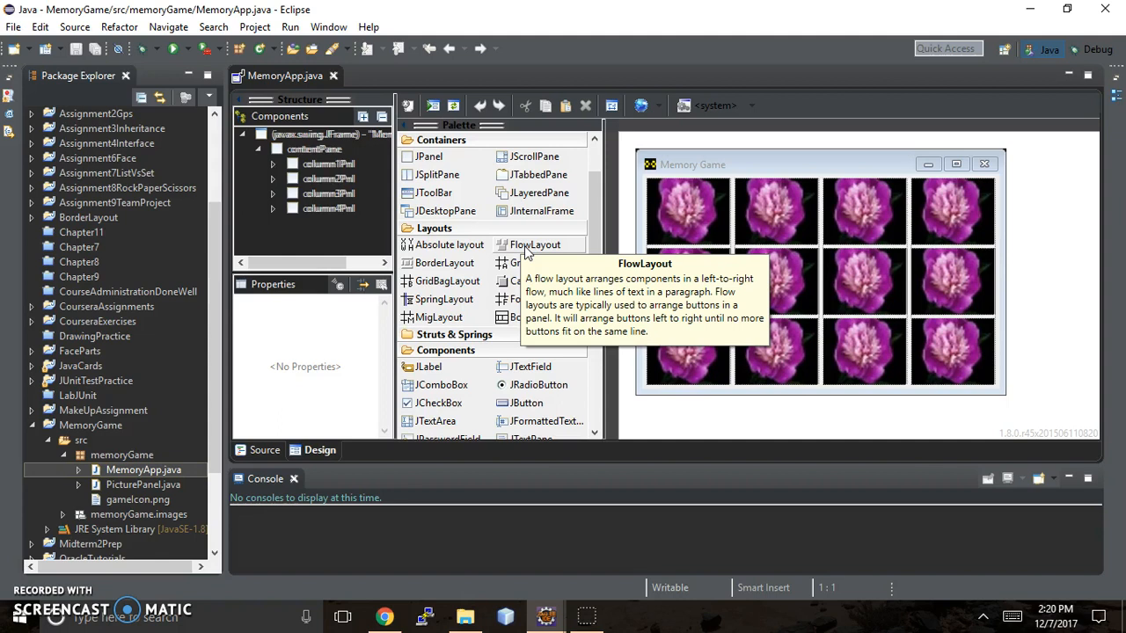
mouse_move(415, 281)
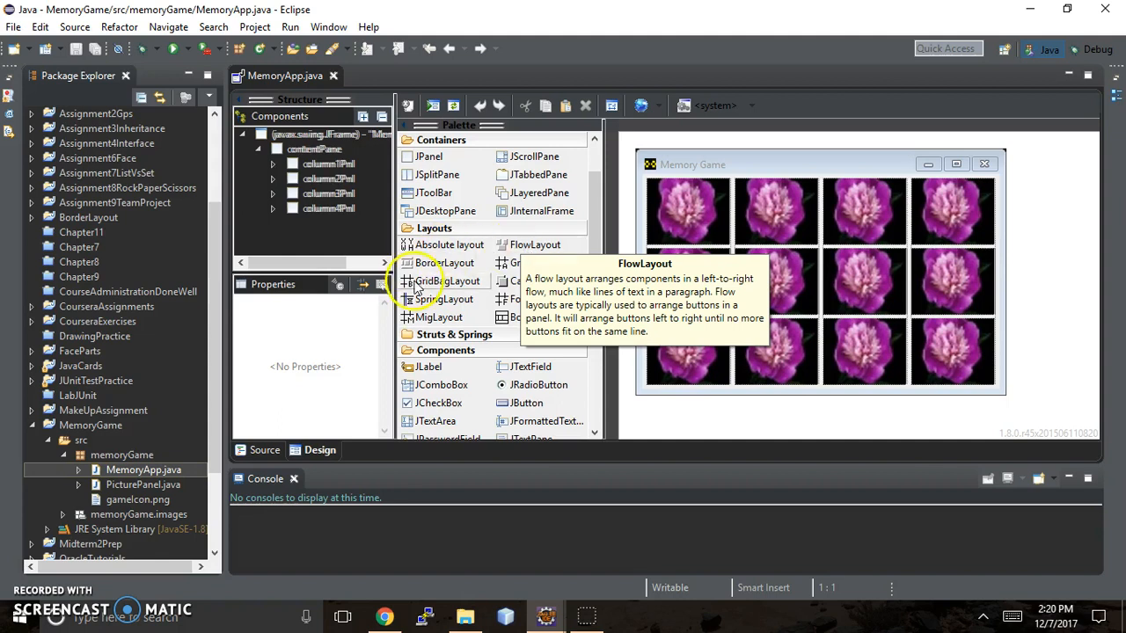
mouse_move(447, 262)
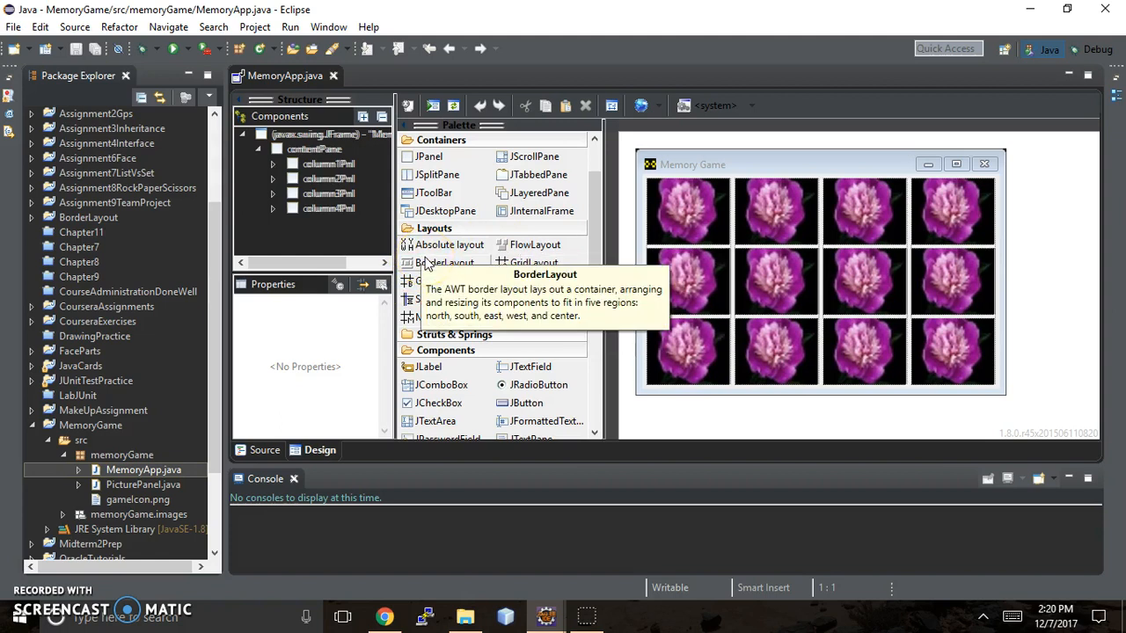
mouse_move(418, 266)
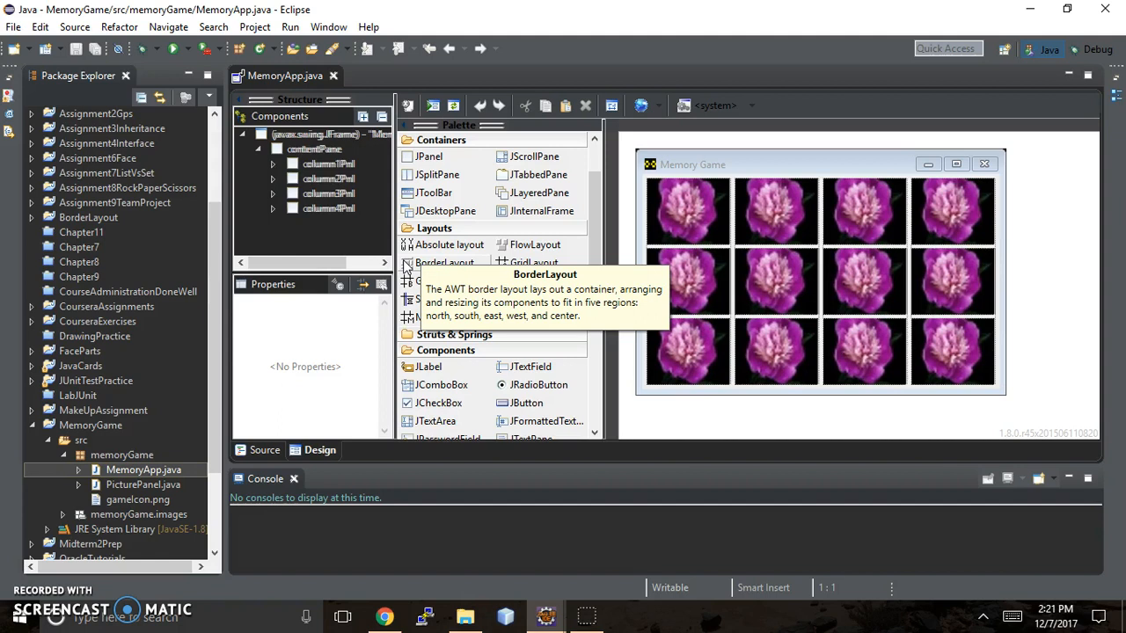
mouse_move(422, 278)
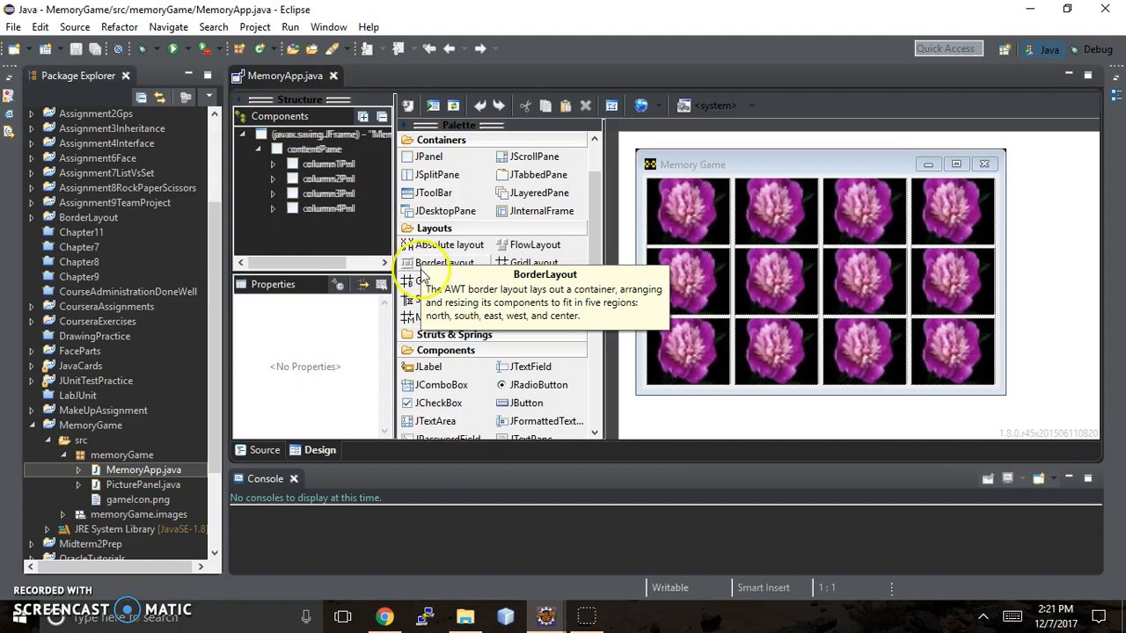
mouse_move(413, 278)
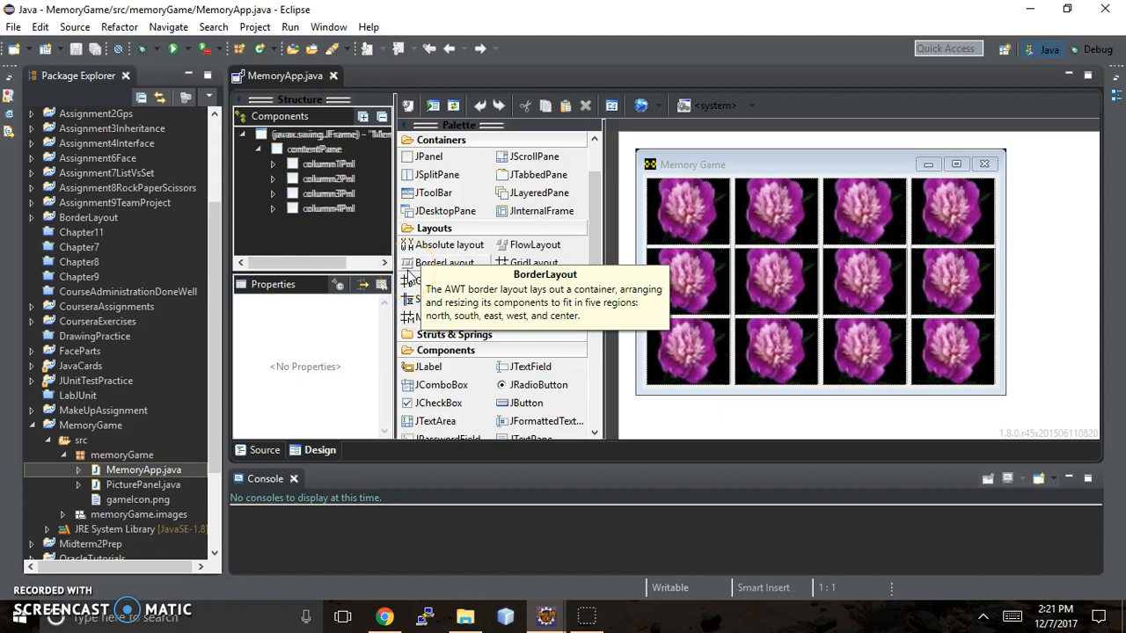
mouse_move(413, 273)
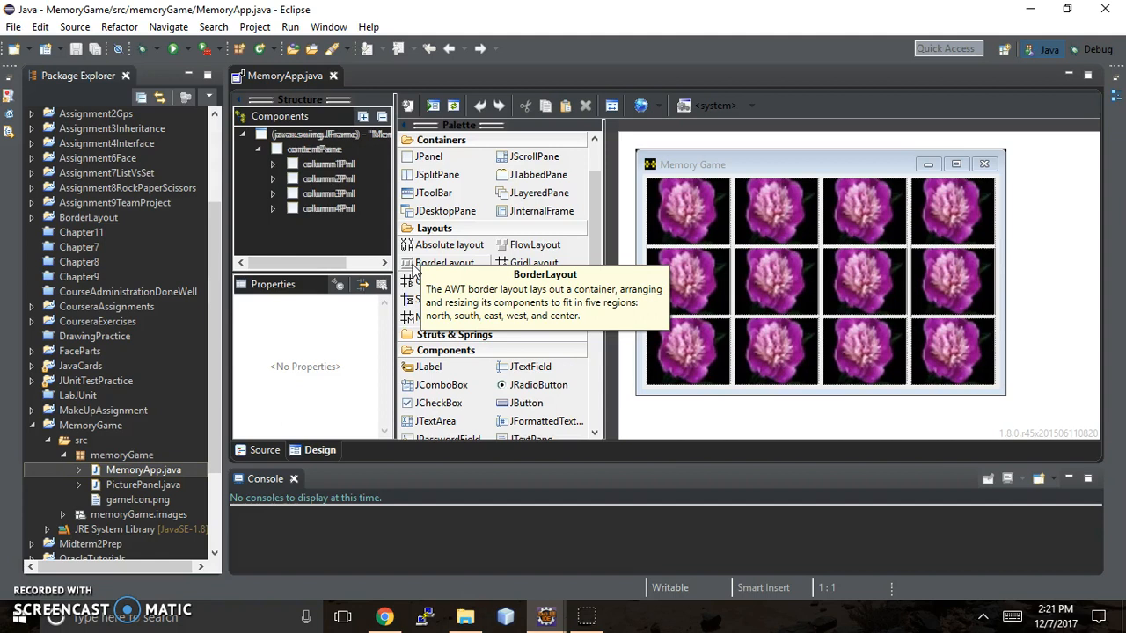
mouse_move(431, 267)
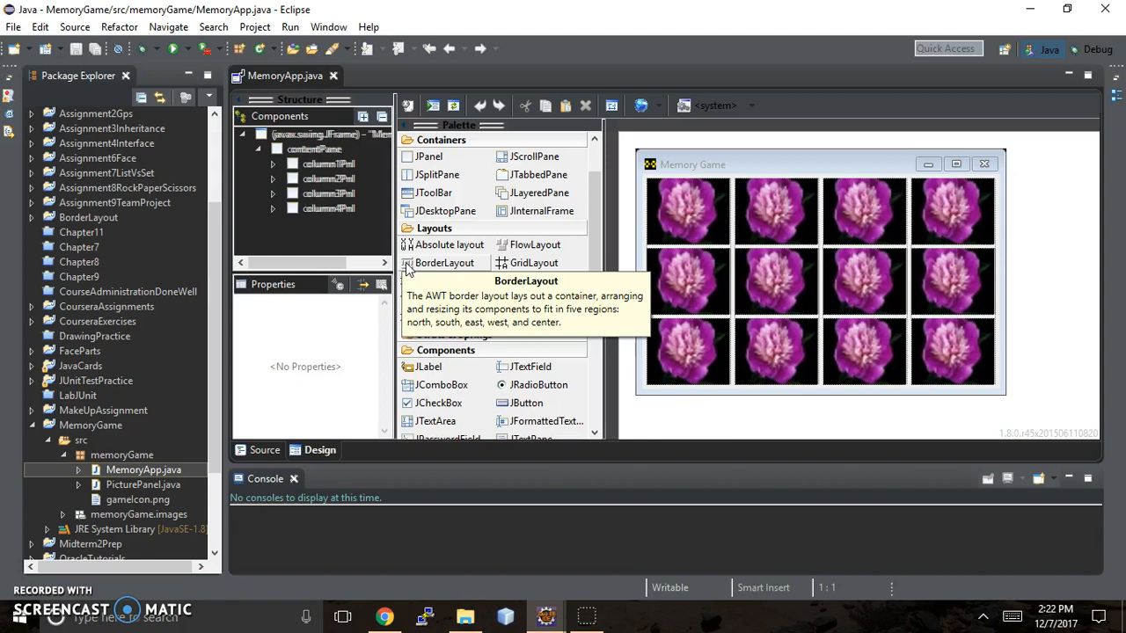
mouse_move(411, 271)
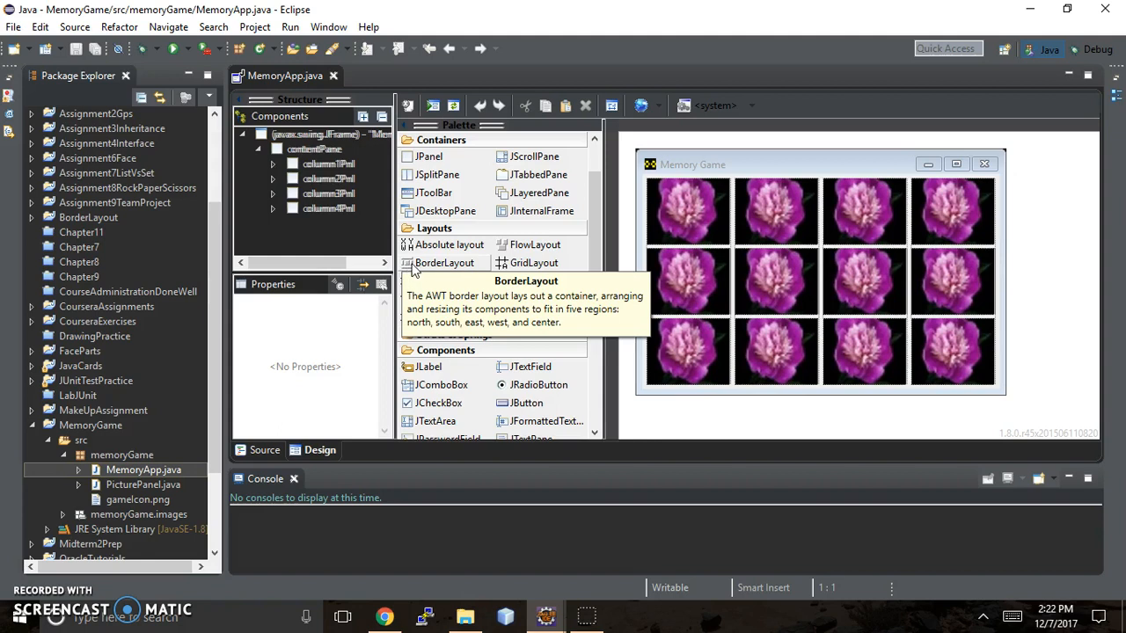
mouse_move(411, 269)
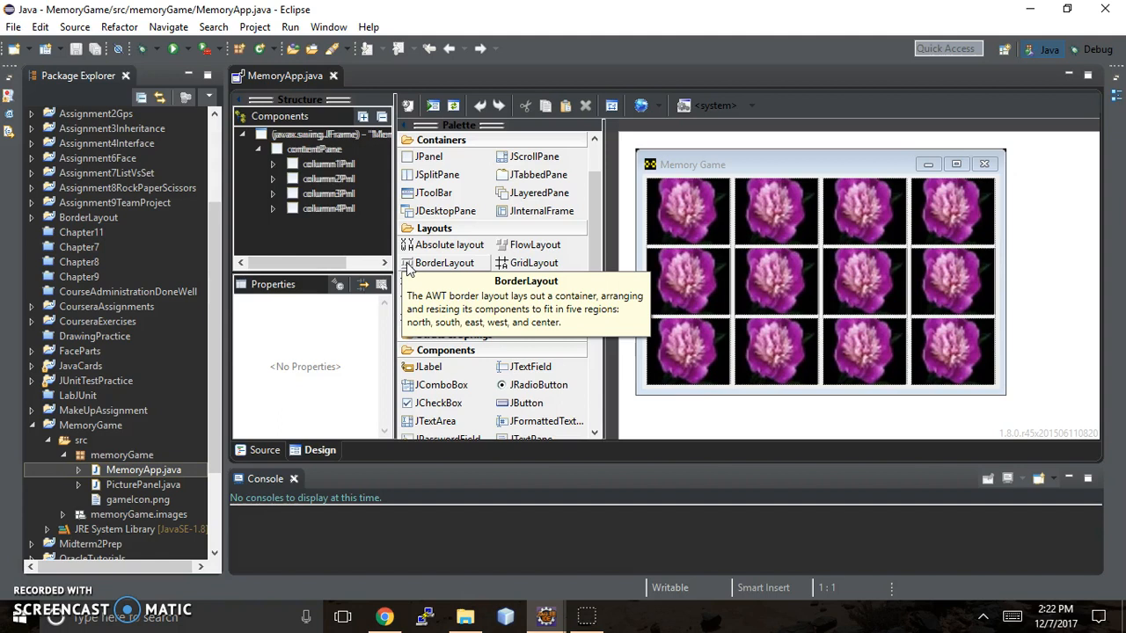
mouse_move(440, 244)
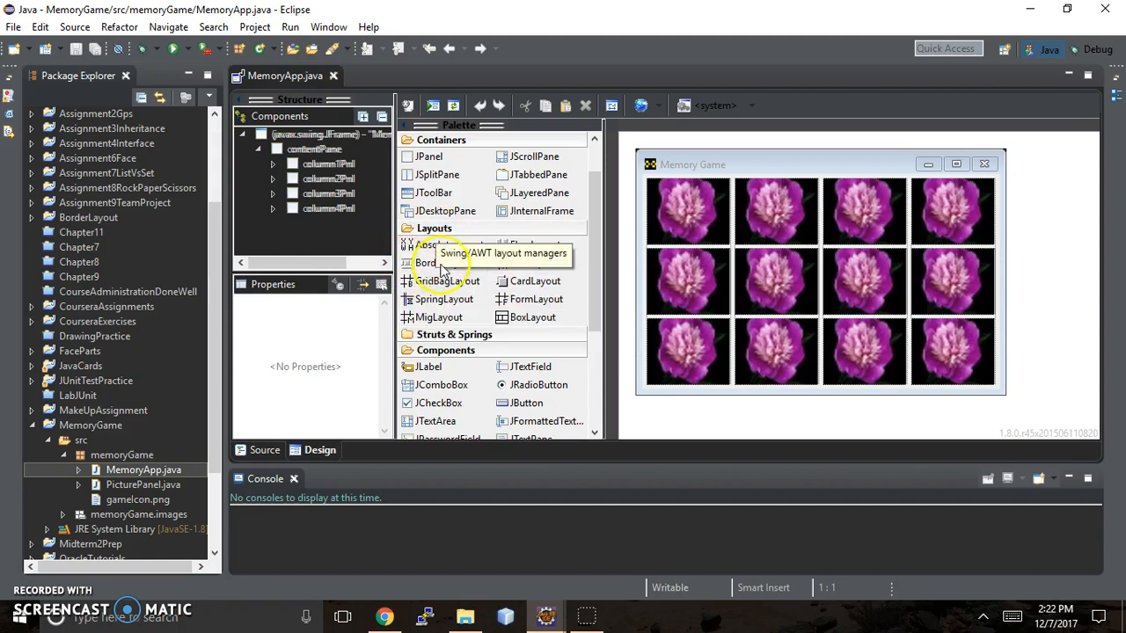
mouse_move(411, 274)
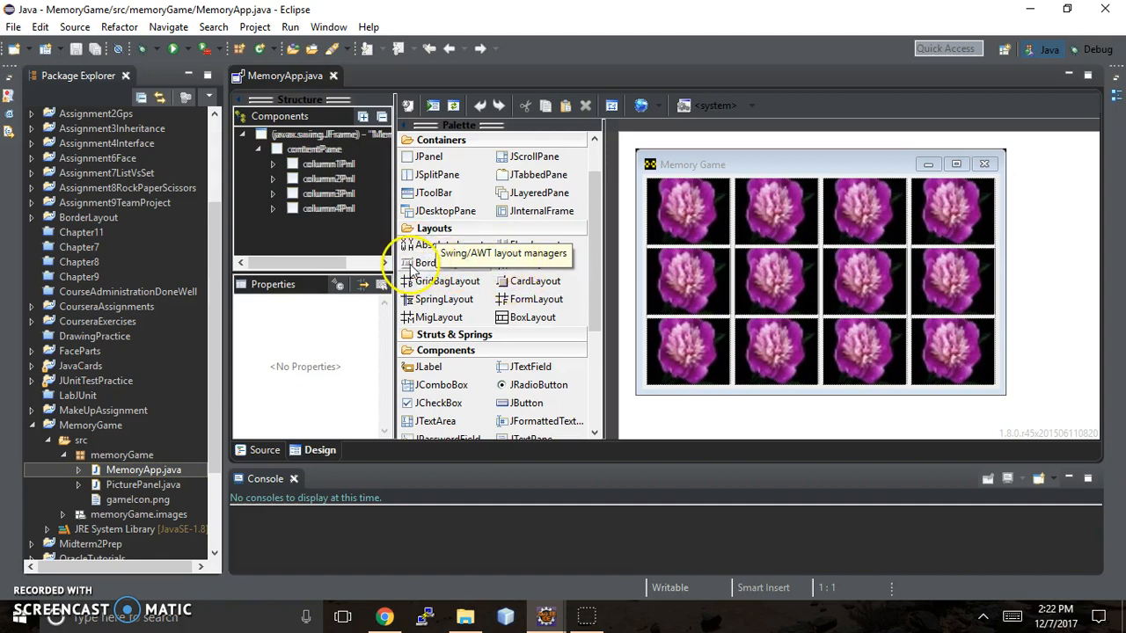
mouse_move(443, 262)
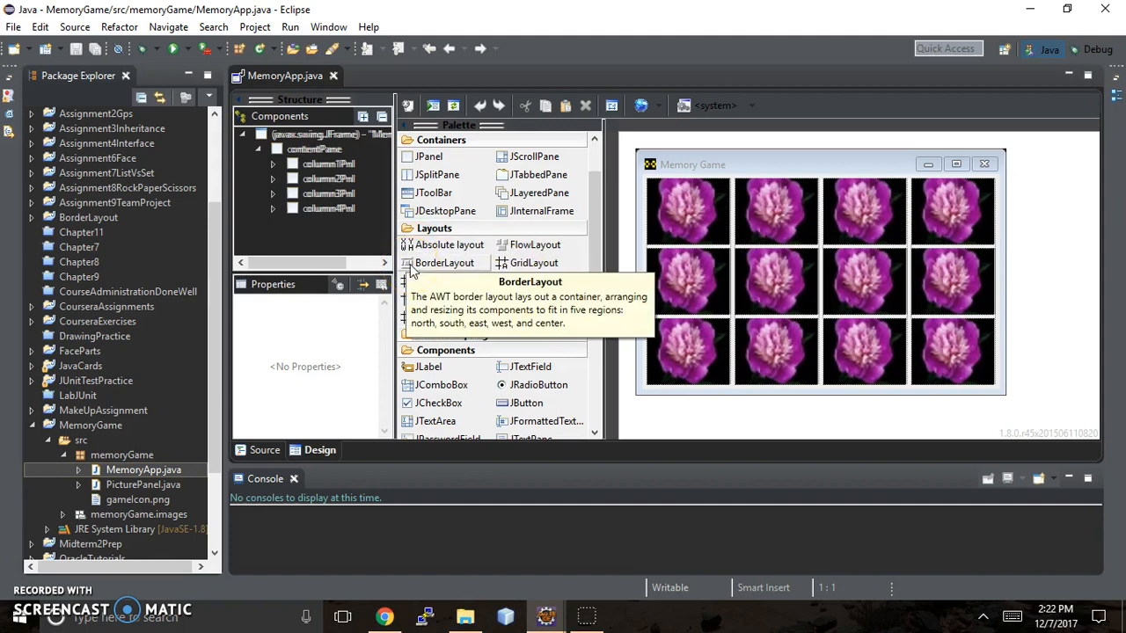
mouse_move(506, 264)
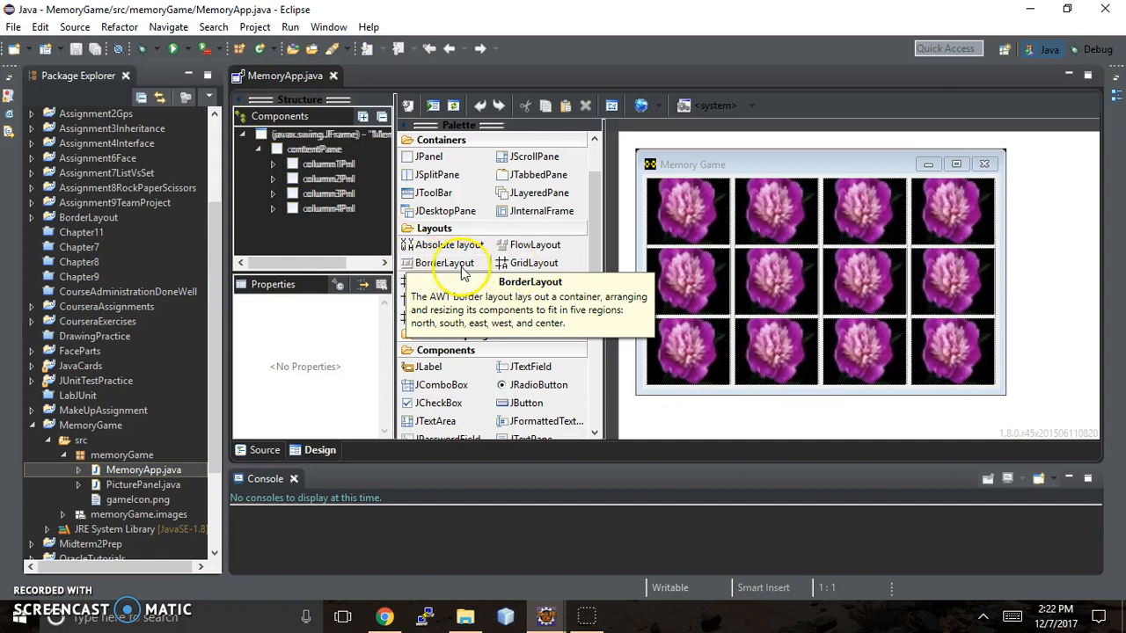
mouse_move(408, 266)
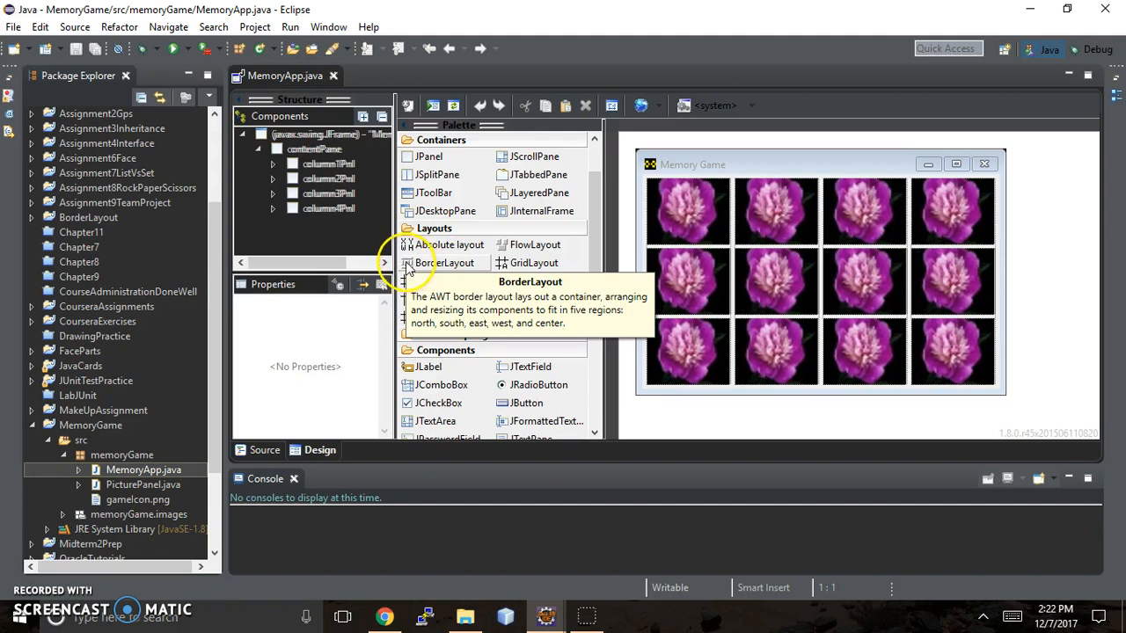
mouse_move(473, 271)
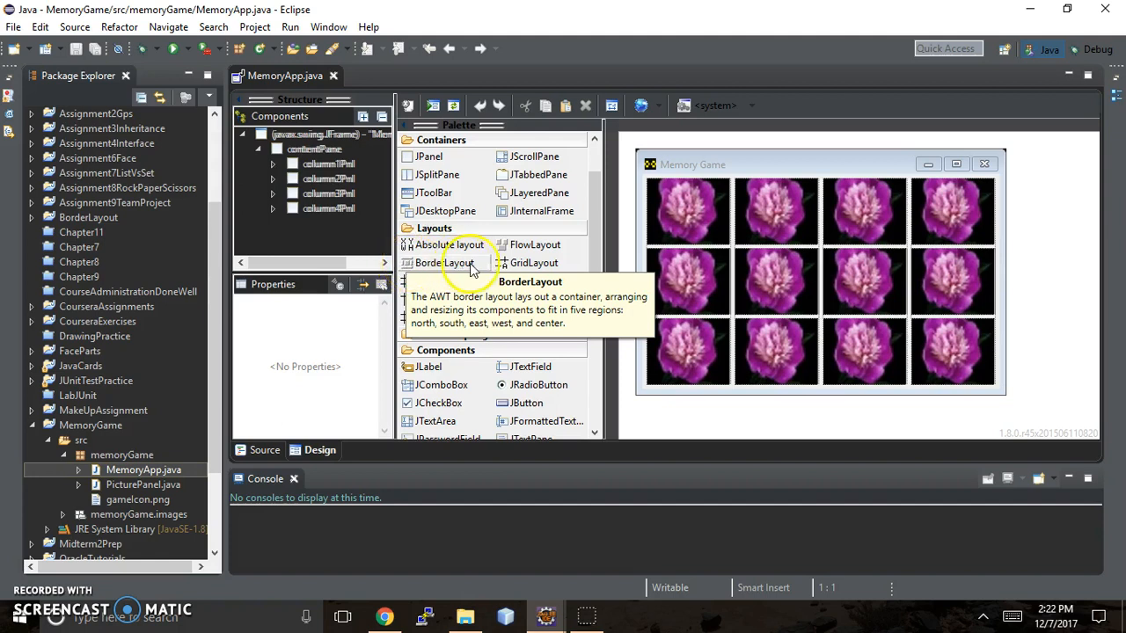
mouse_move(520, 264)
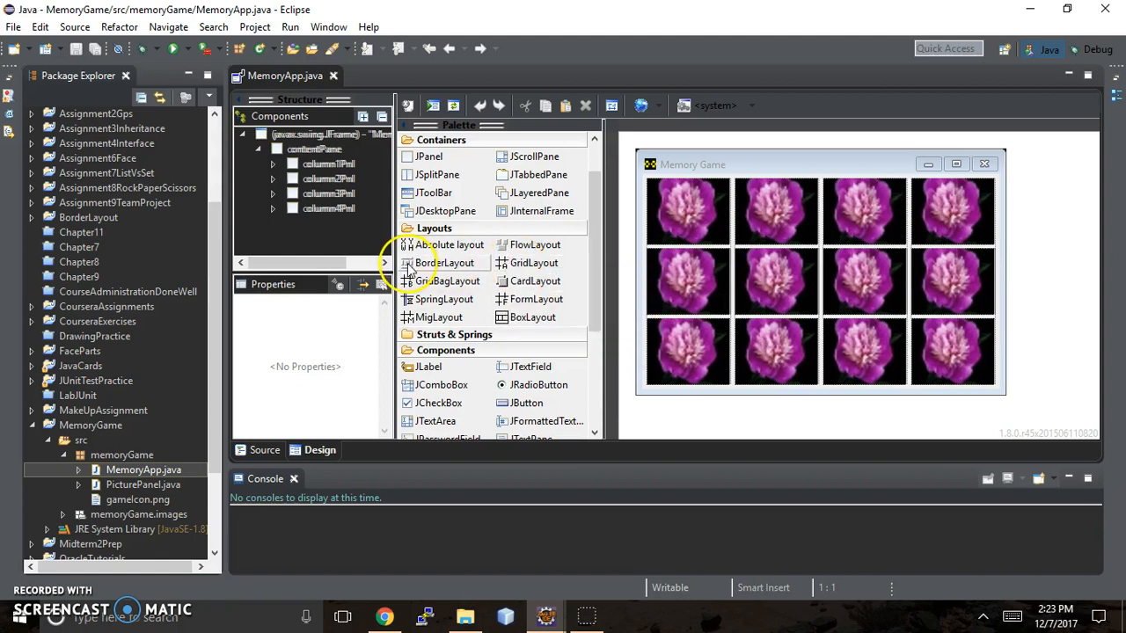
mouse_move(443, 262)
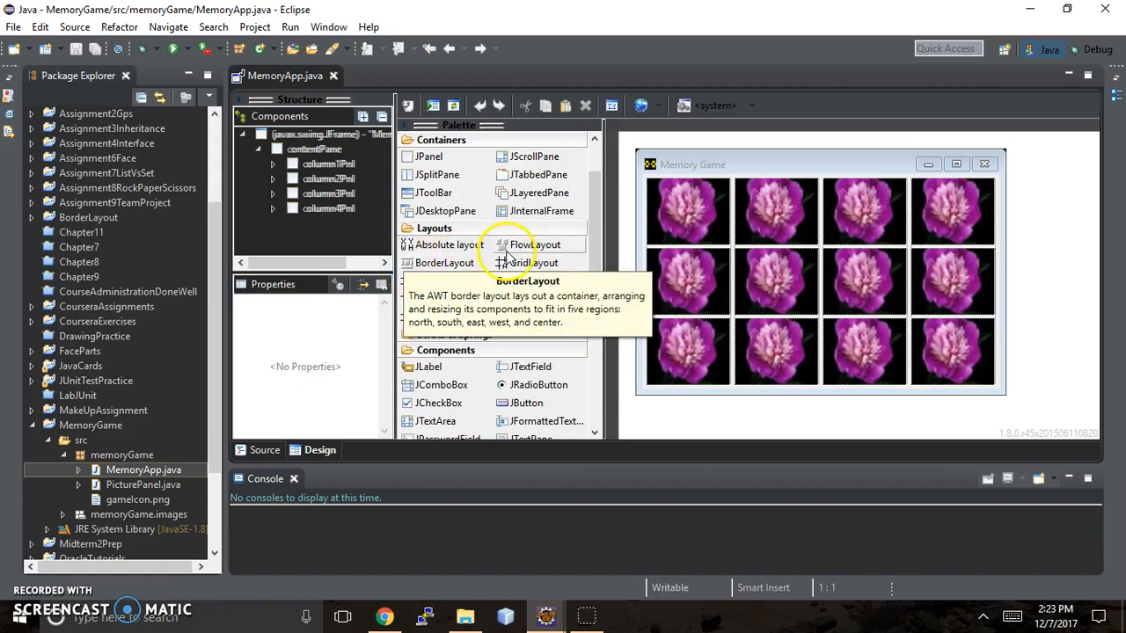
mouse_move(413, 267)
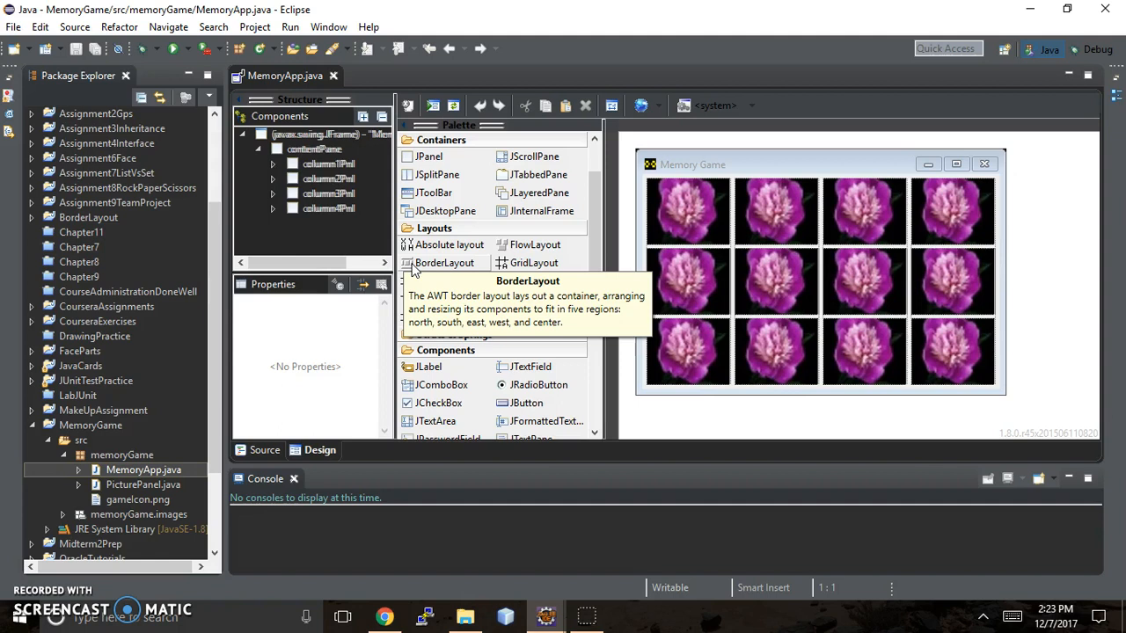
mouse_move(450, 266)
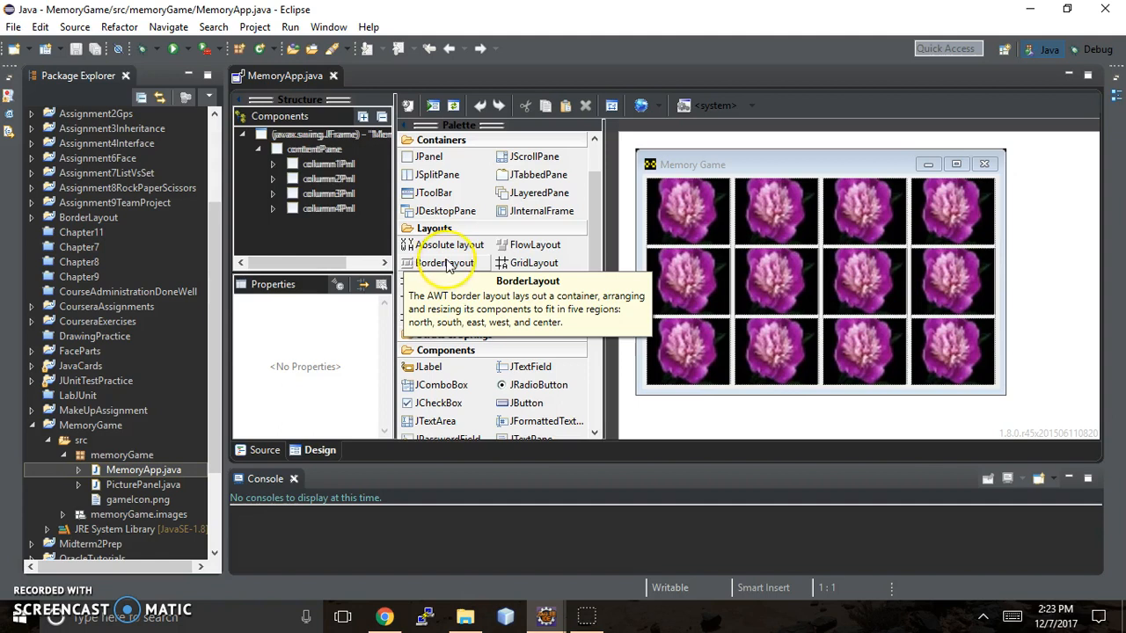
mouse_move(499, 362)
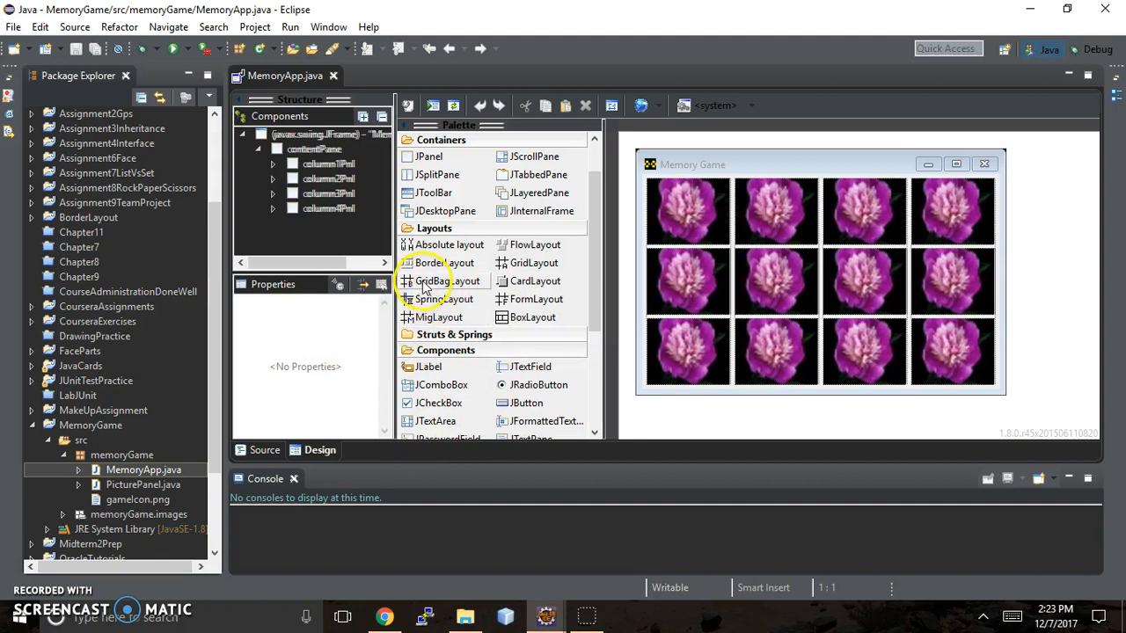
mouse_move(444, 281)
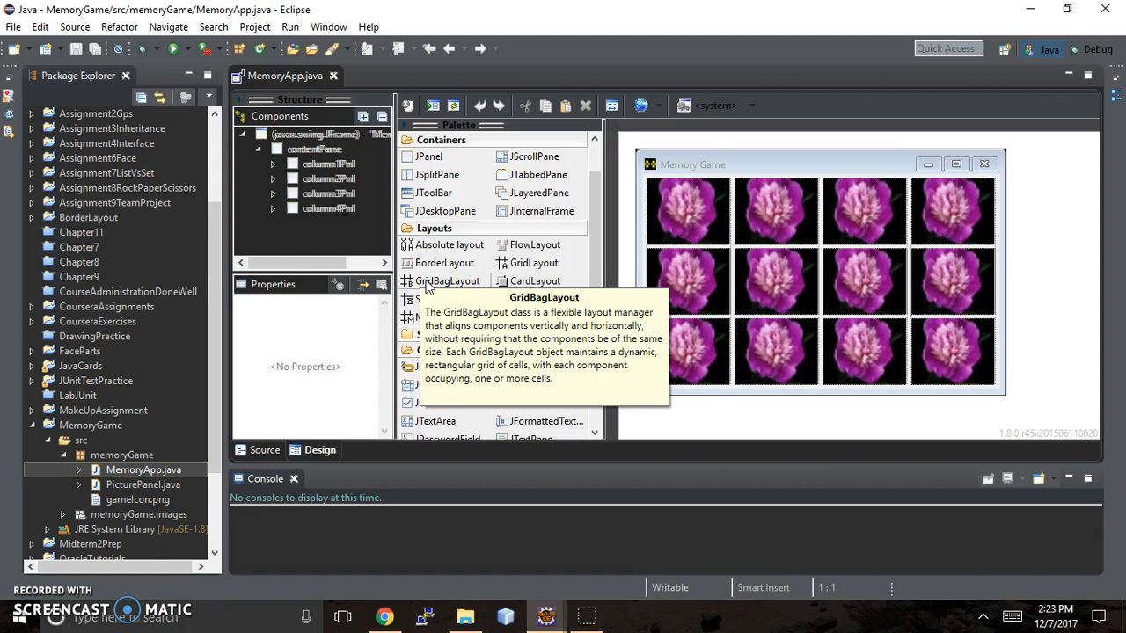
mouse_move(535, 263)
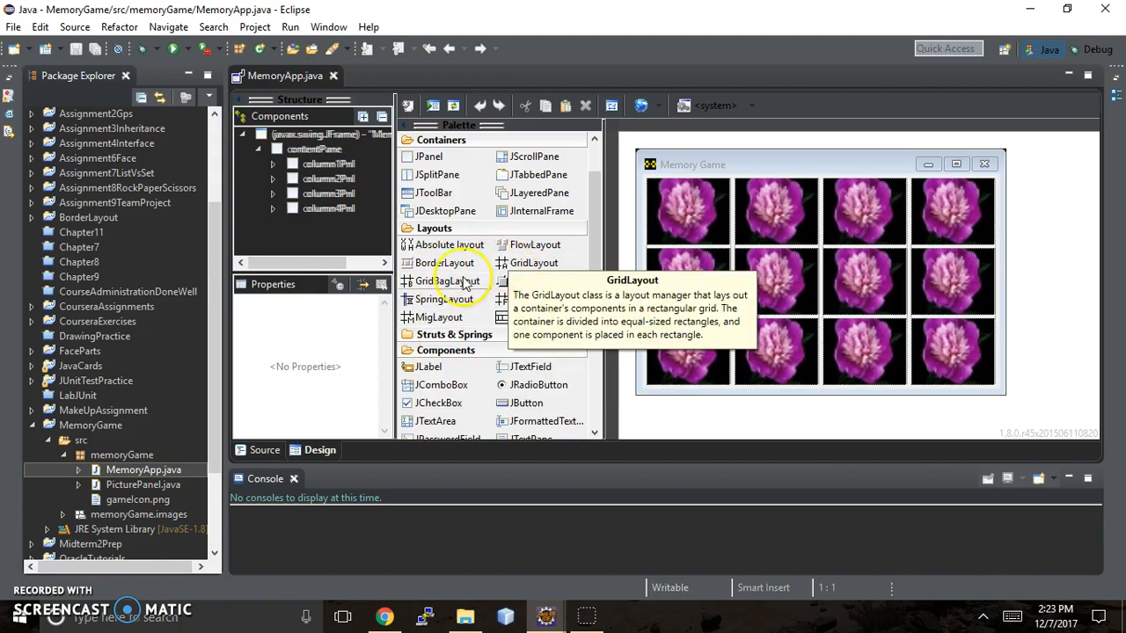
mouse_move(517, 281)
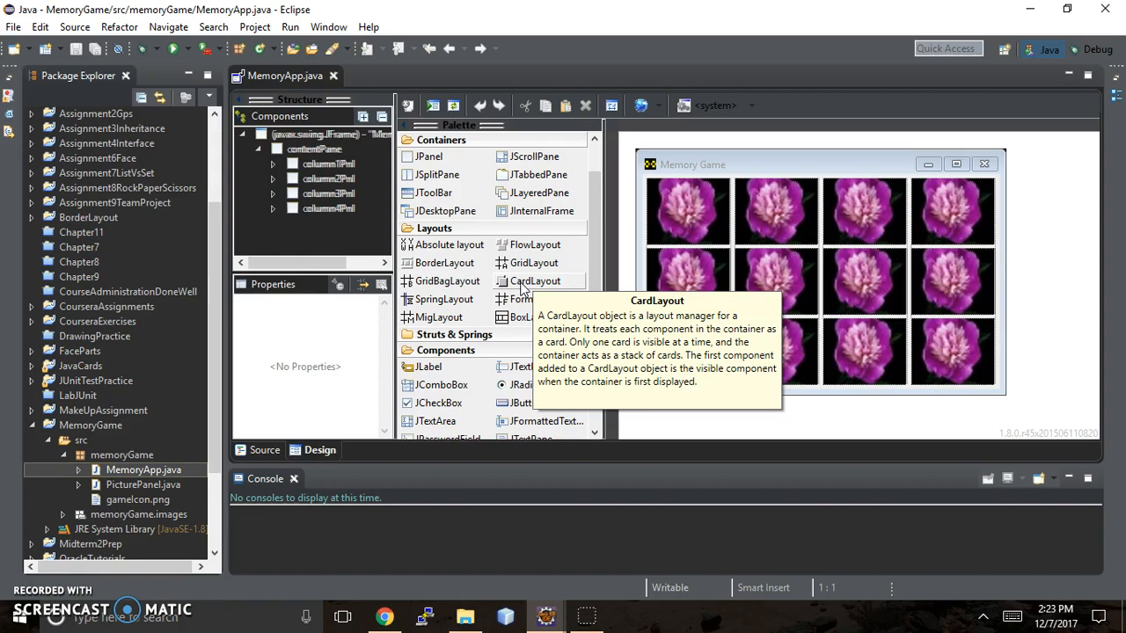
mouse_move(443, 299)
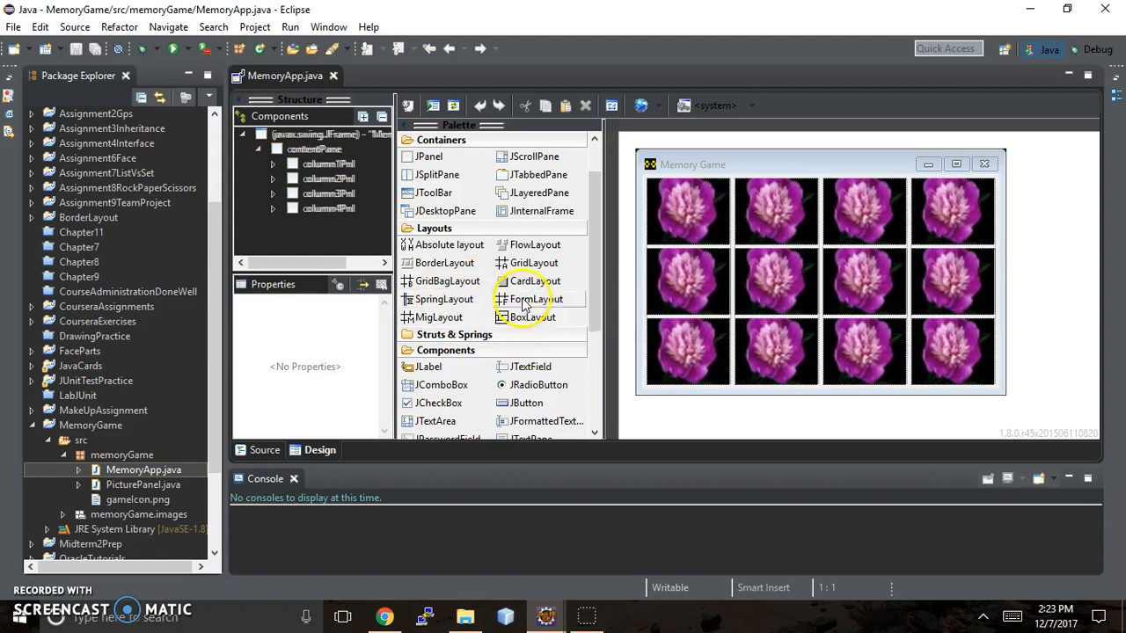
mouse_move(536, 299)
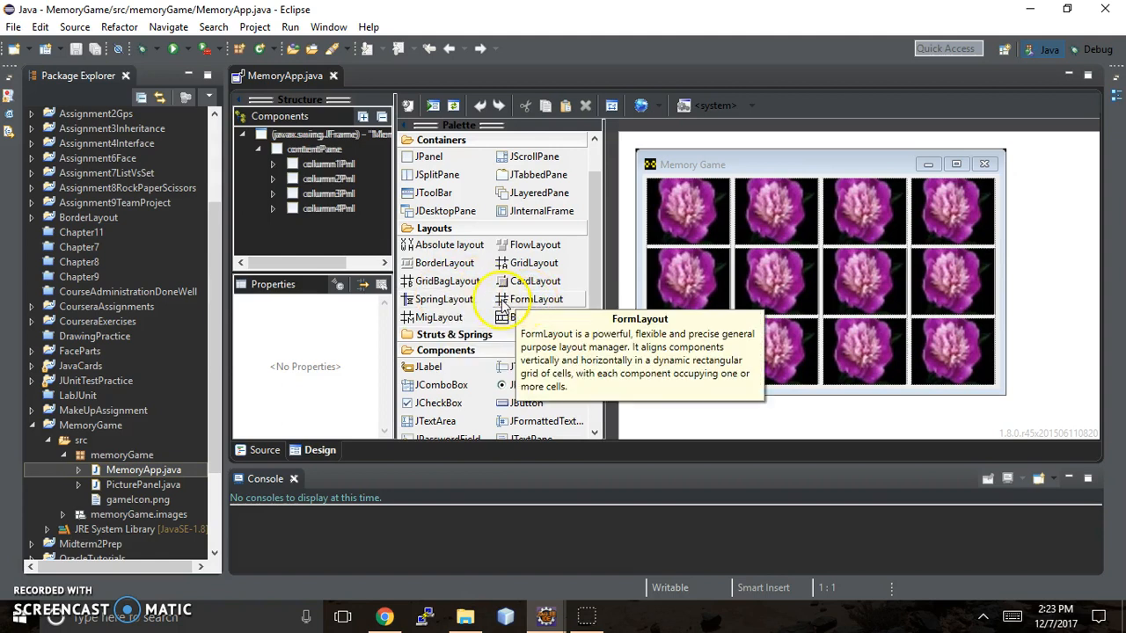
mouse_move(440, 317)
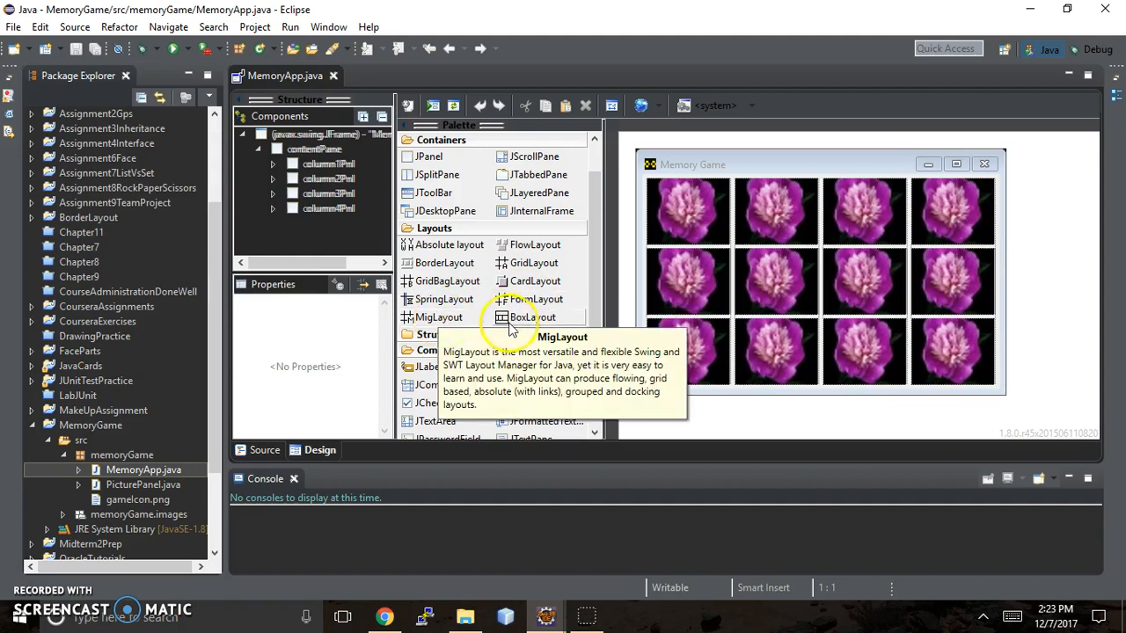
mouse_move(531, 316)
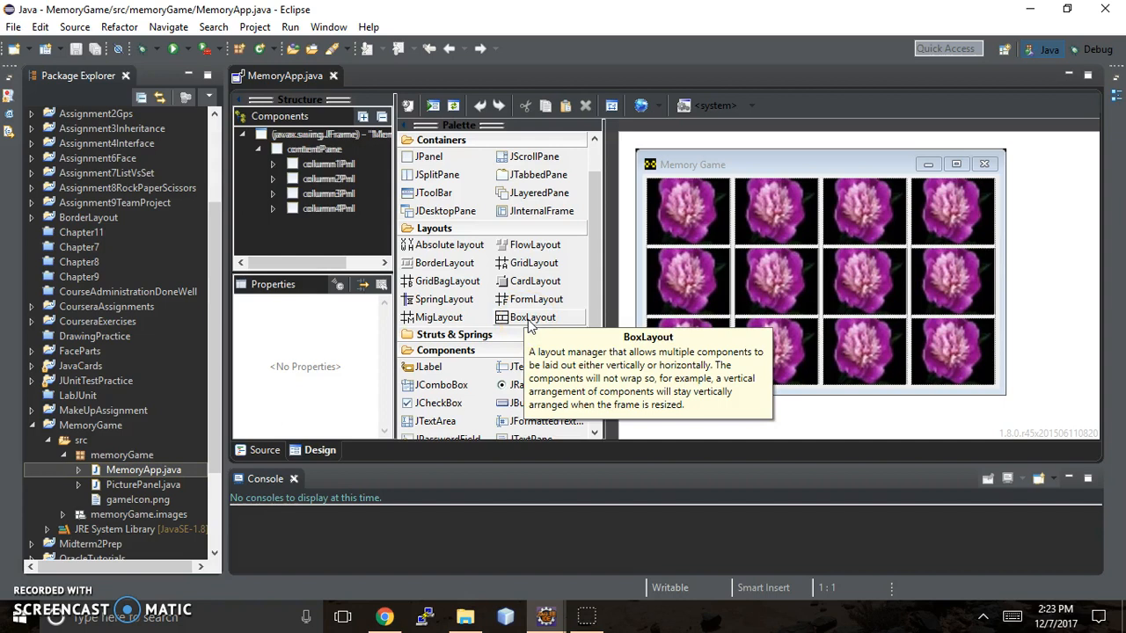
mouse_move(514, 273)
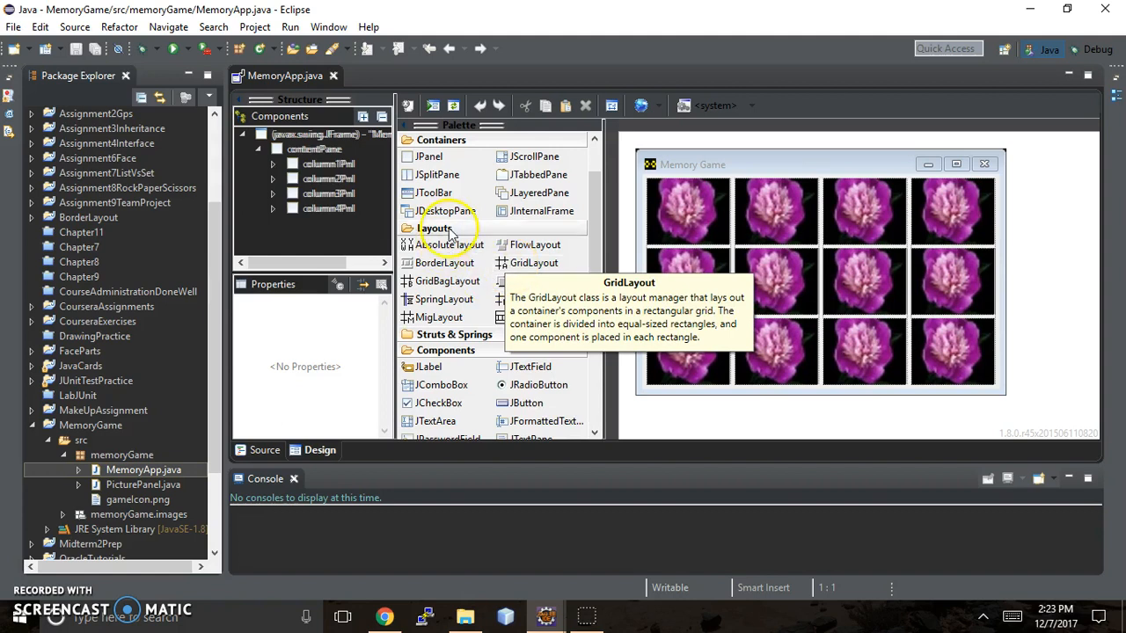
click(433, 228)
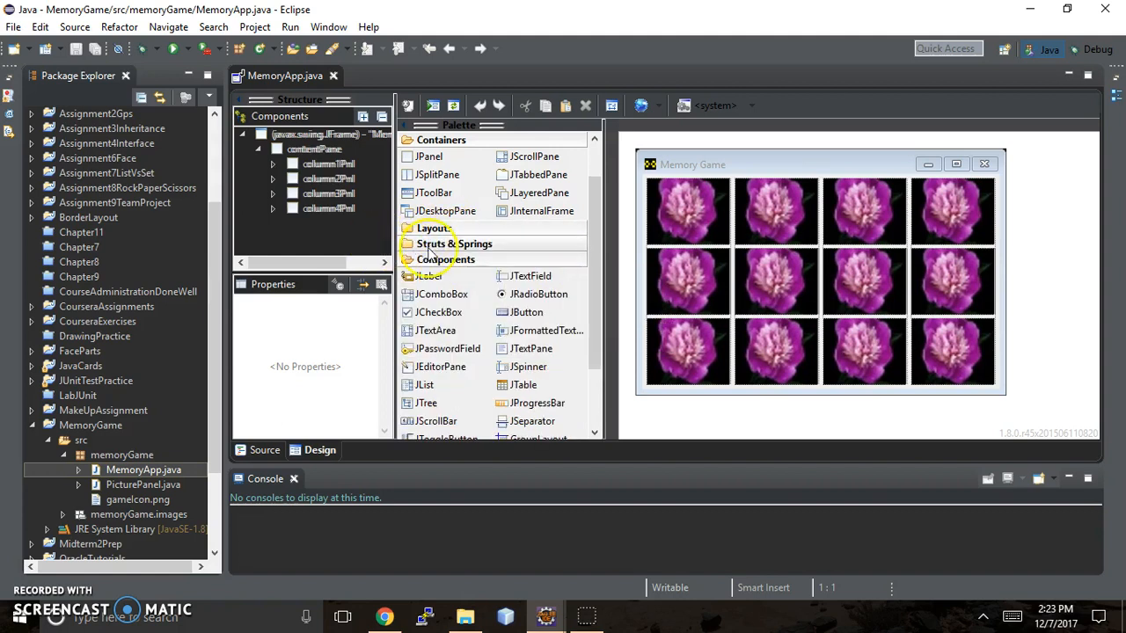
click(454, 243)
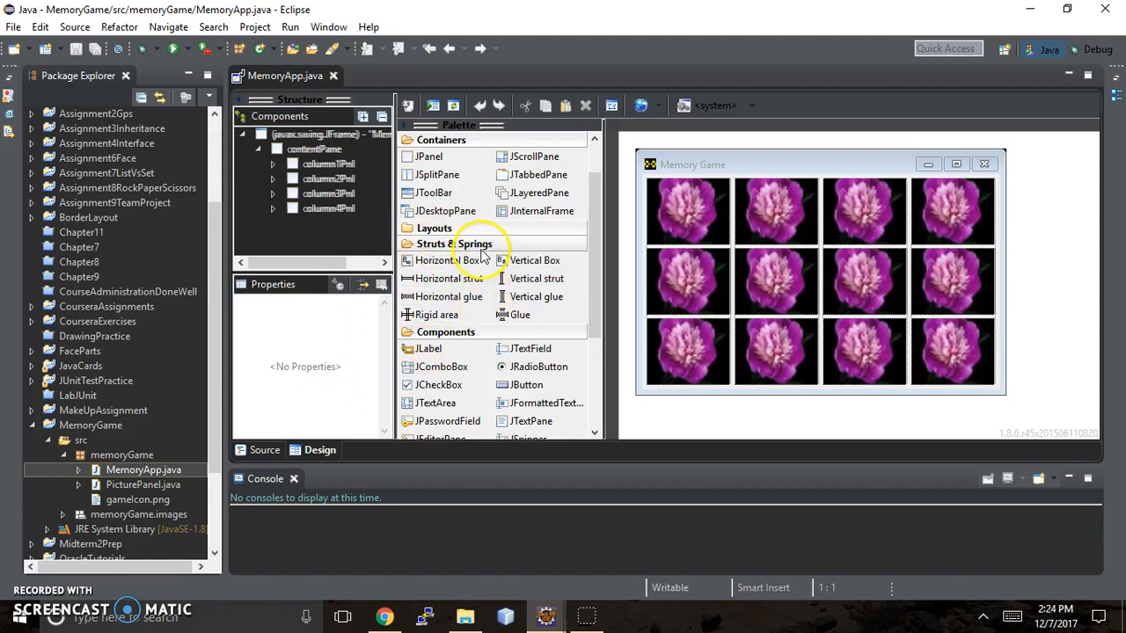
click(454, 243)
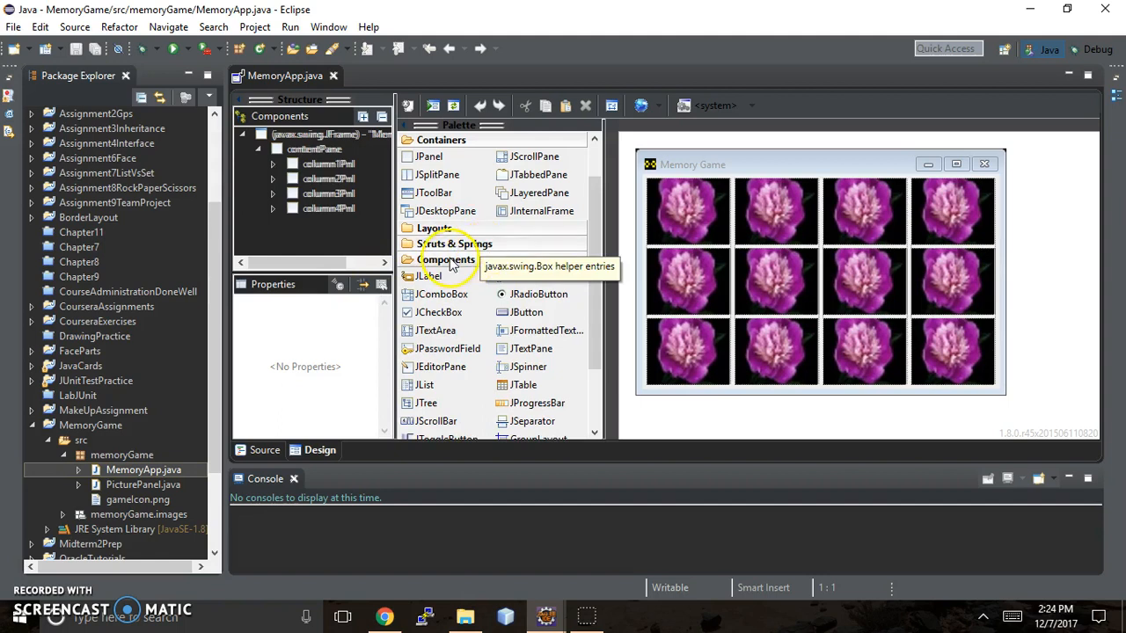
mouse_move(461, 274)
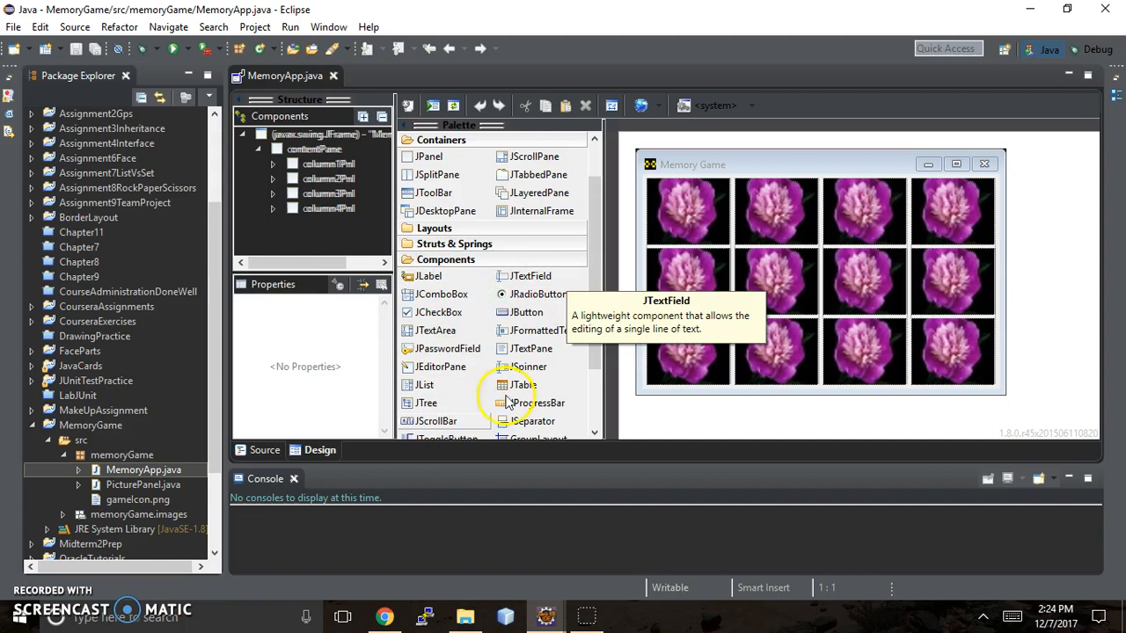
scroll(down, 3)
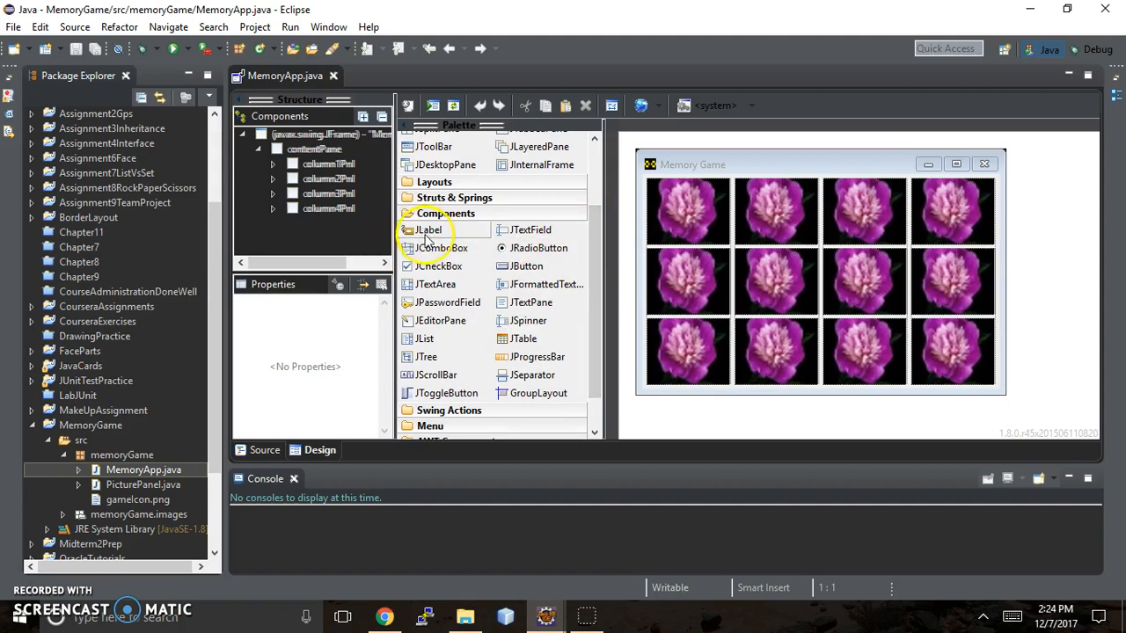
mouse_move(444, 230)
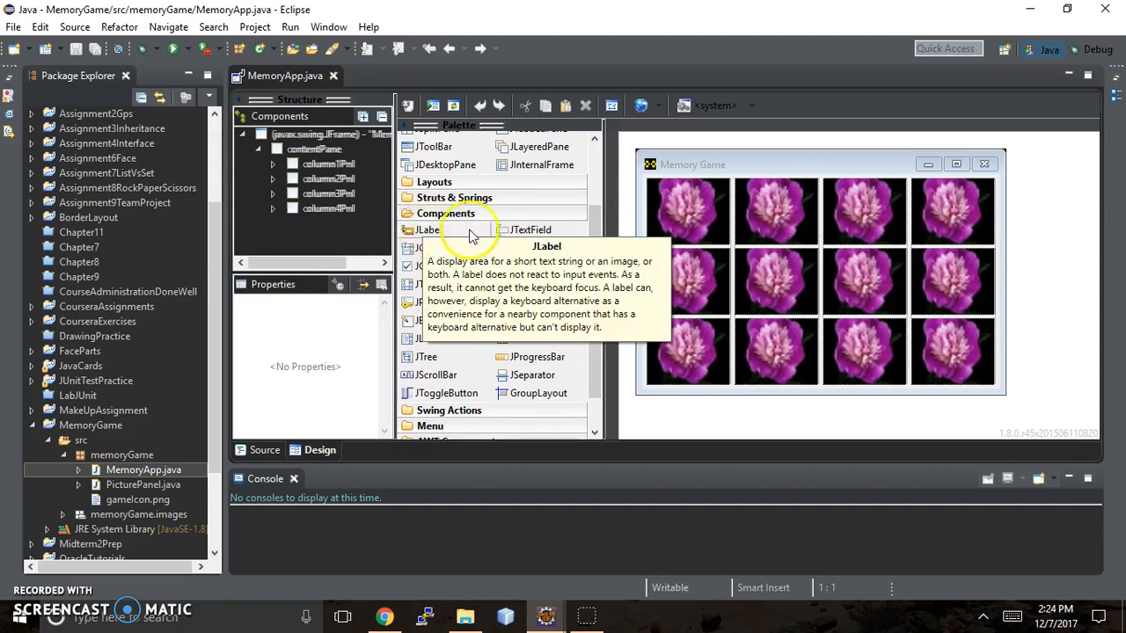
mouse_move(342, 411)
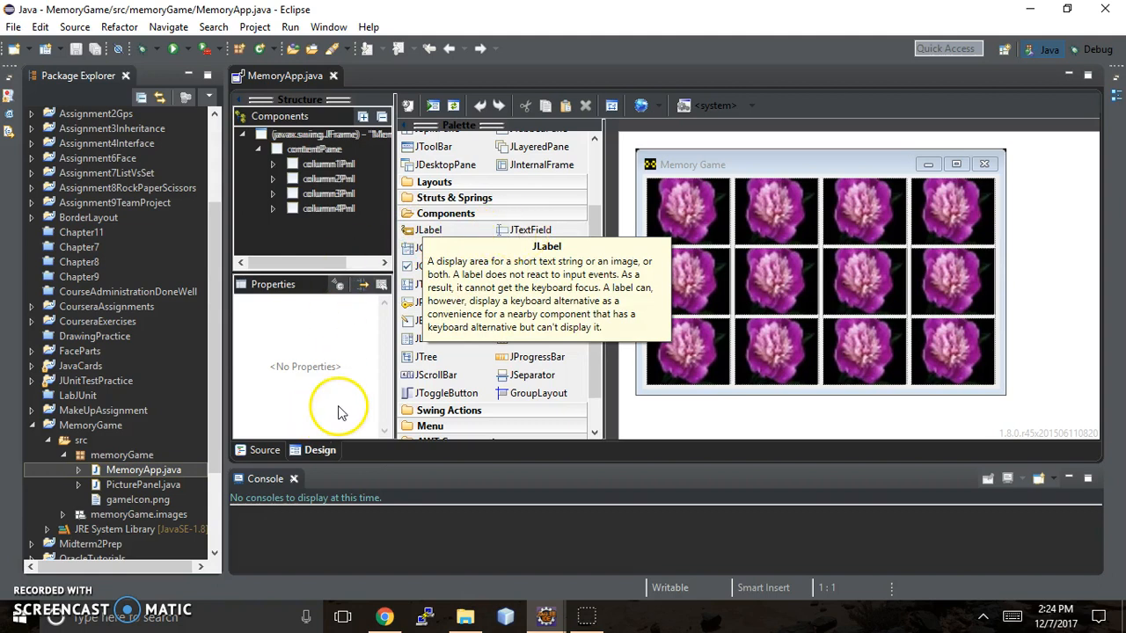
mouse_move(538, 413)
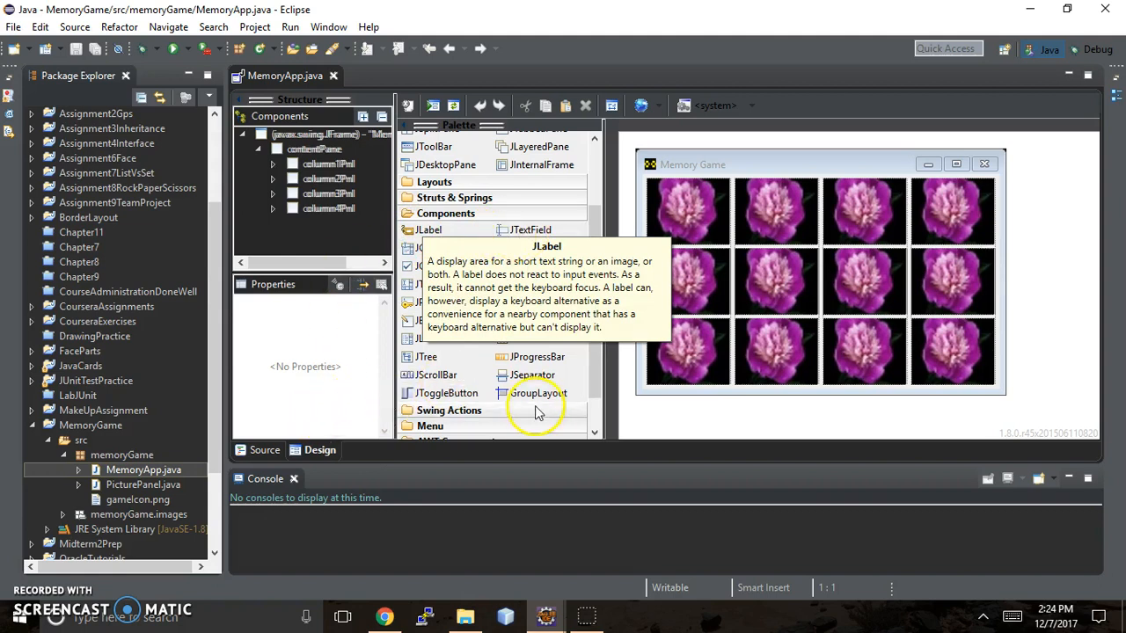
mouse_move(426, 355)
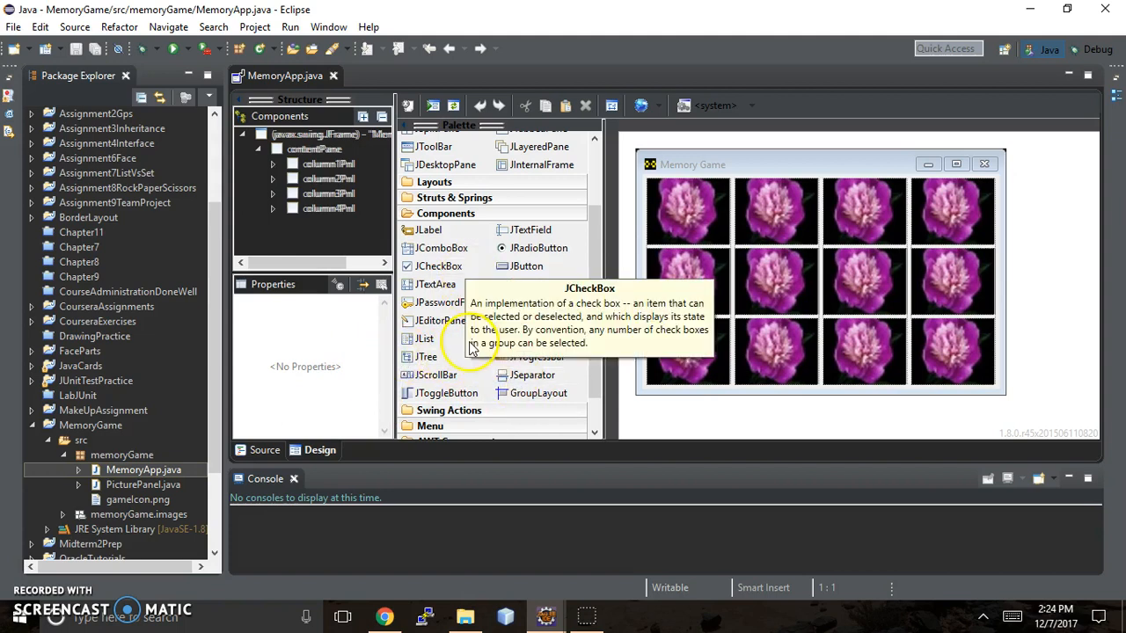
mouse_move(373, 387)
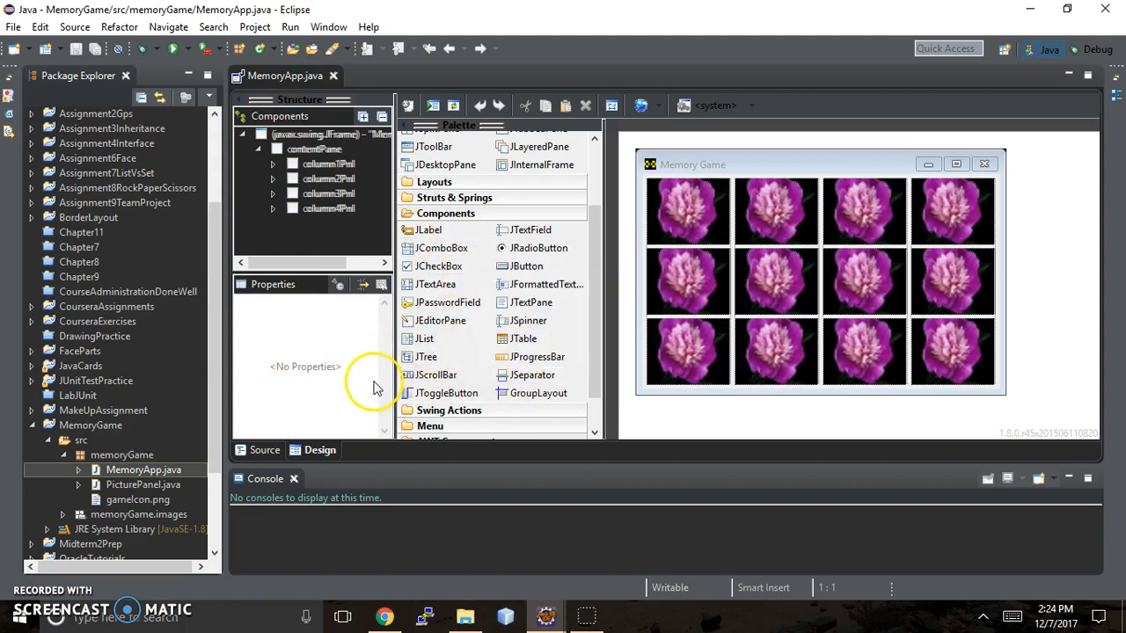
mouse_move(528, 267)
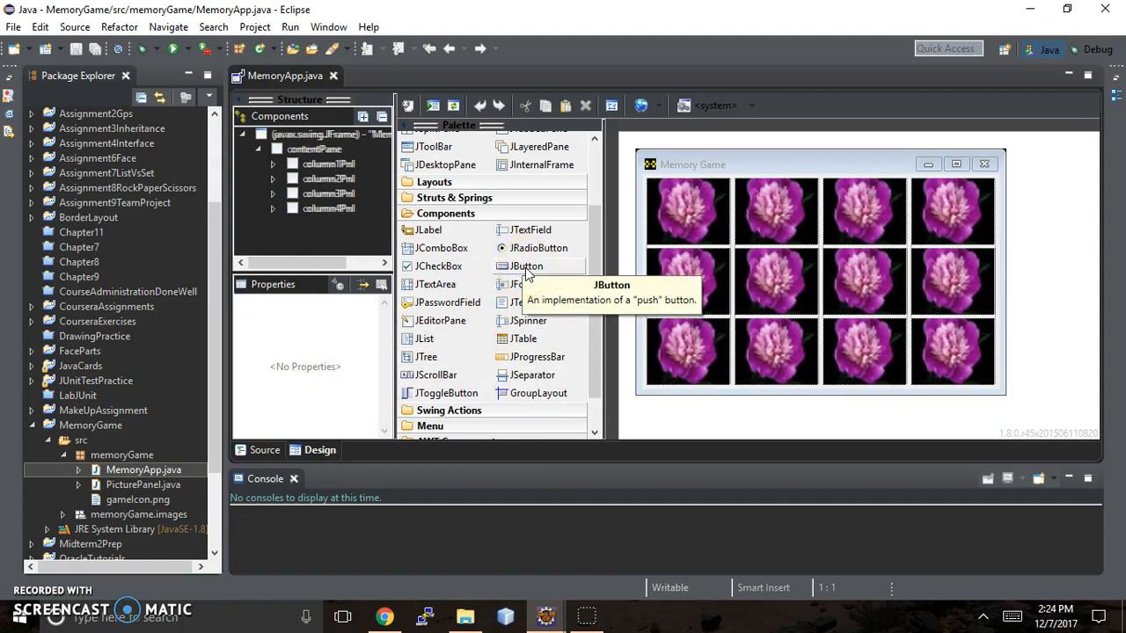
mouse_move(401, 387)
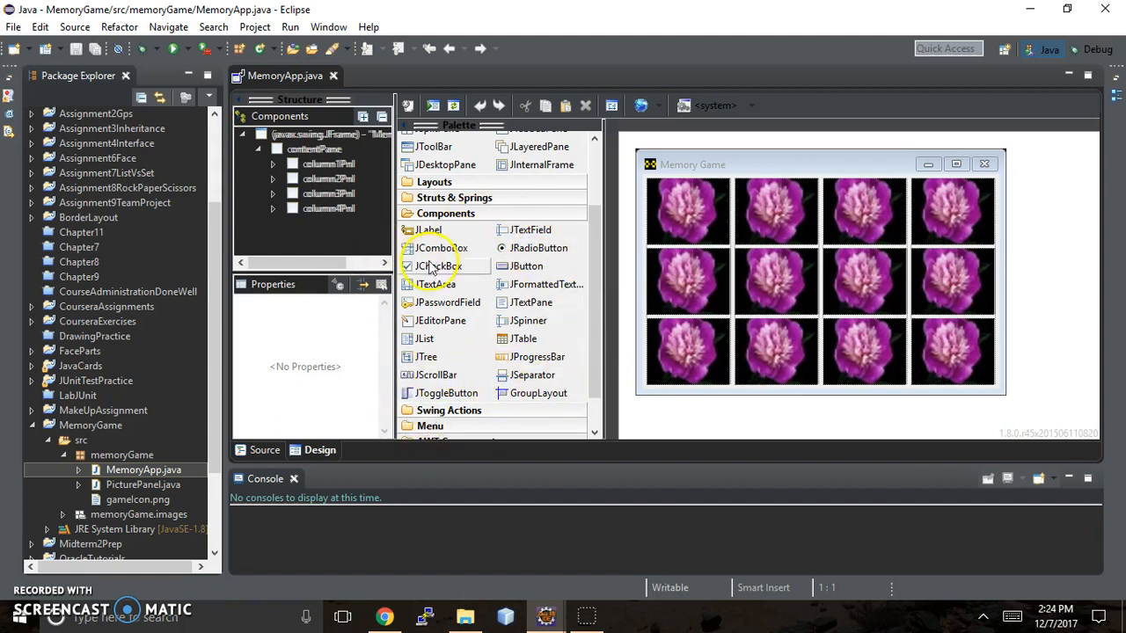
mouse_move(447, 394)
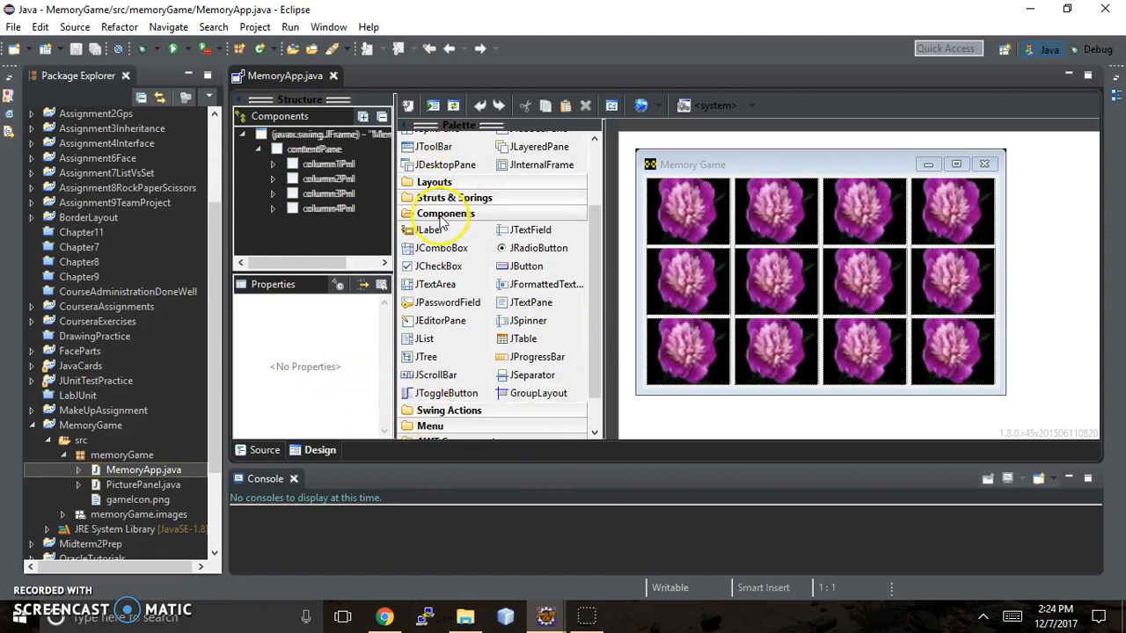
- Expand and collapse the Components, Swing Actions and Menu palette groups
scroll(up, 3)
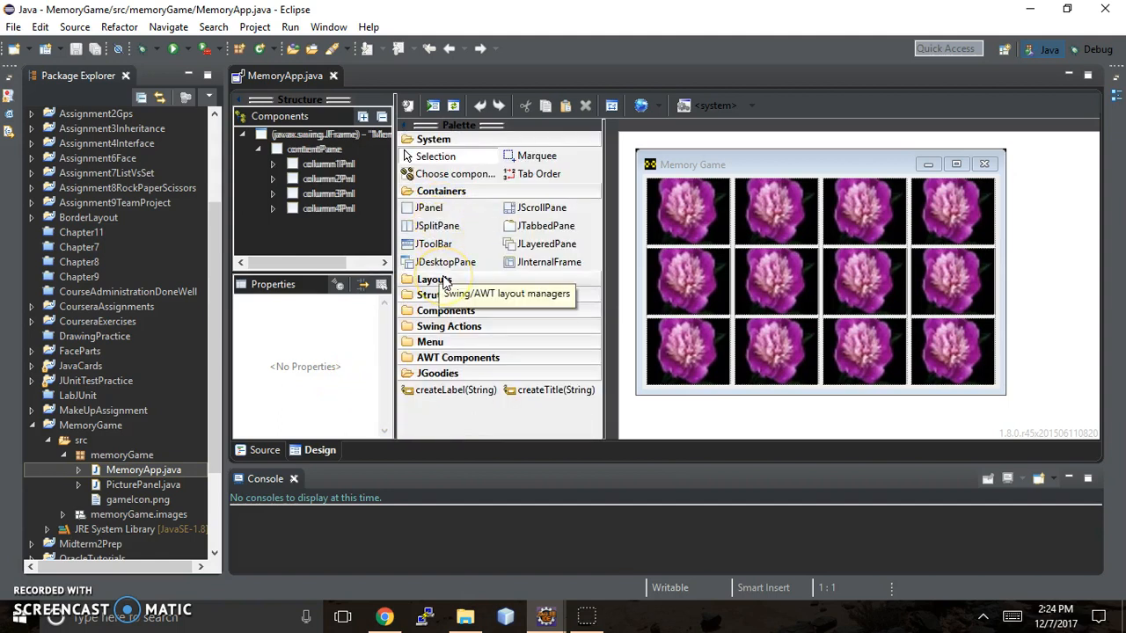
mouse_move(429, 208)
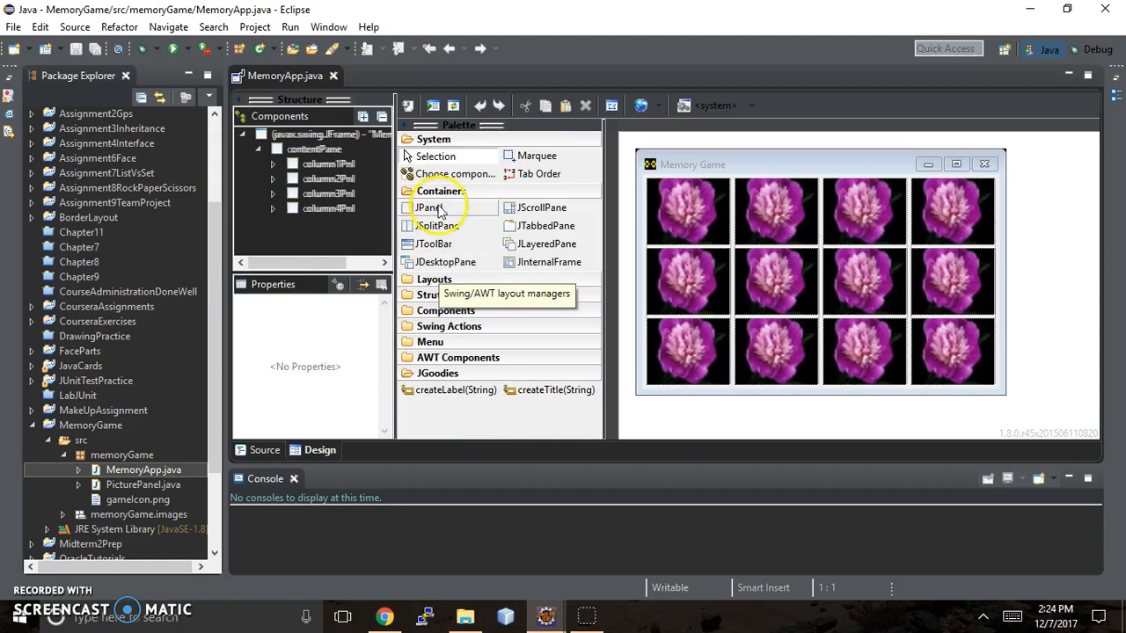
mouse_move(429, 208)
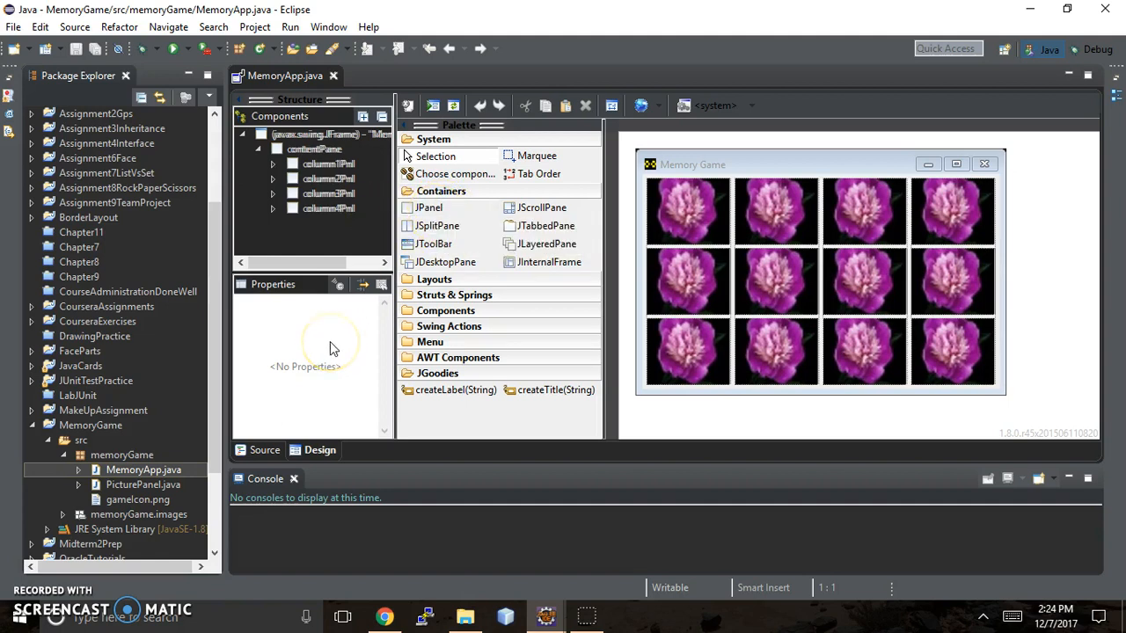
click(445, 309)
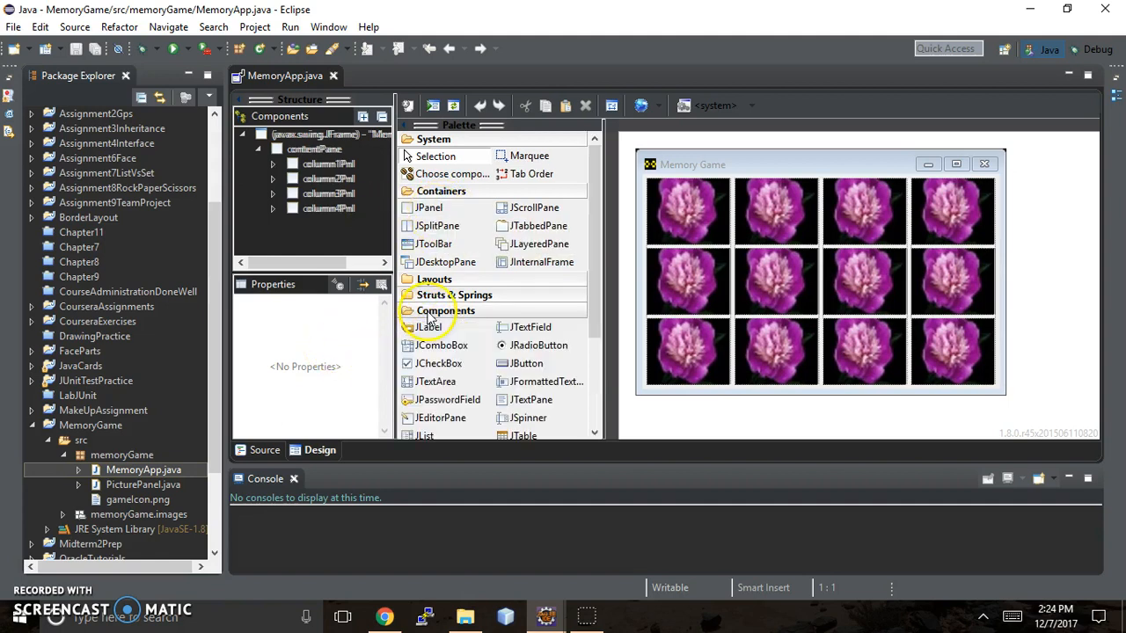
mouse_move(460, 320)
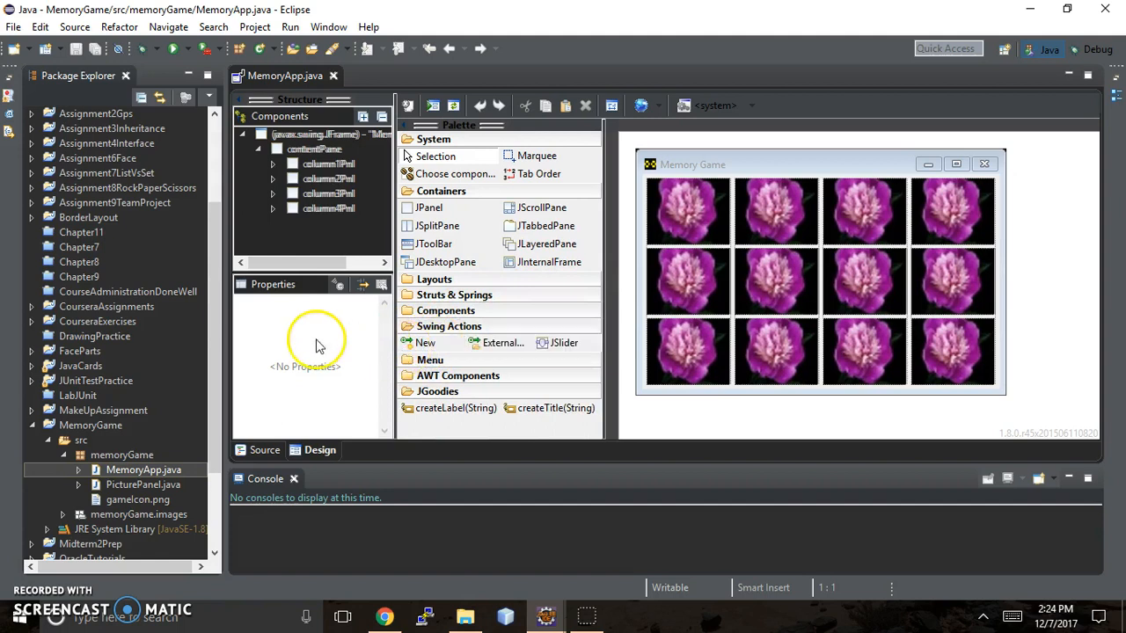
click(448, 325)
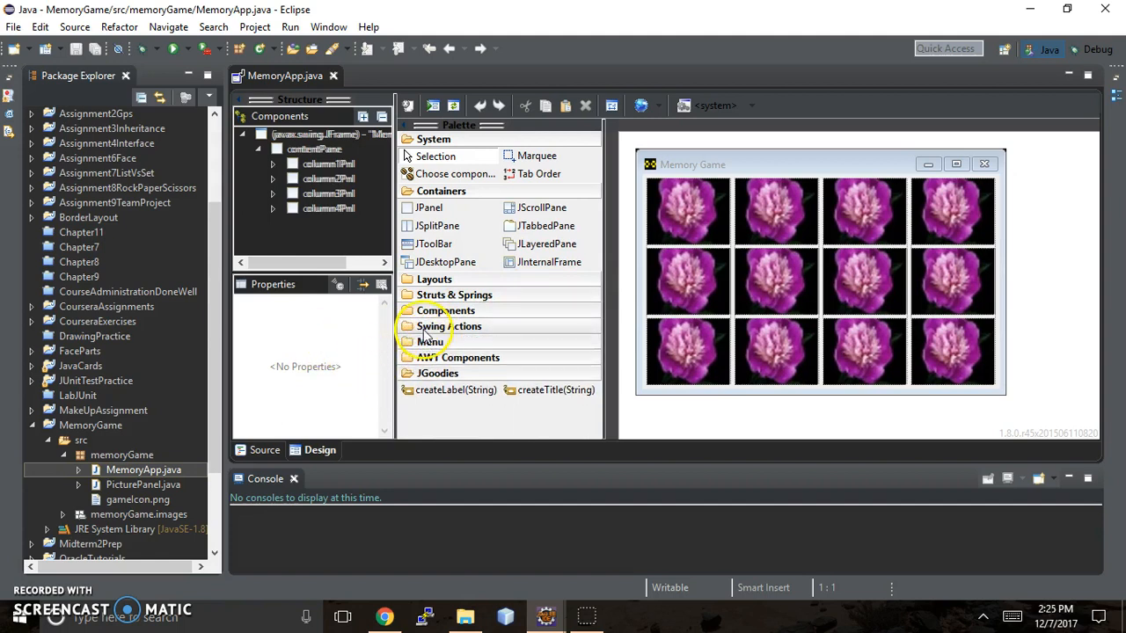
click(429, 341)
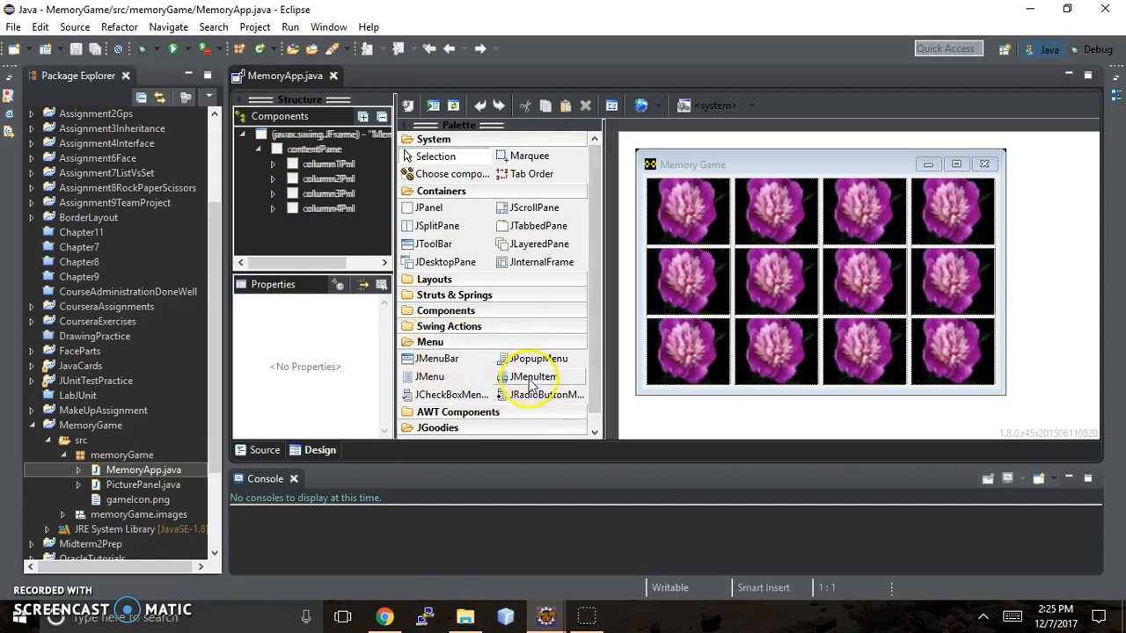
mouse_move(446, 376)
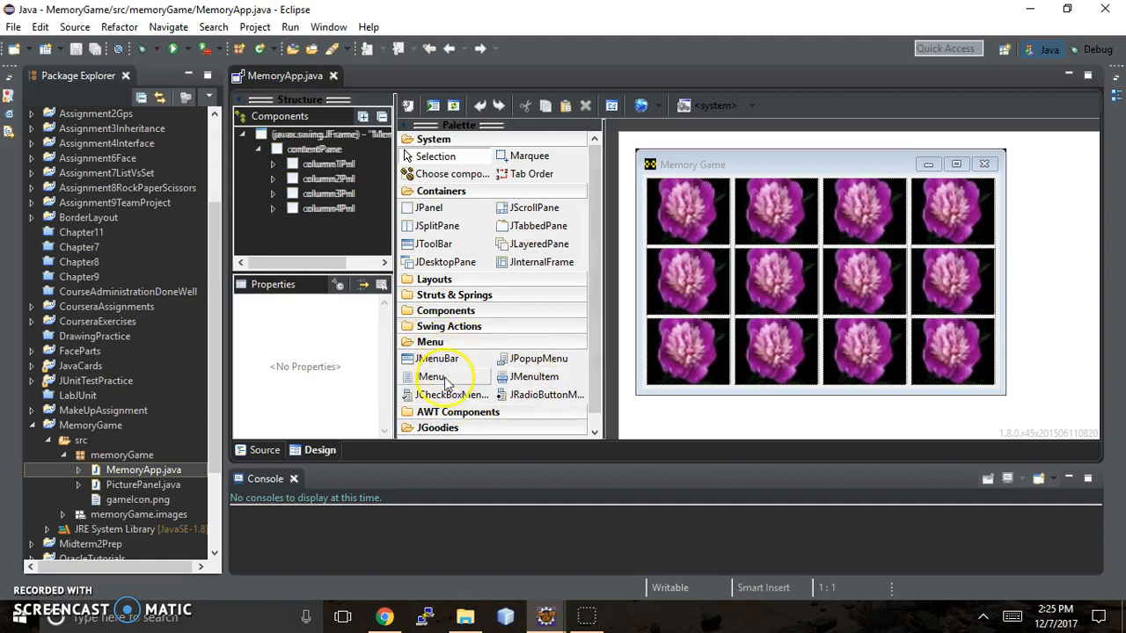
mouse_move(534, 377)
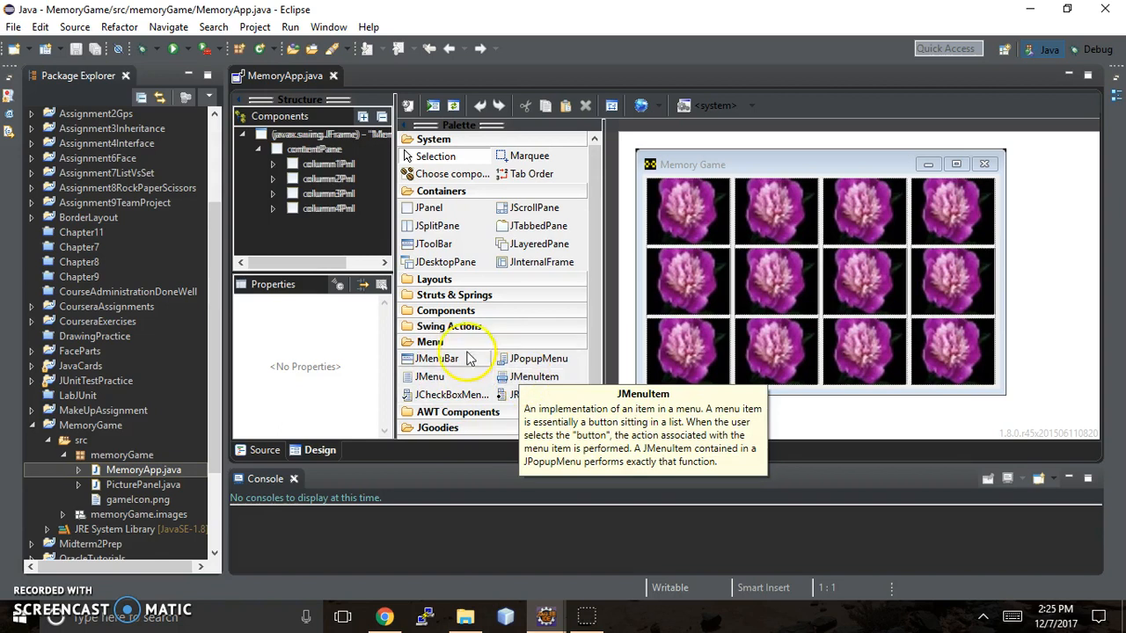
click(433, 341)
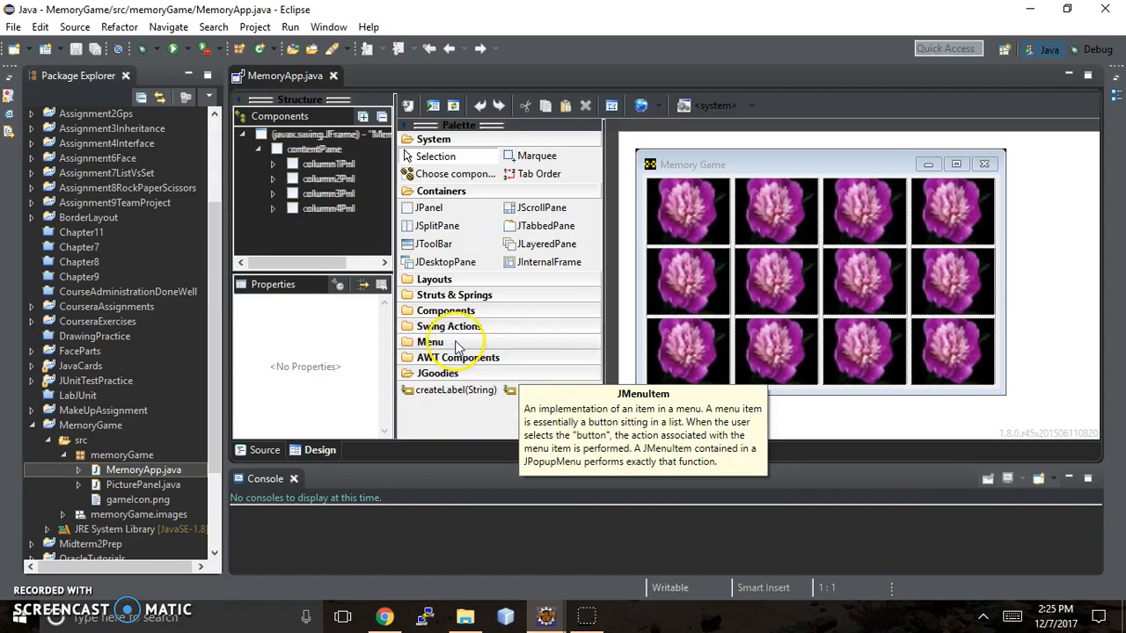
- Expand the AWT Components group and scroll through its entries
click(457, 357)
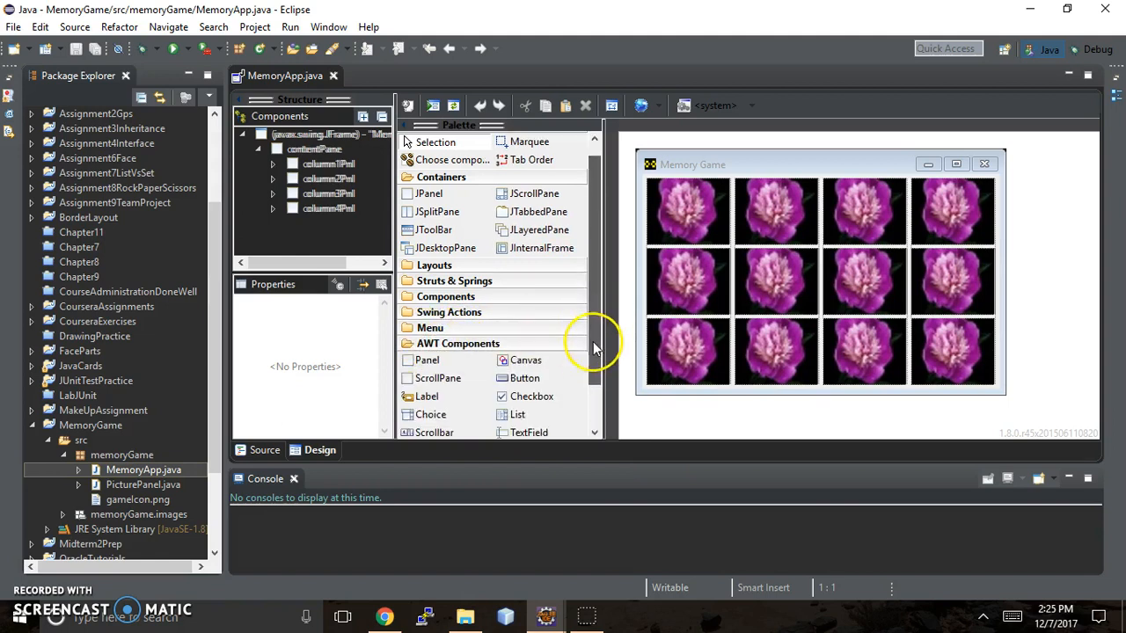
scroll(down, 3)
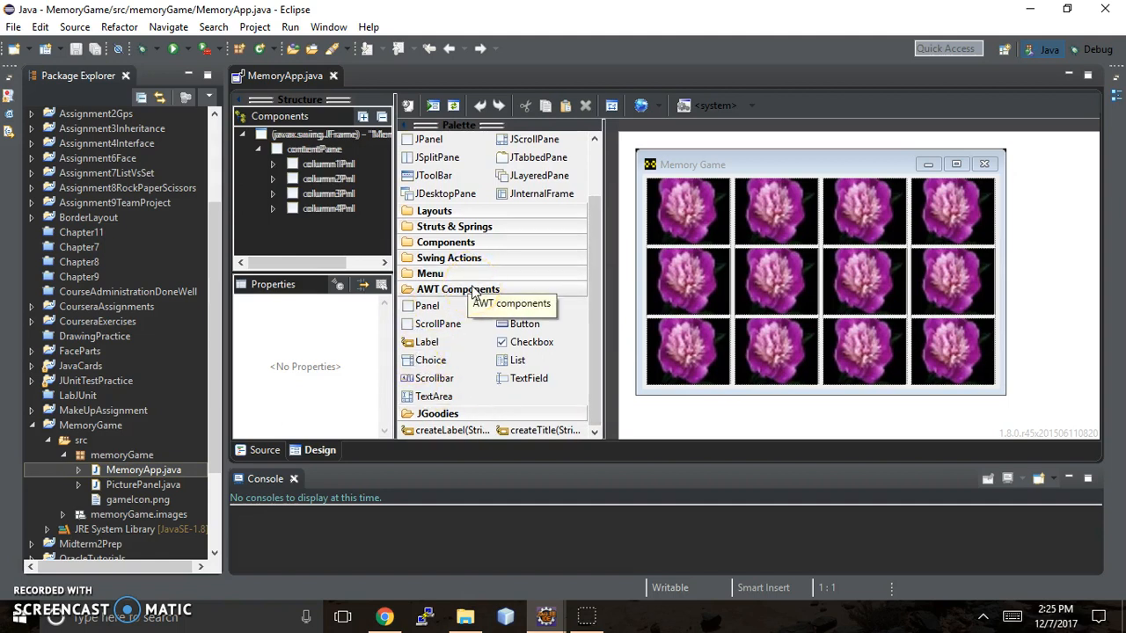
scroll(up, 3)
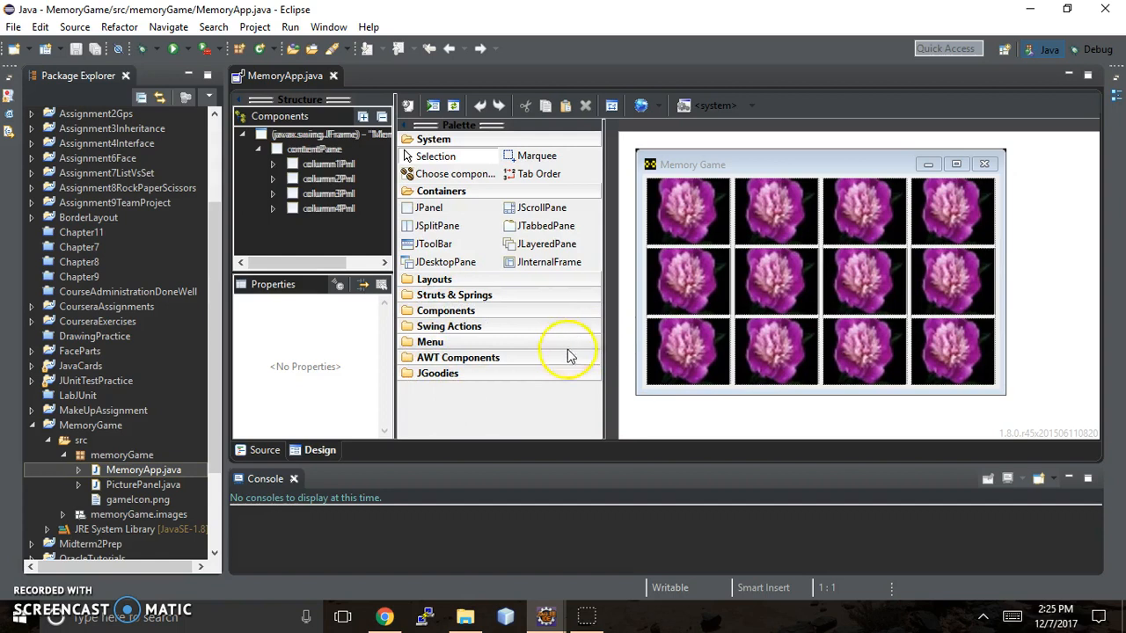
- Select flower cards in the grid and expand the column and card panels in the Components tree
click(436, 373)
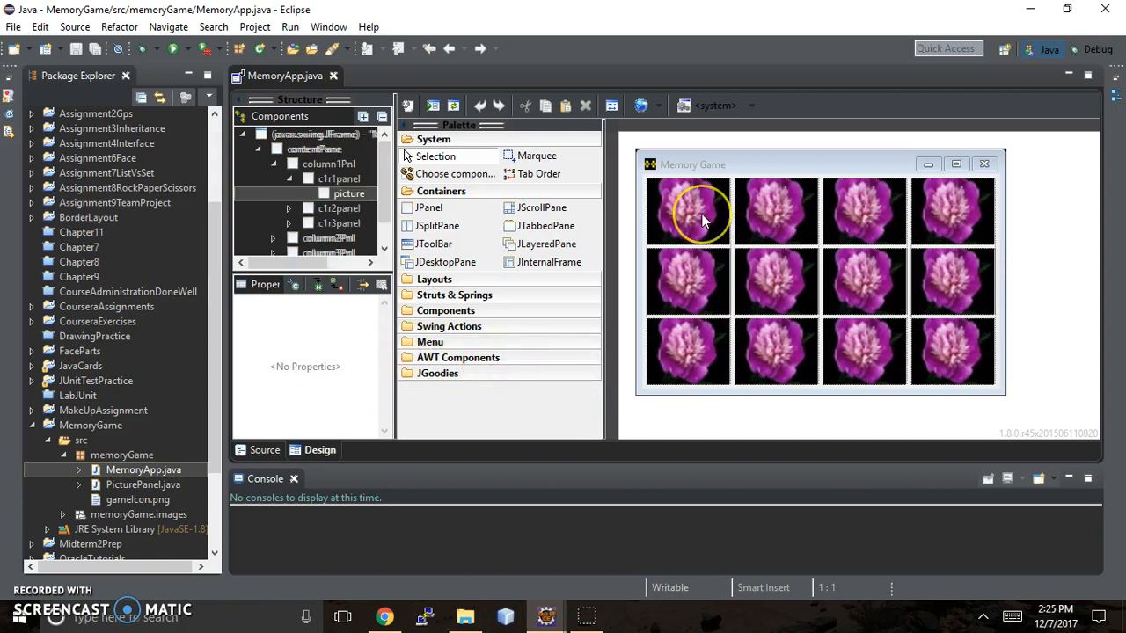
click(688, 211)
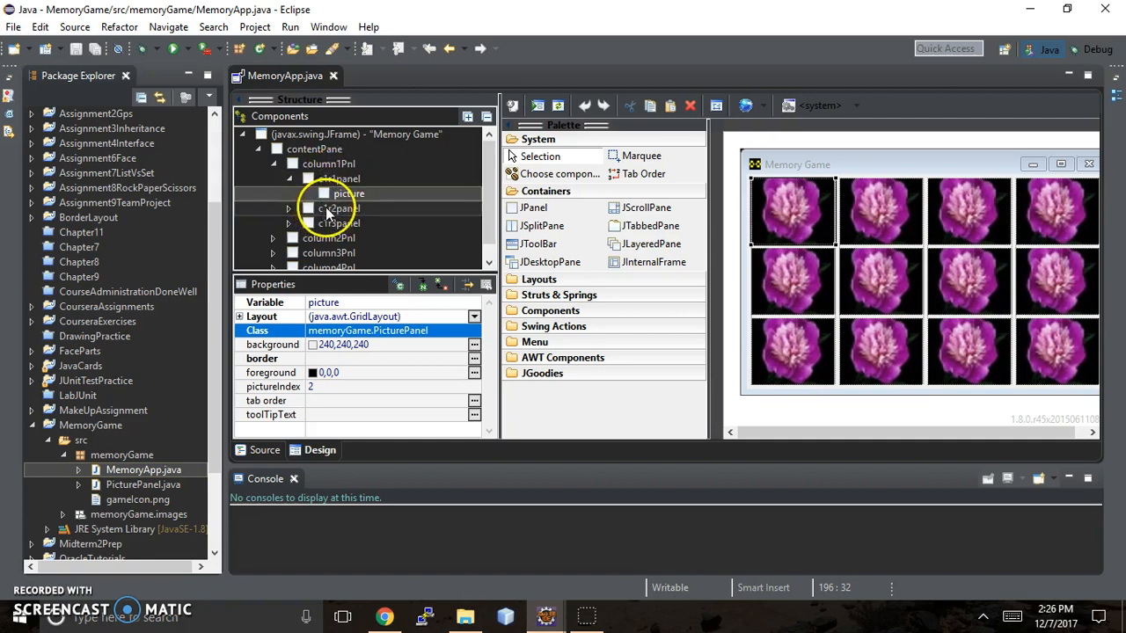
click(880, 211)
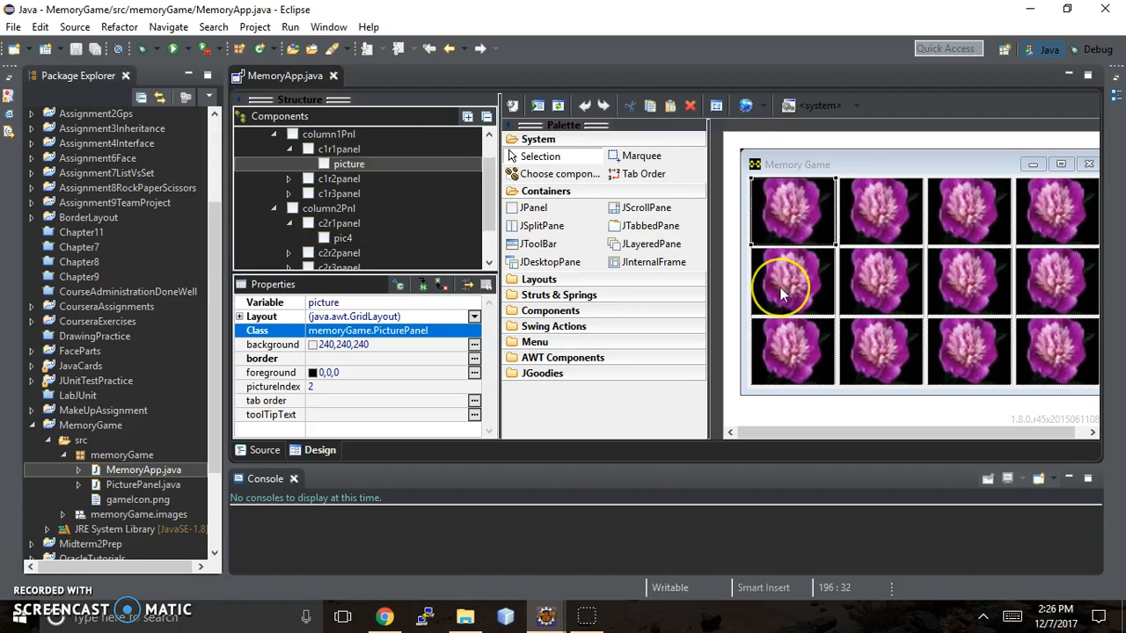
click(777, 351)
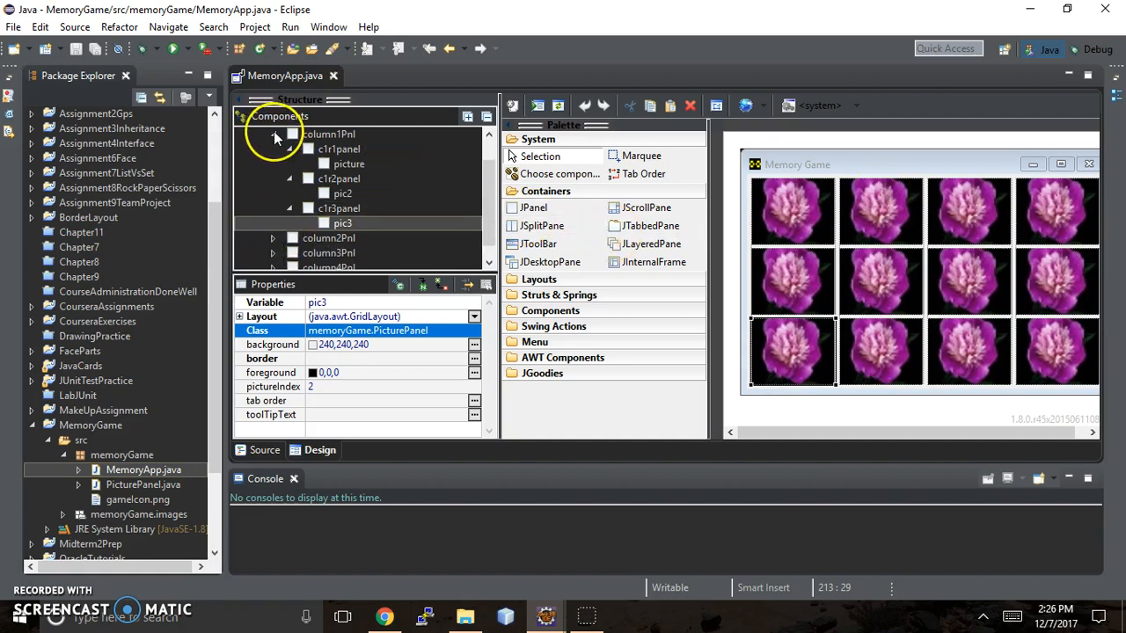
click(348, 164)
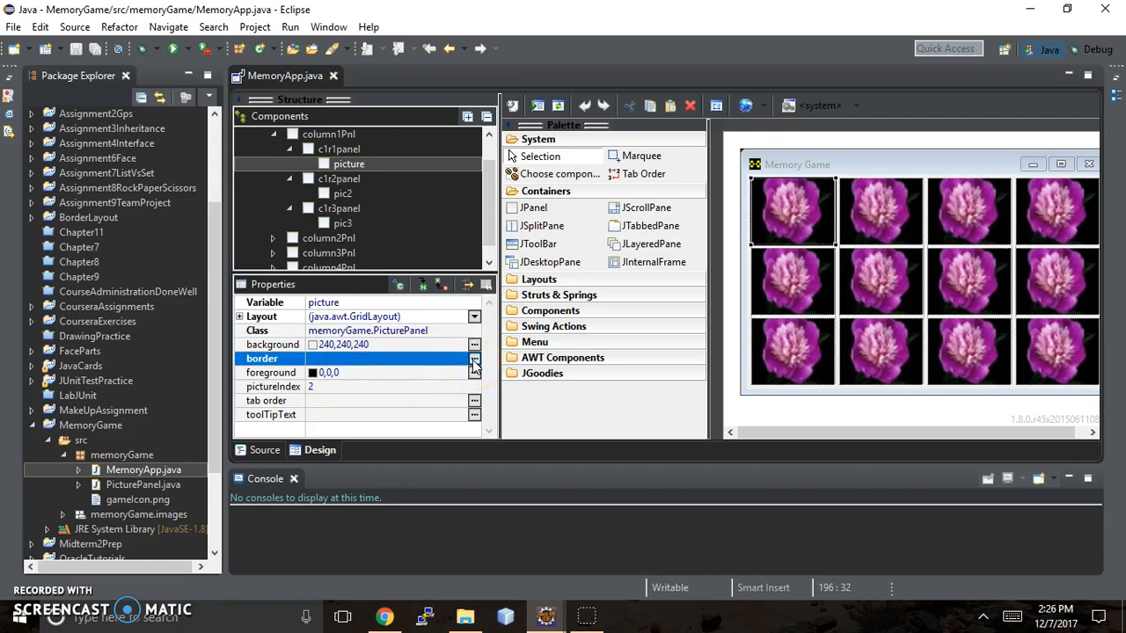
click(475, 359)
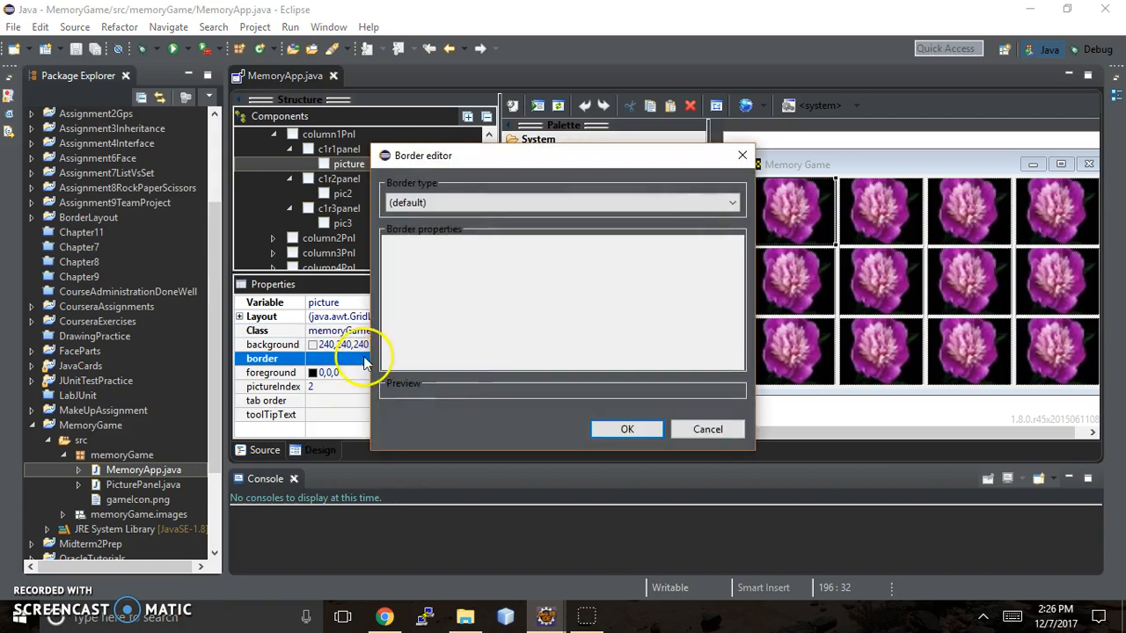
mouse_move(580, 338)
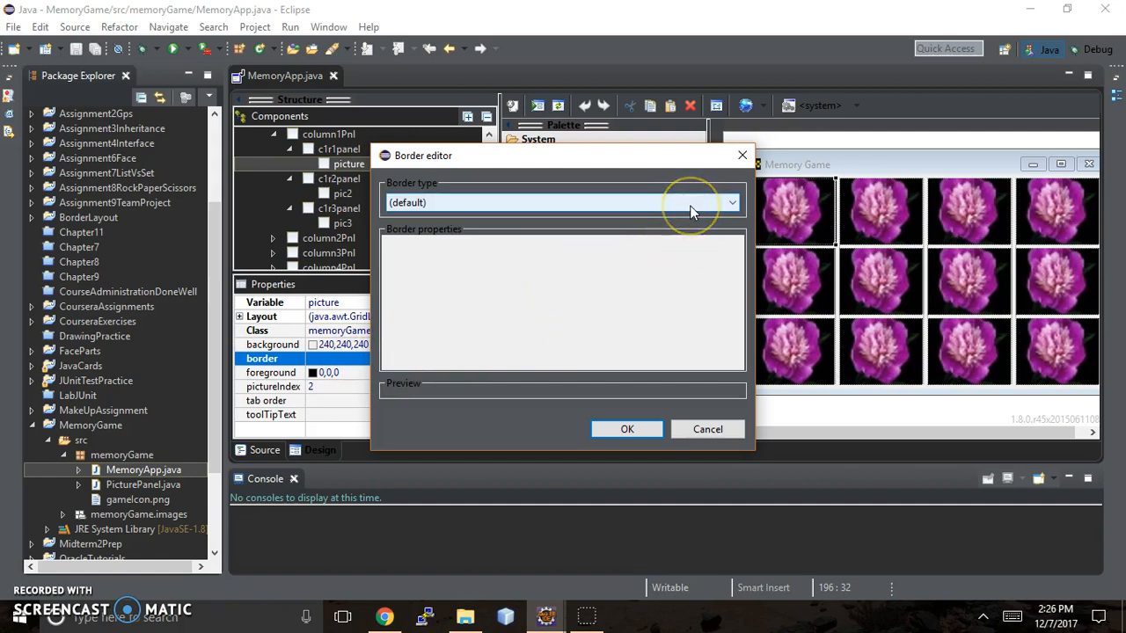
click(730, 203)
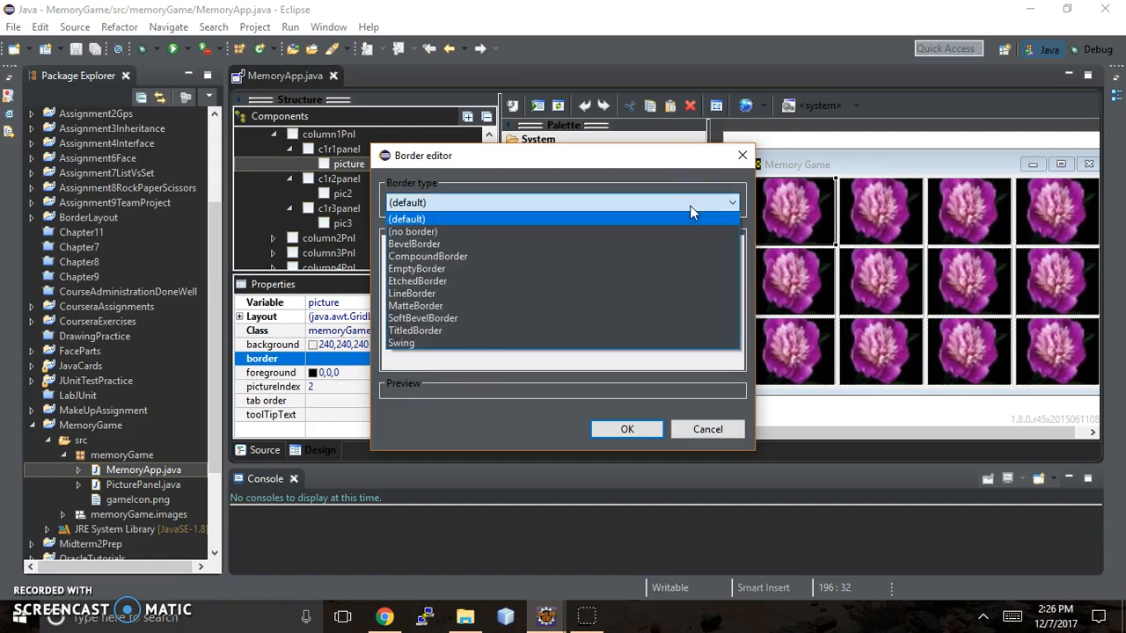
mouse_move(422, 316)
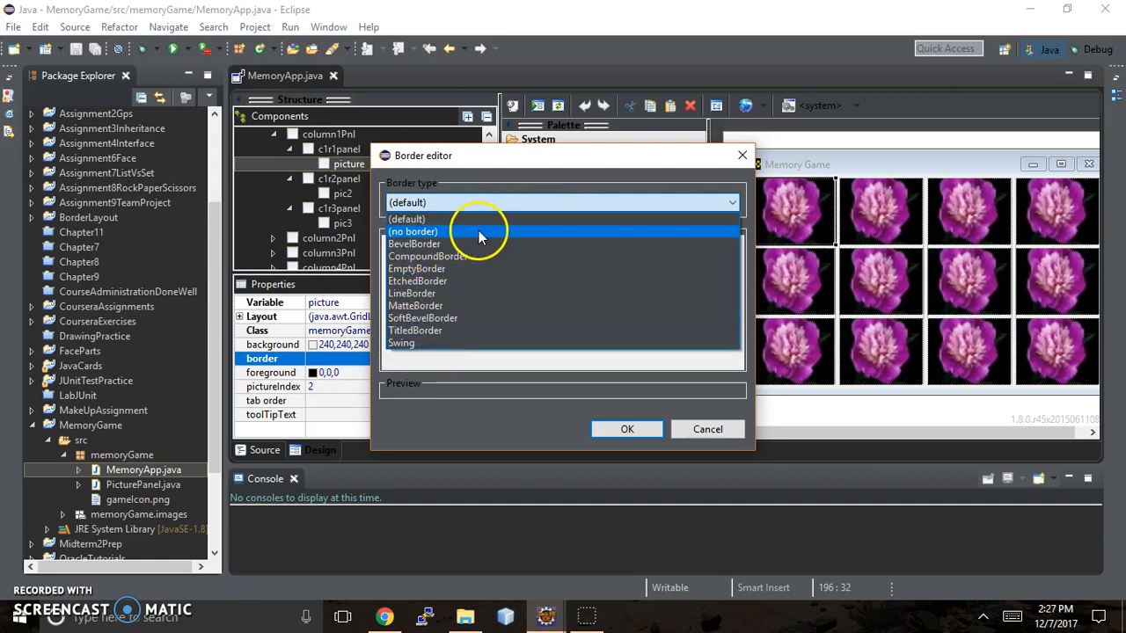
click(406, 218)
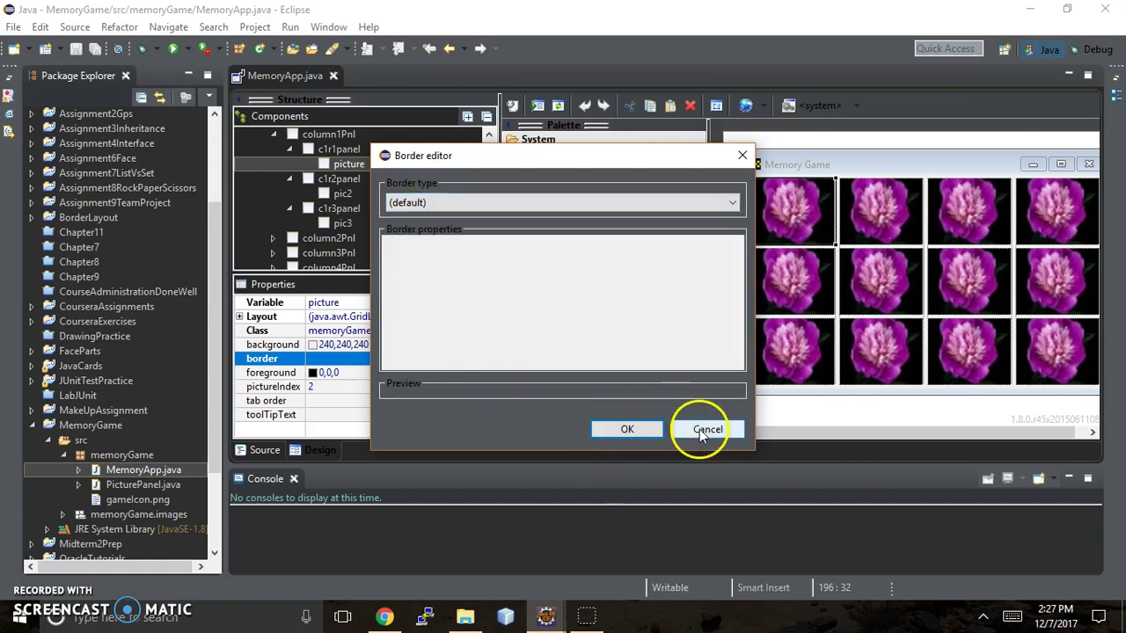
click(707, 429)
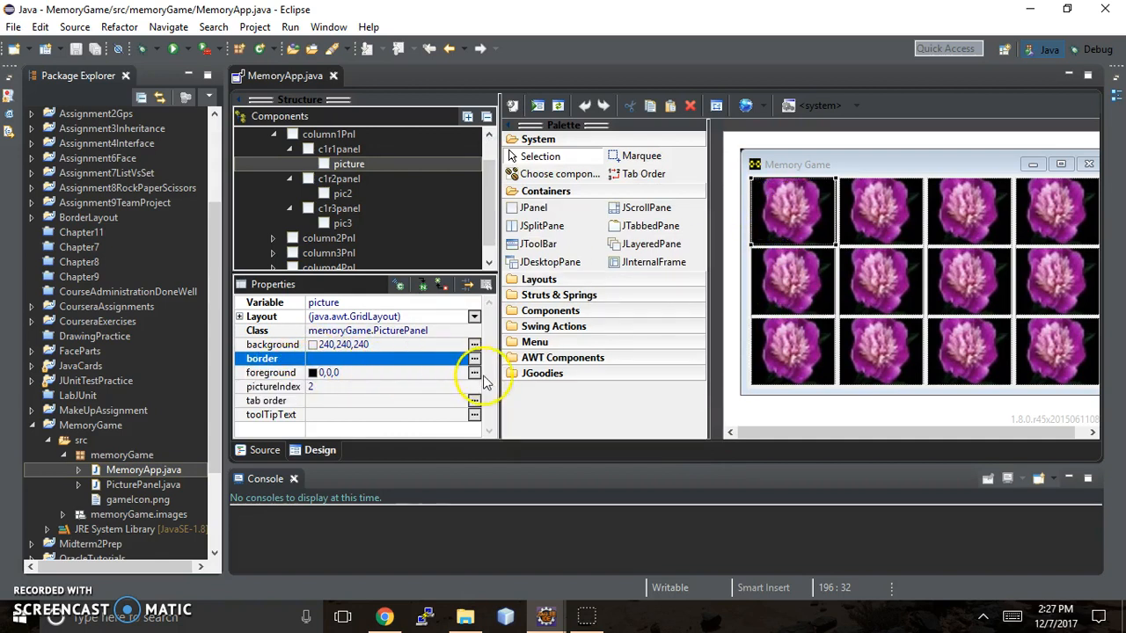
- Browse the AWT, System, Swing, Named and Web safe colour palettes
click(475, 373)
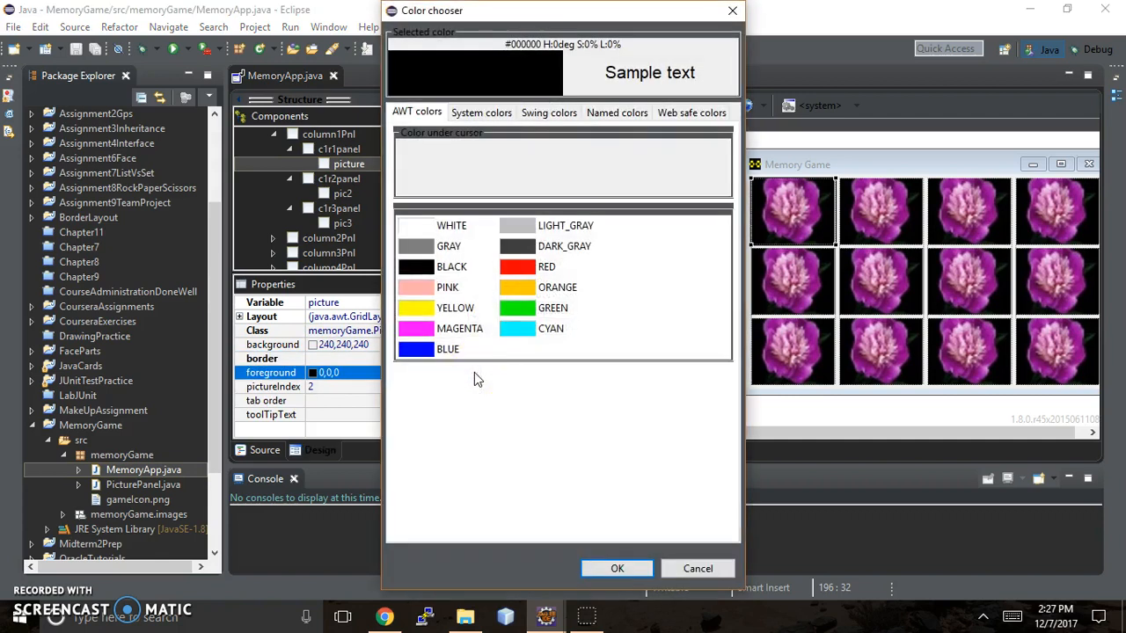
mouse_move(457, 116)
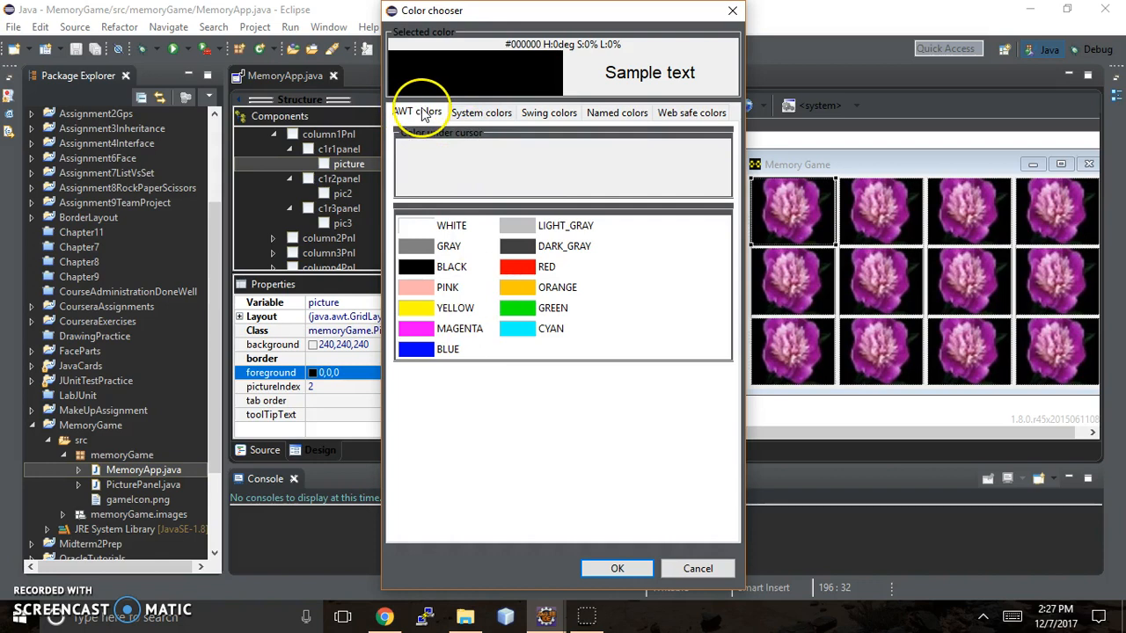
mouse_move(450, 225)
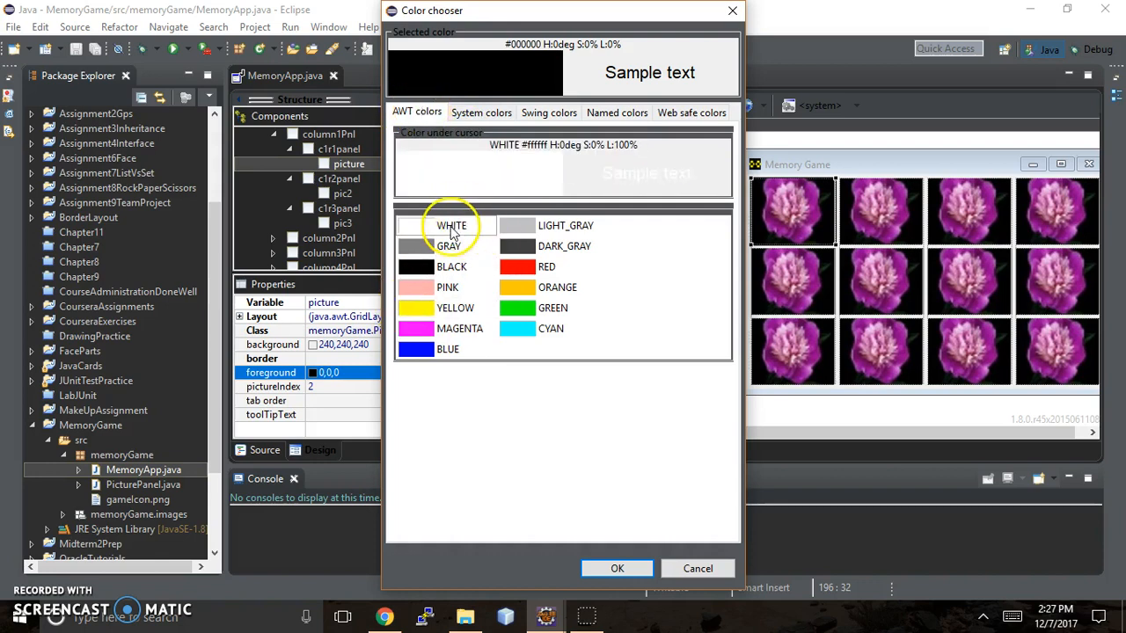
click(482, 113)
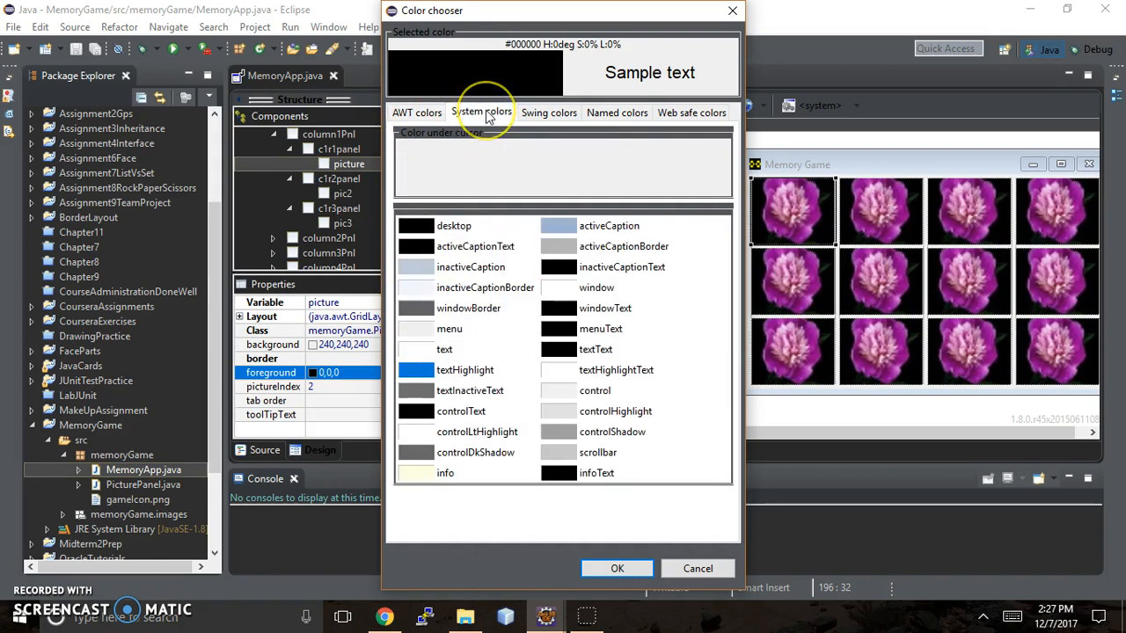
mouse_move(470, 390)
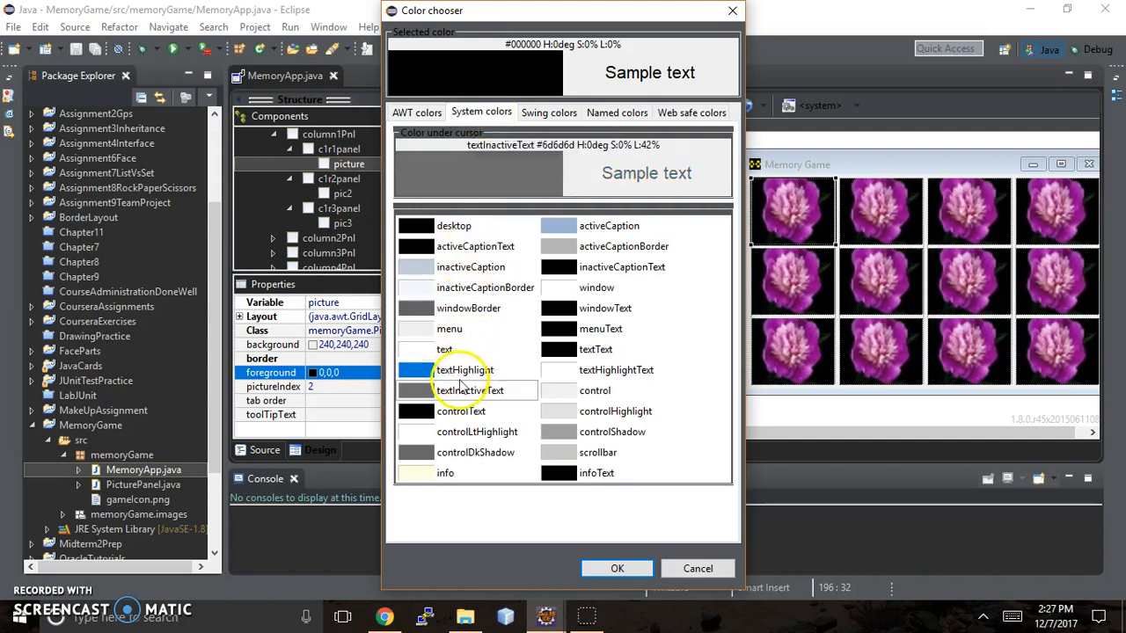
mouse_move(601, 247)
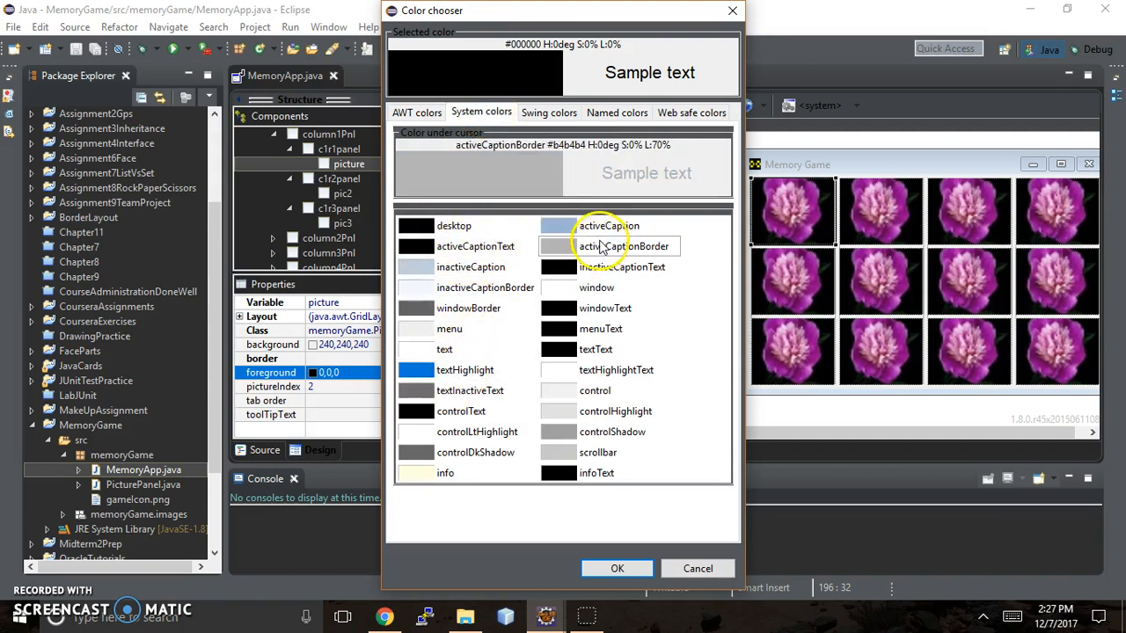
click(549, 112)
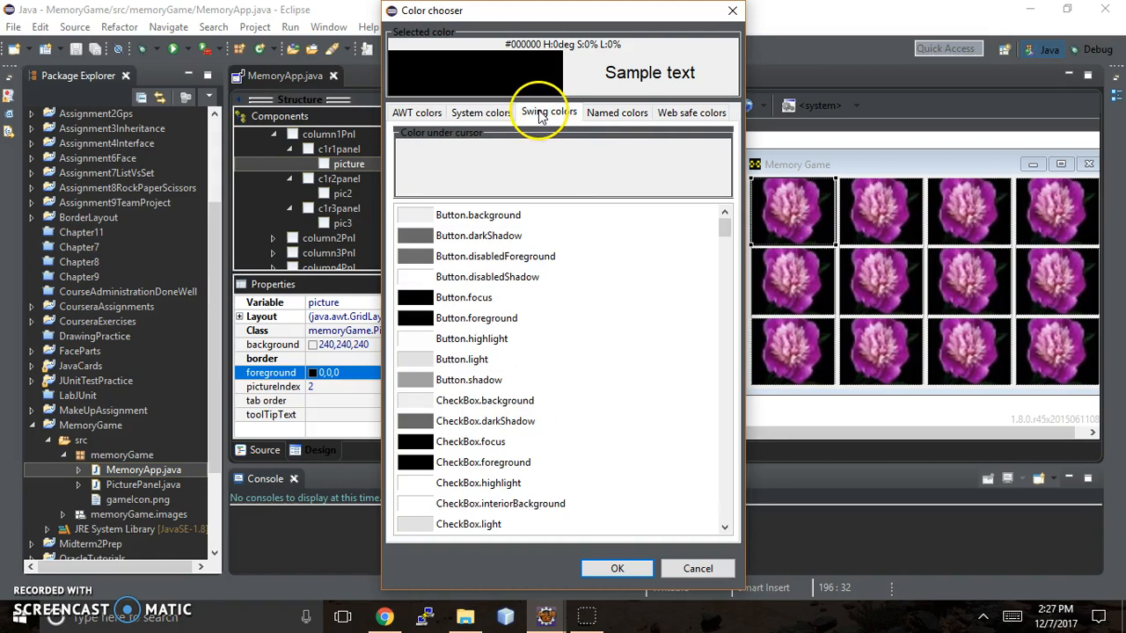
click(616, 112)
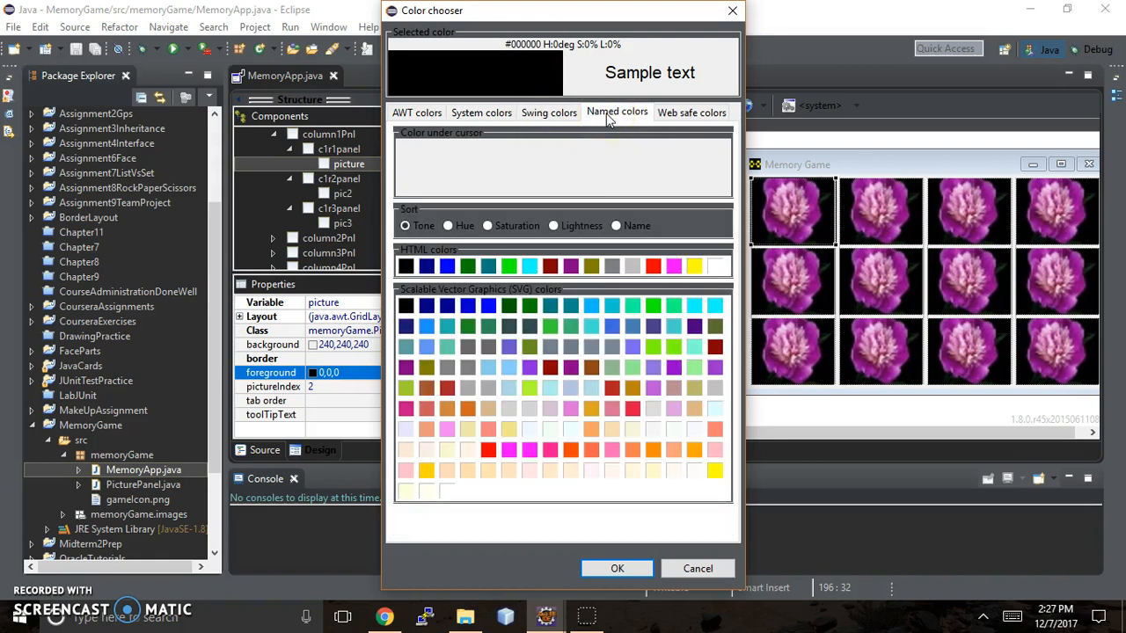
mouse_move(405, 266)
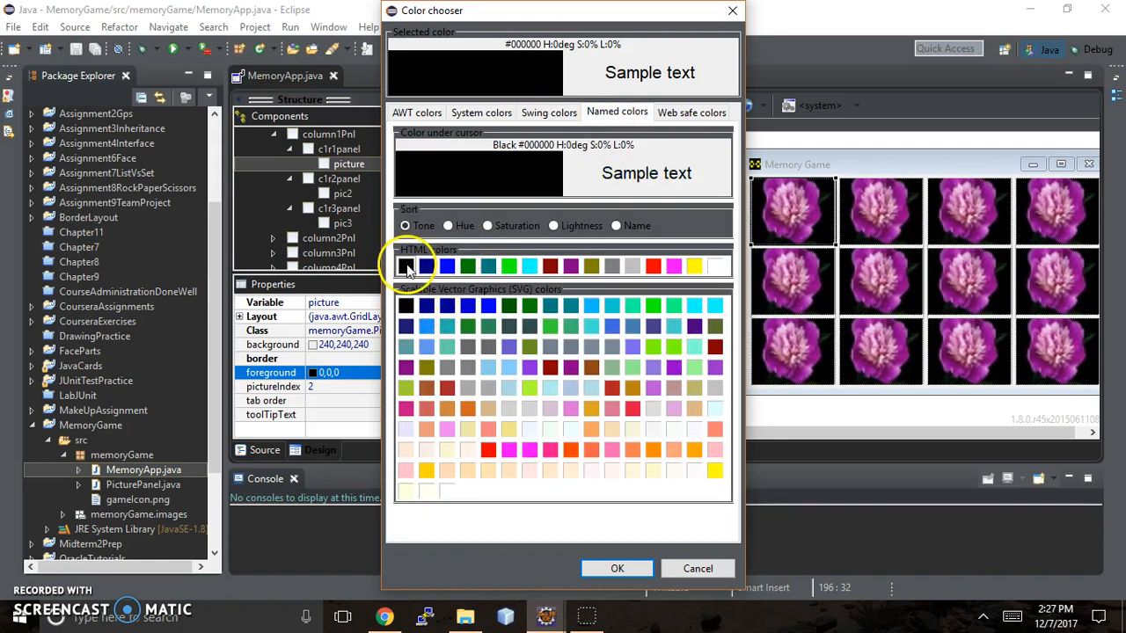
mouse_move(489, 267)
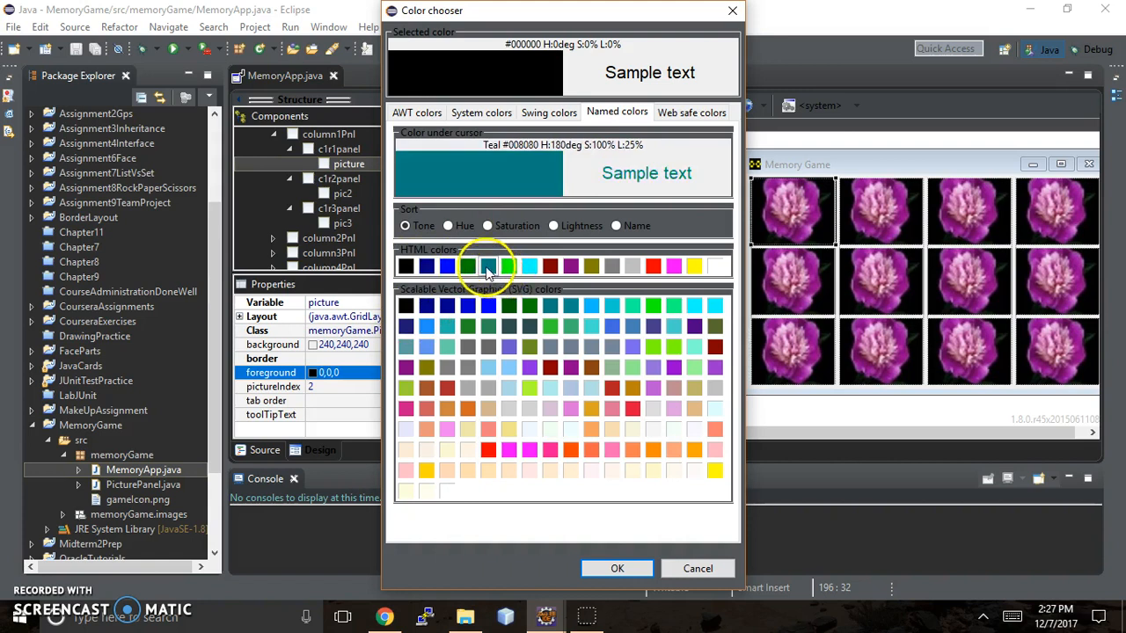
mouse_move(448, 349)
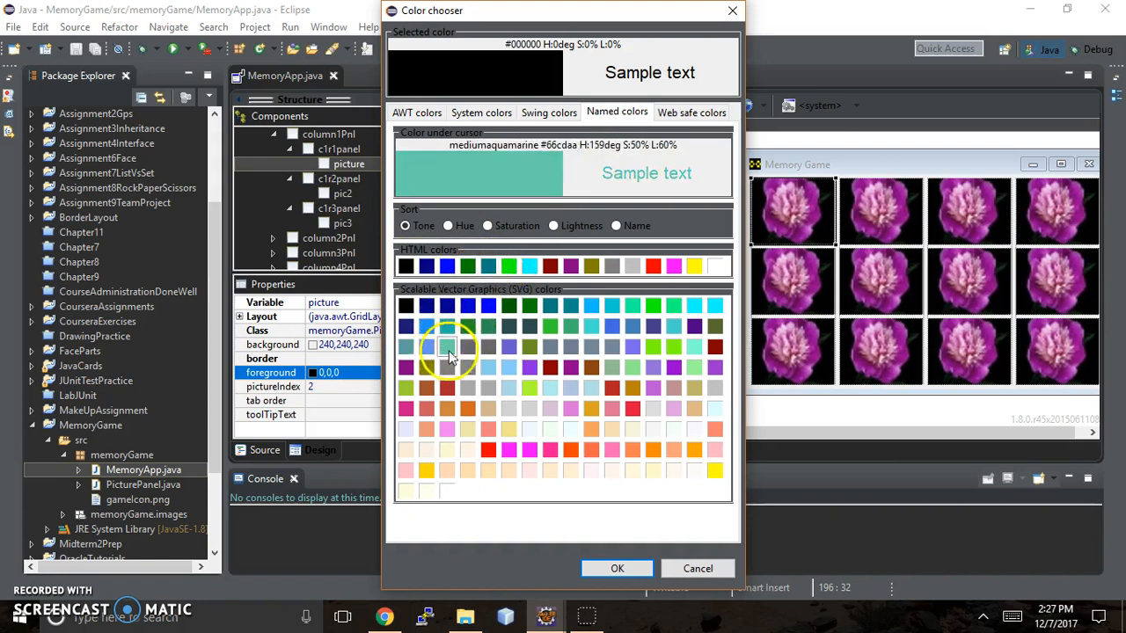
mouse_move(640, 112)
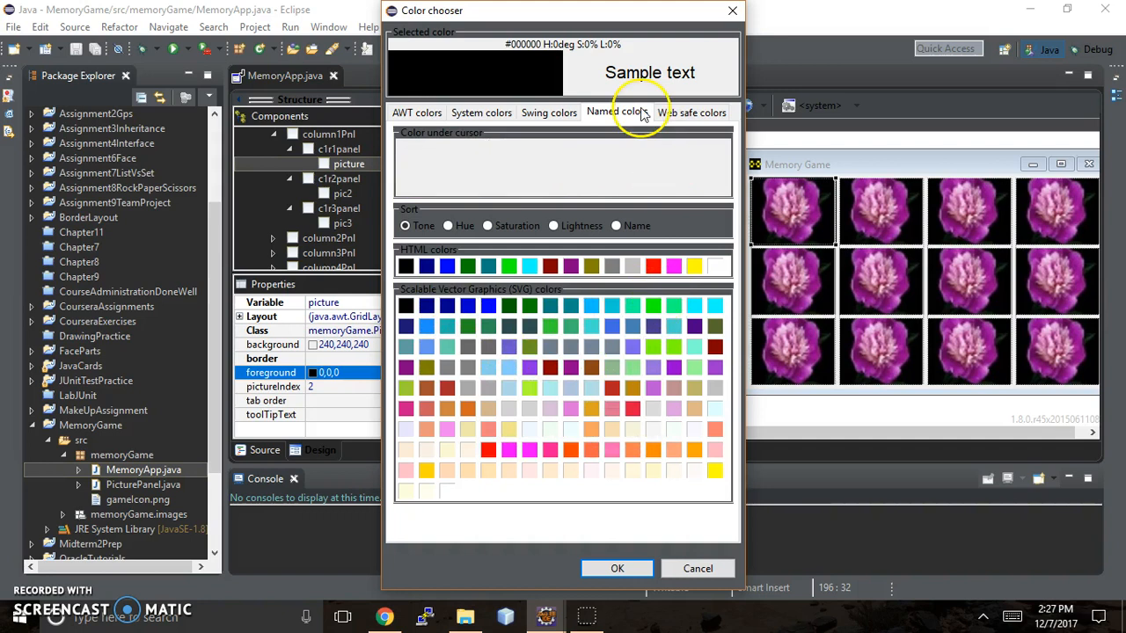
mouse_move(684, 112)
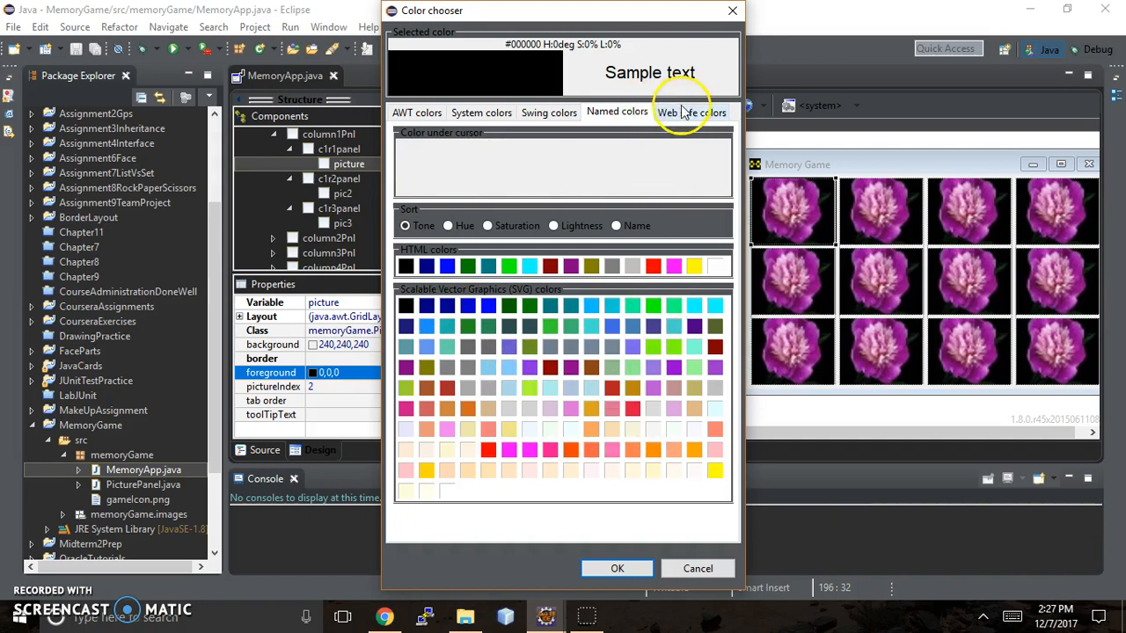
click(691, 113)
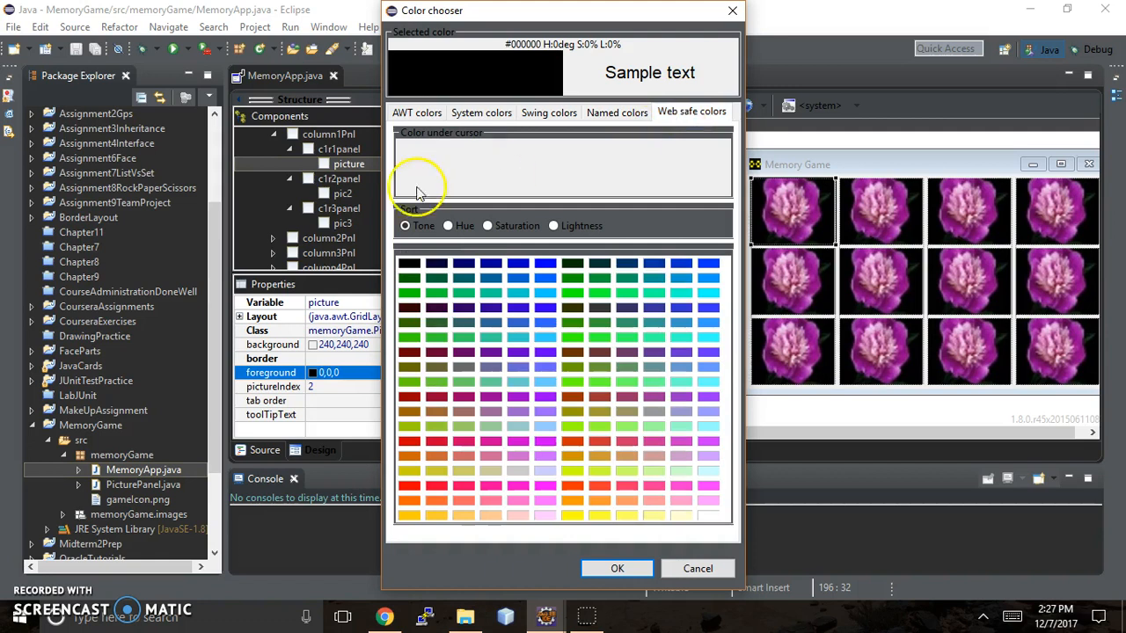
- Sort the web safe colours by saturation then by name, and cancel leaving foreground 0,0,0
click(446, 225)
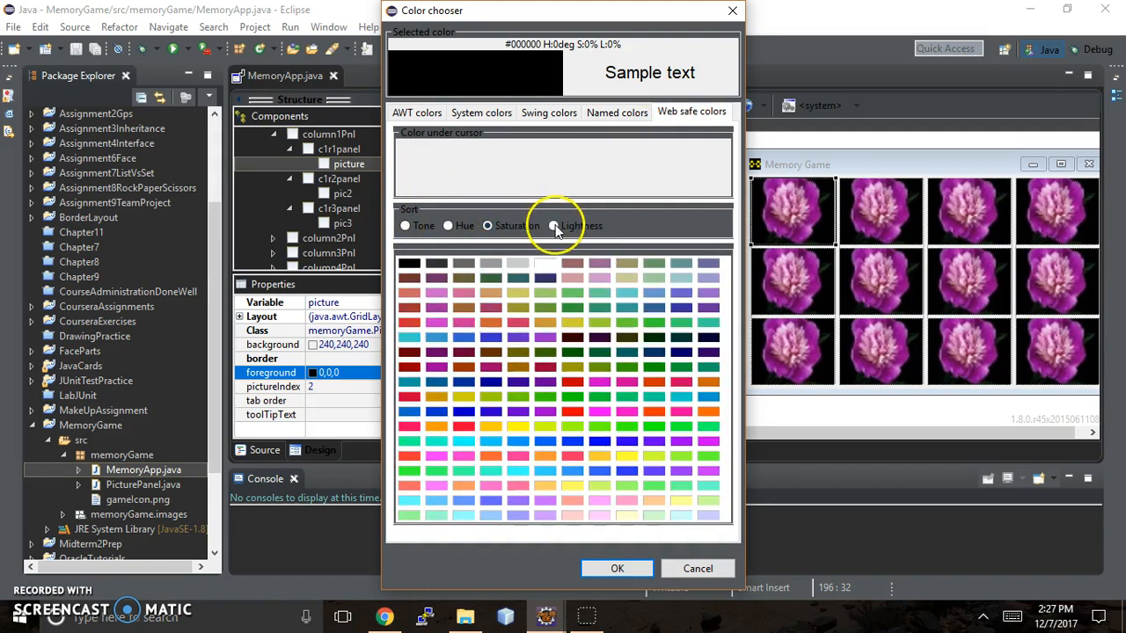
click(404, 225)
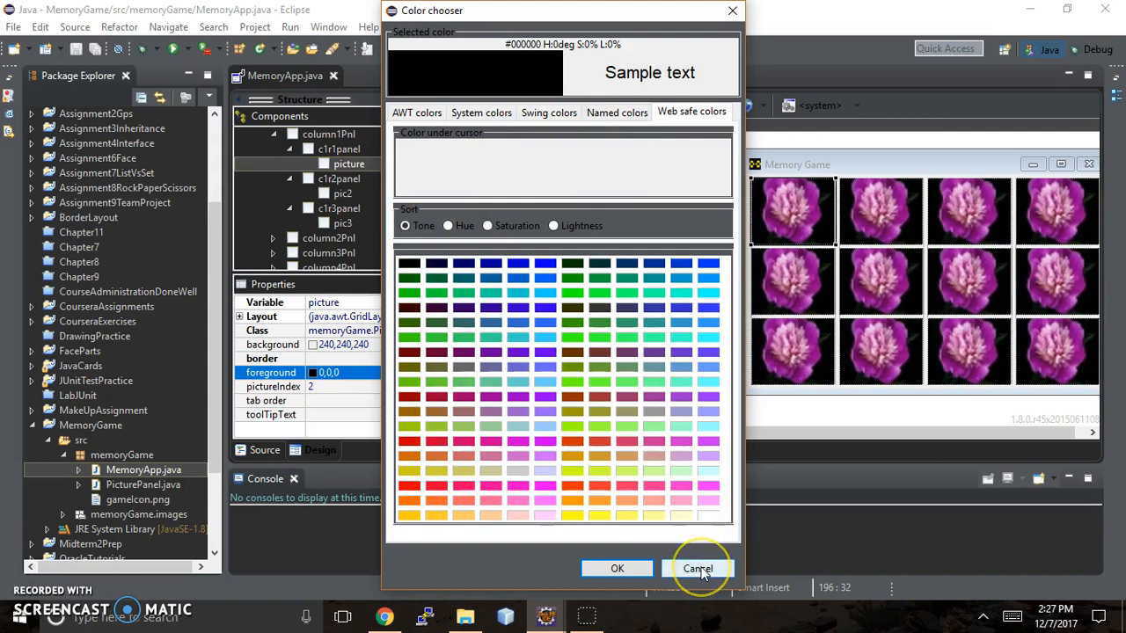
click(696, 568)
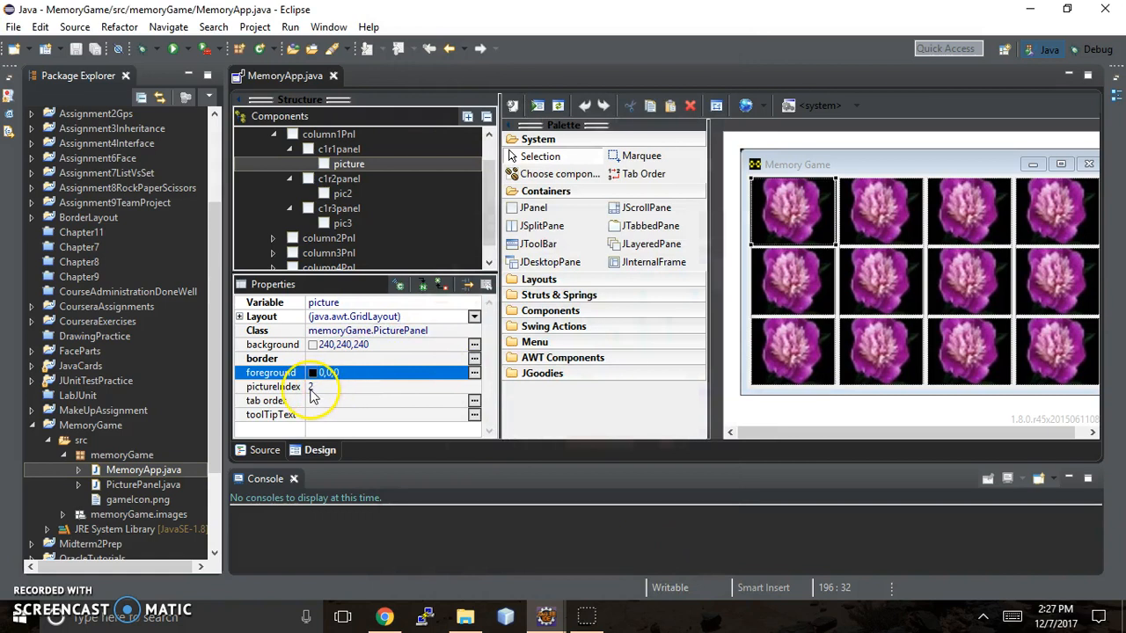
mouse_move(308, 401)
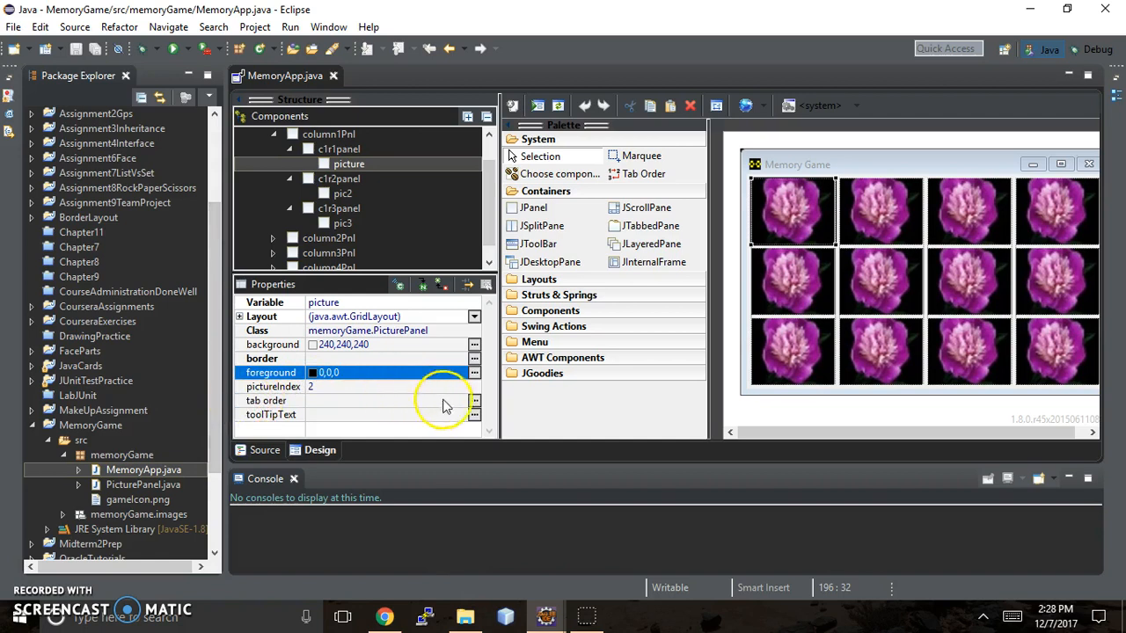
click(475, 401)
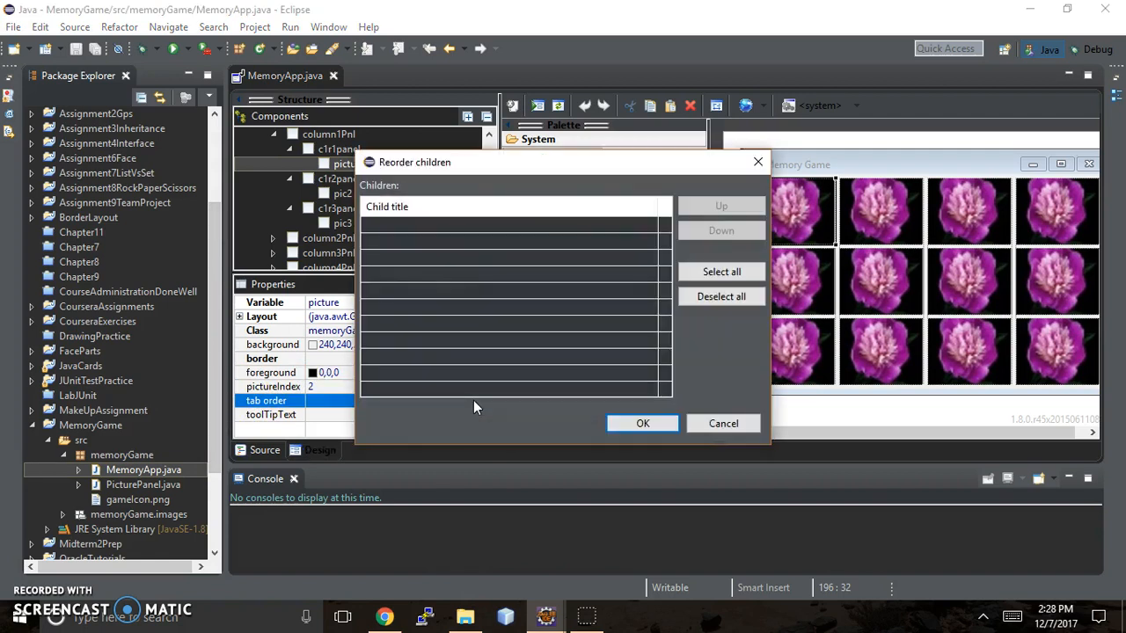
mouse_move(615, 364)
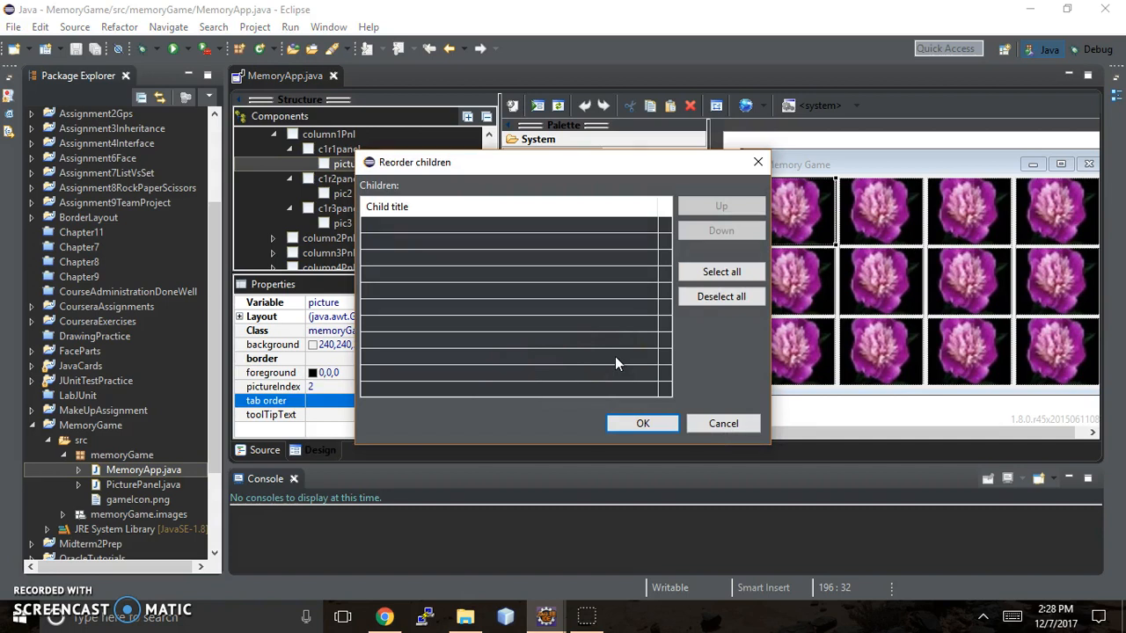
mouse_move(654, 373)
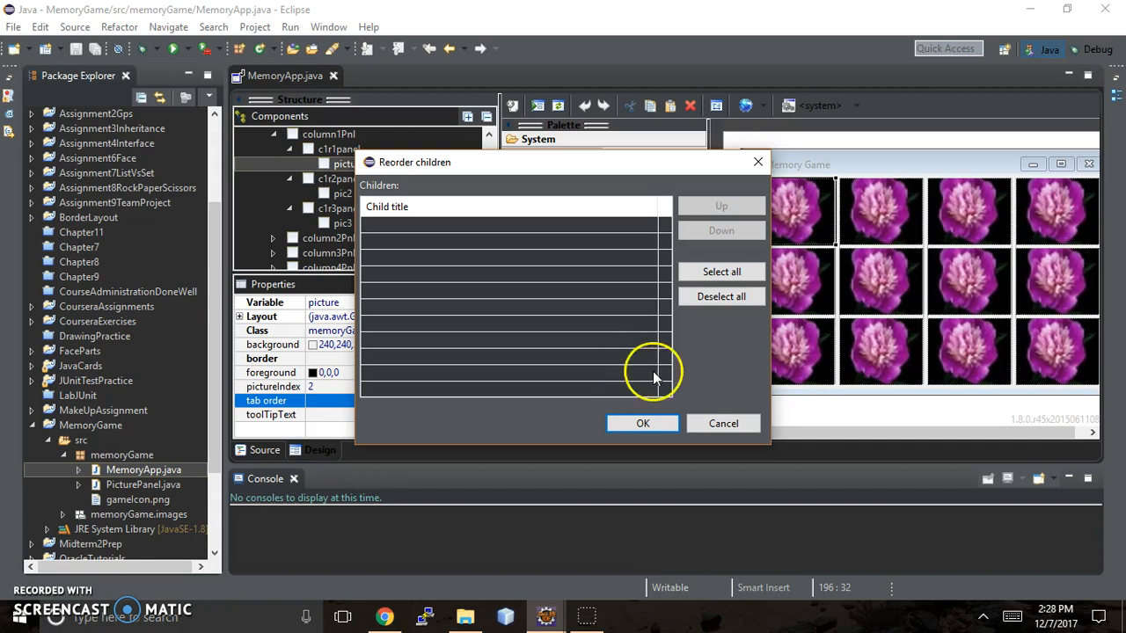
mouse_move(723, 422)
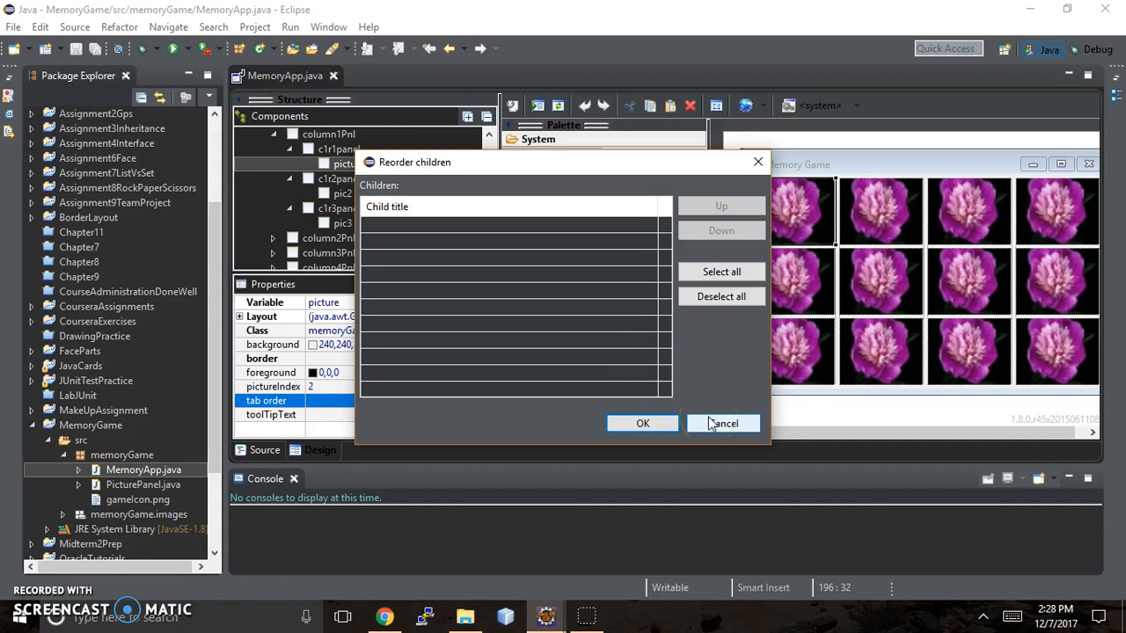
click(723, 422)
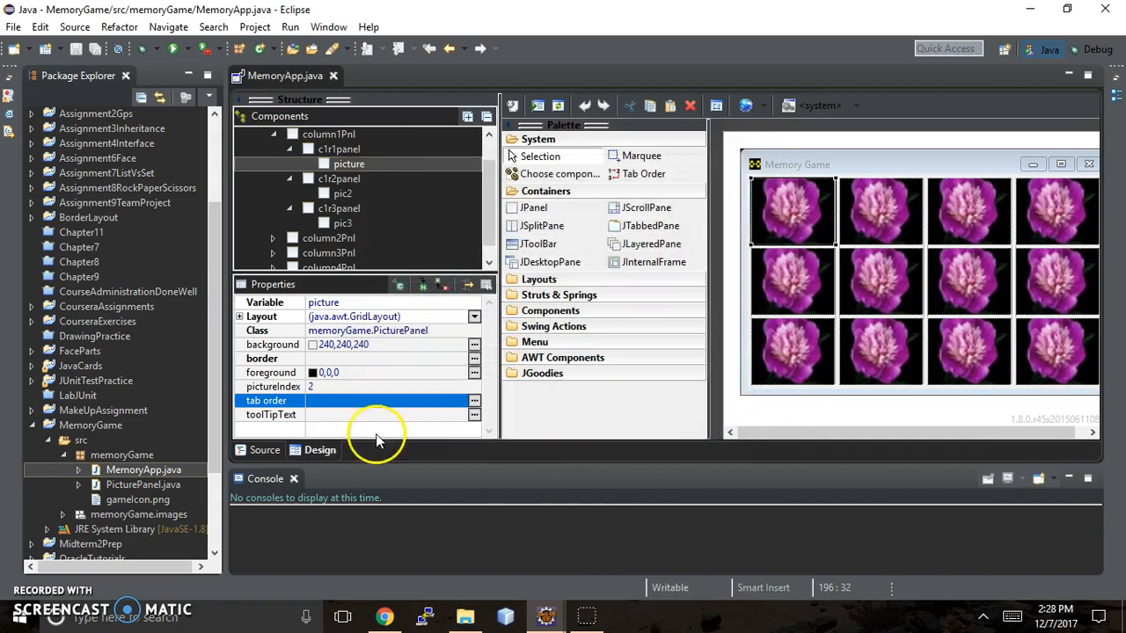
- Bring up the String editor for the picture card's toolTipText property, still empty
click(475, 415)
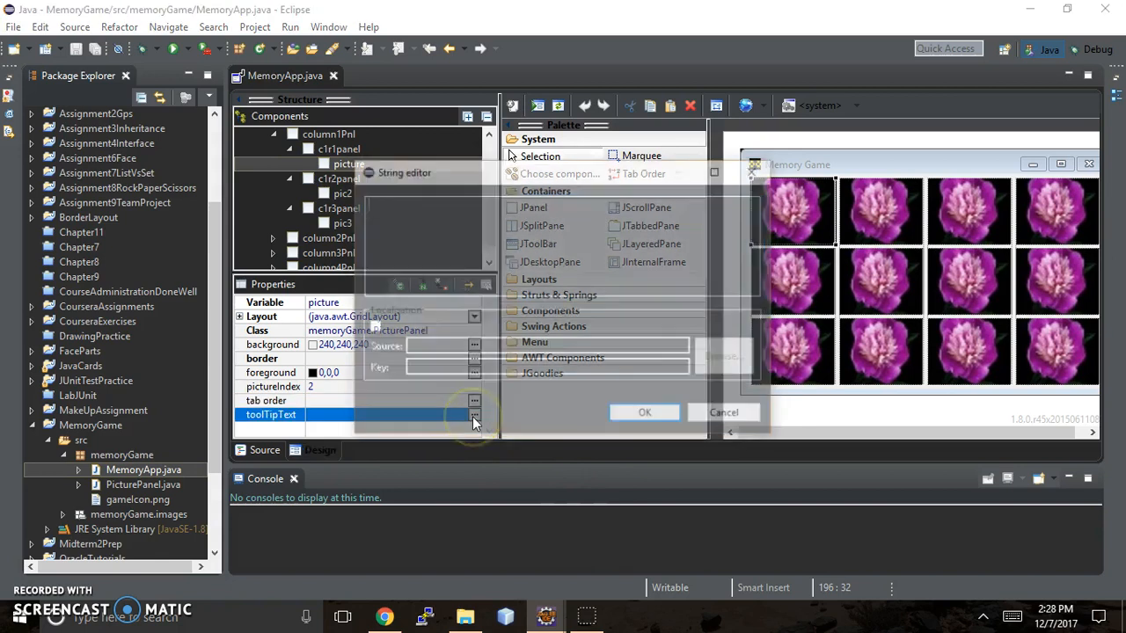
click(475, 415)
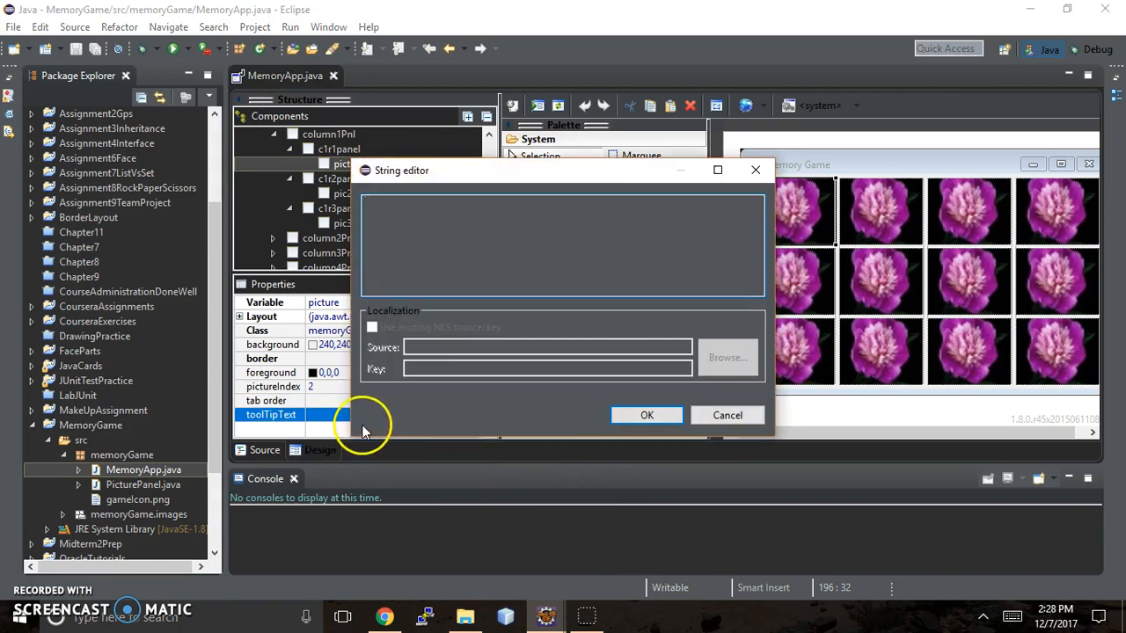
mouse_move(267, 422)
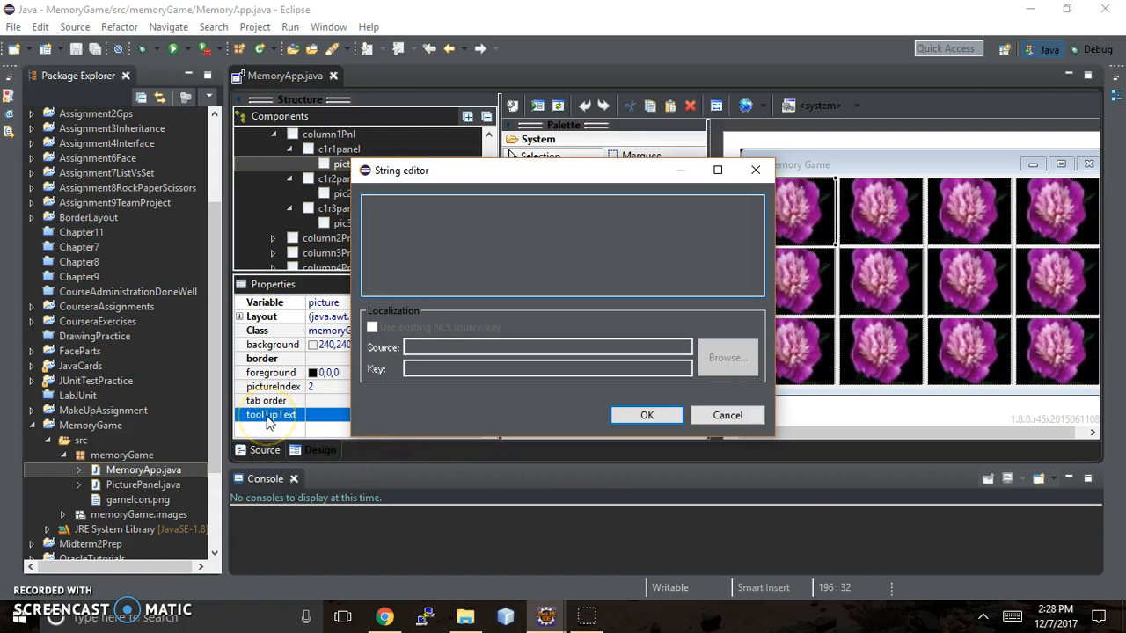
mouse_move(823, 211)
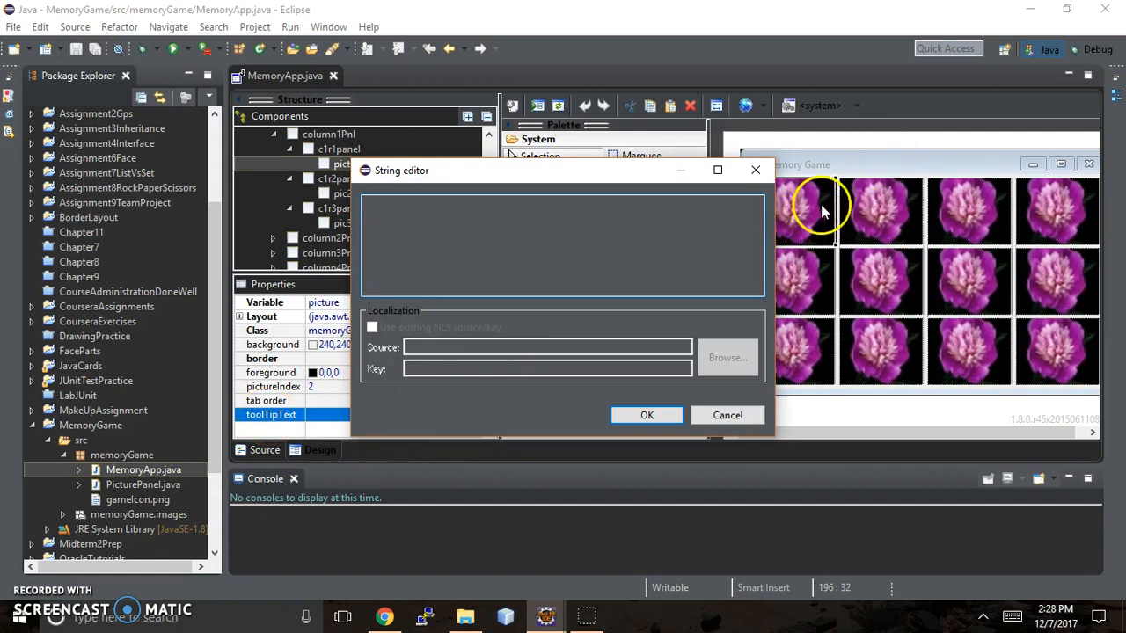
mouse_move(823, 211)
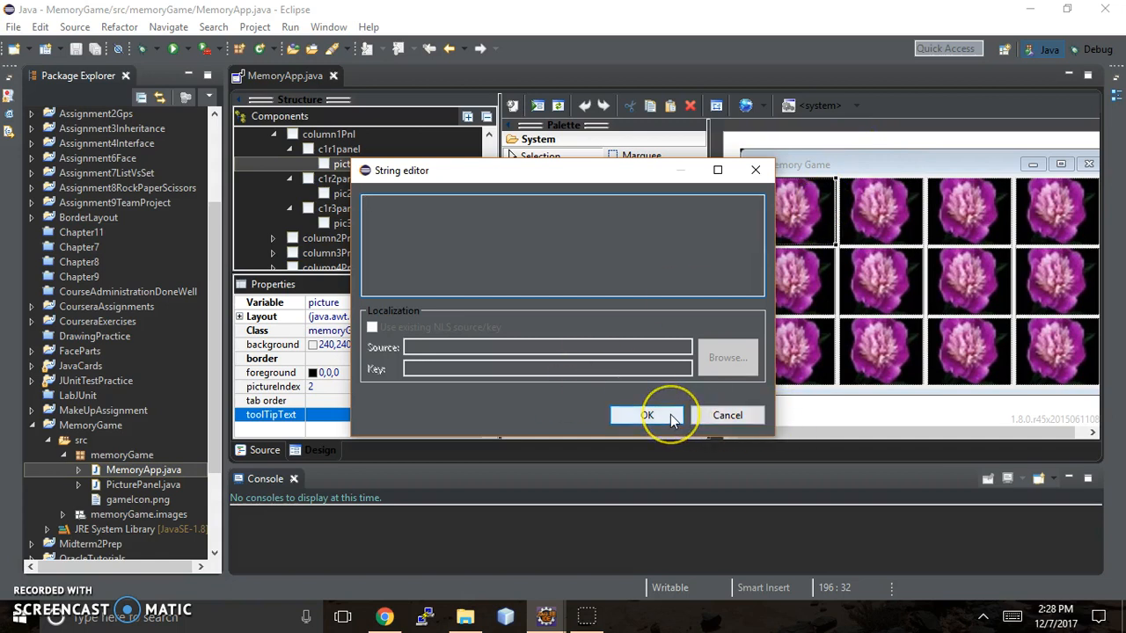
mouse_move(647, 415)
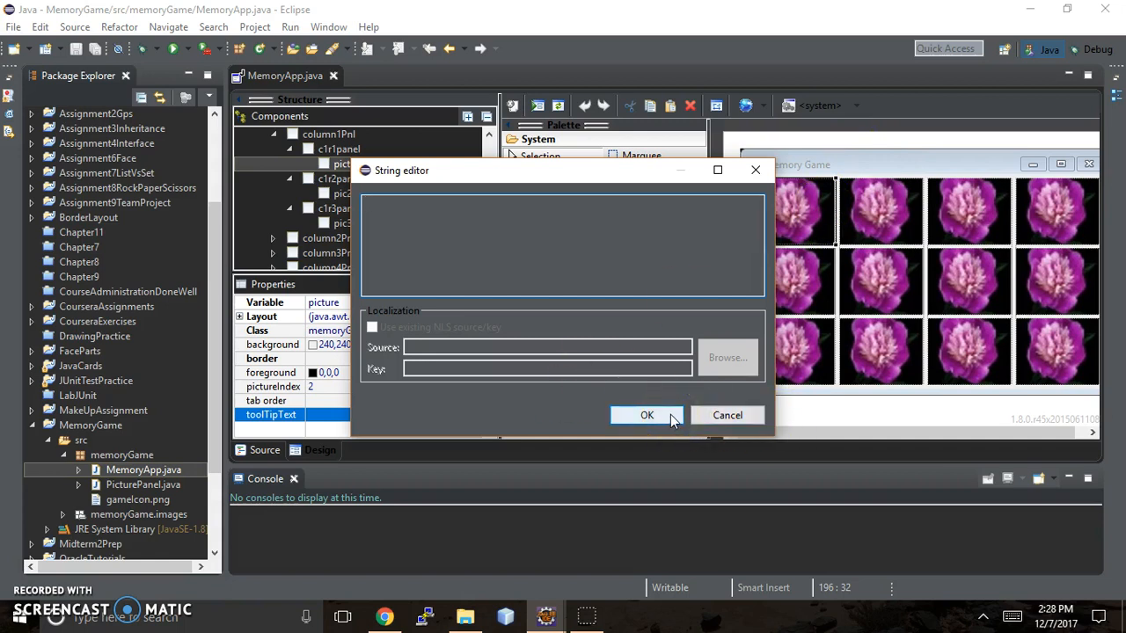